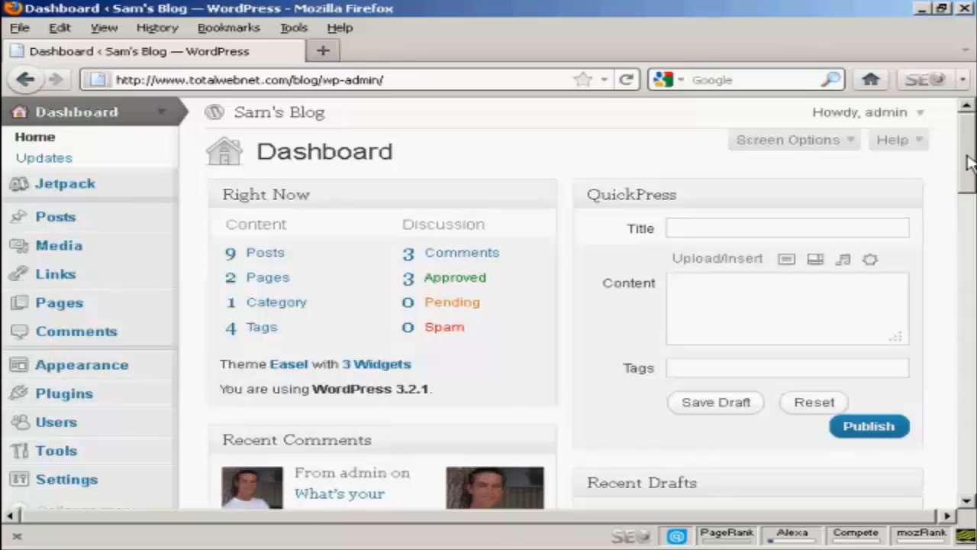
mouse_move(151, 357)
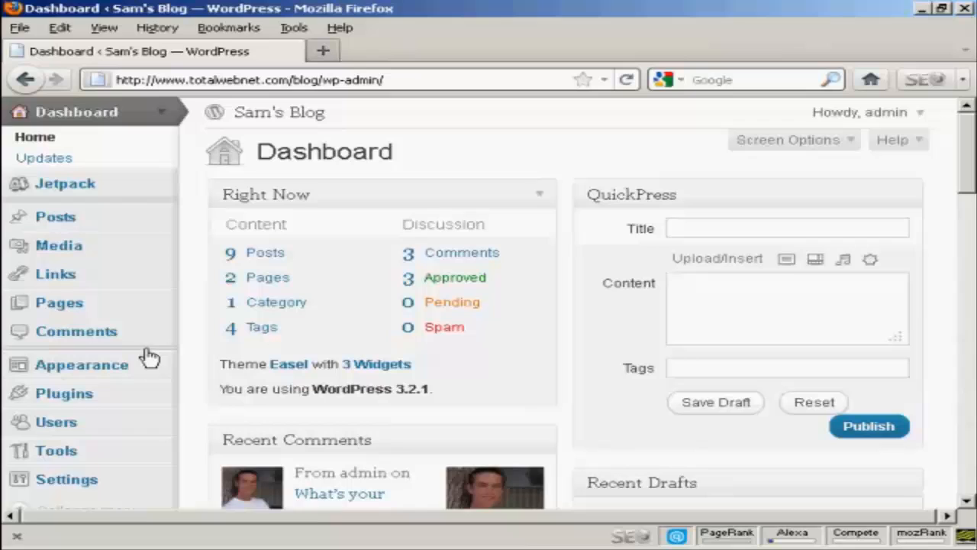
Go to the installed Plugins list and start the Add New plugin page.
left_click(64, 393)
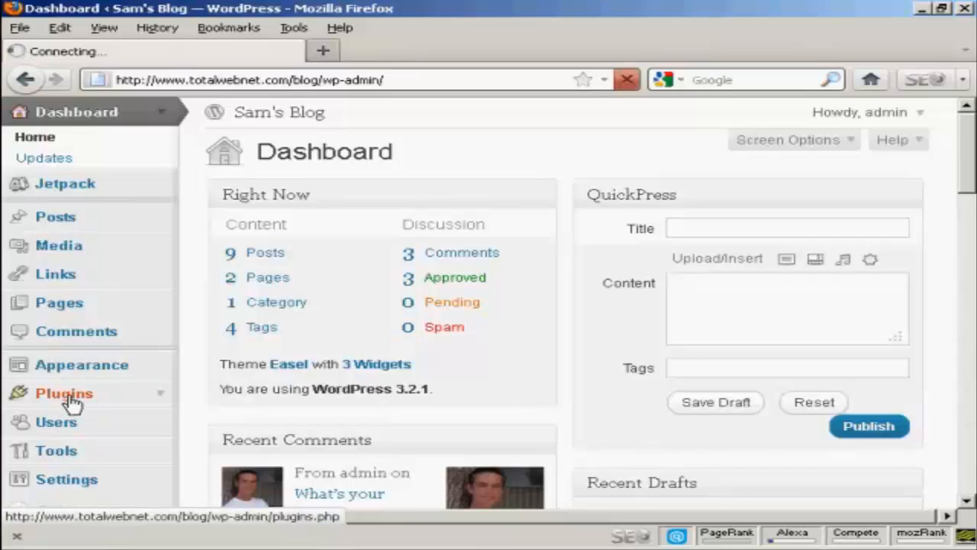
left_click(64, 392)
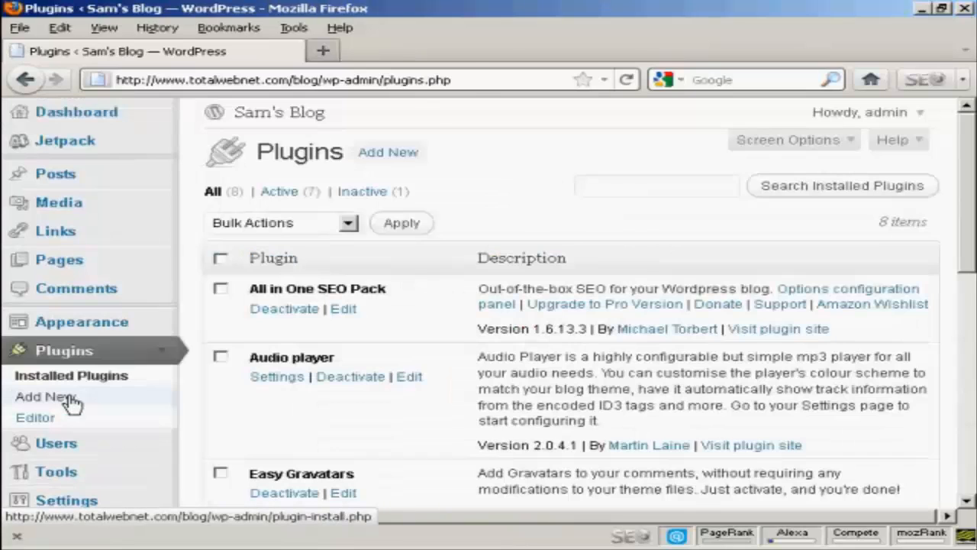
mouse_move(424, 152)
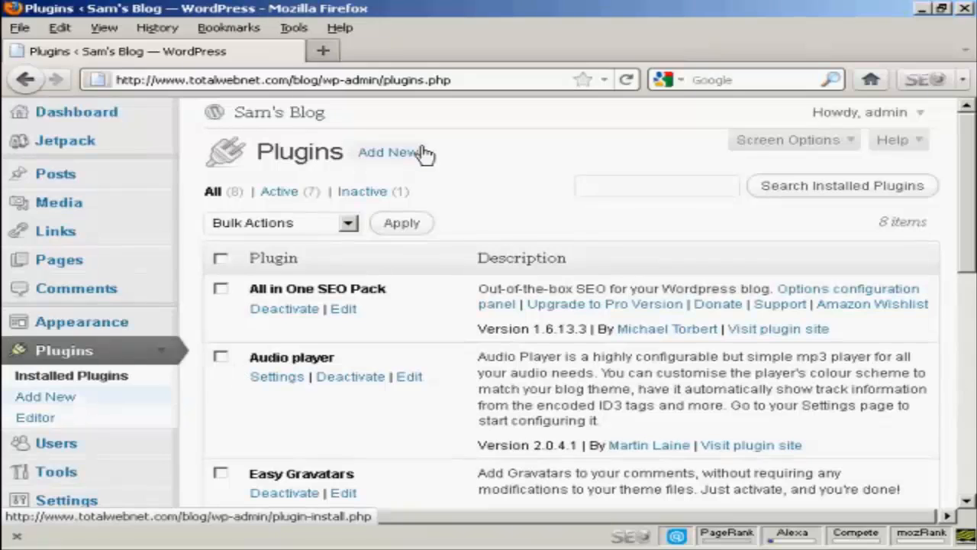
left_click(388, 152)
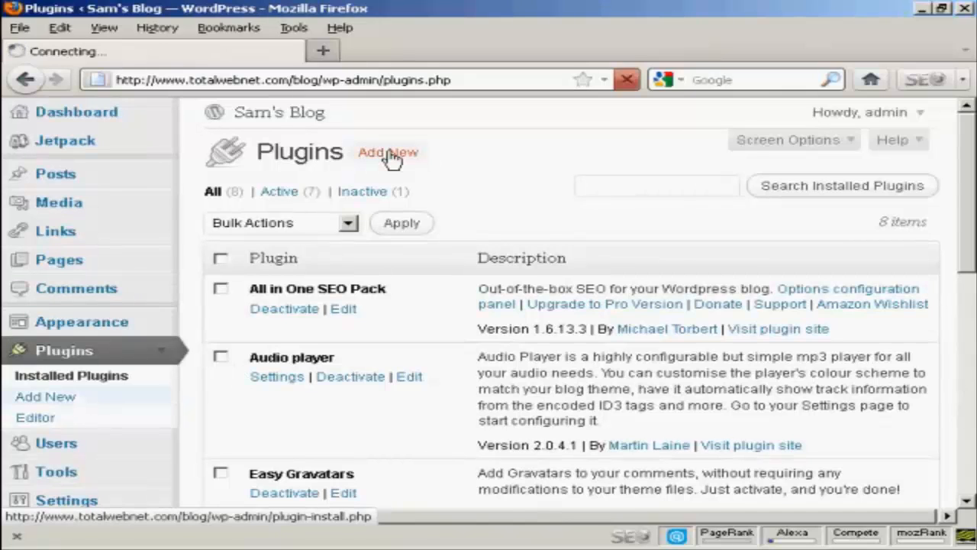
Search plugins for 'contact form' and browse the results down to Slick Contact Forms.
left_click(387, 152)
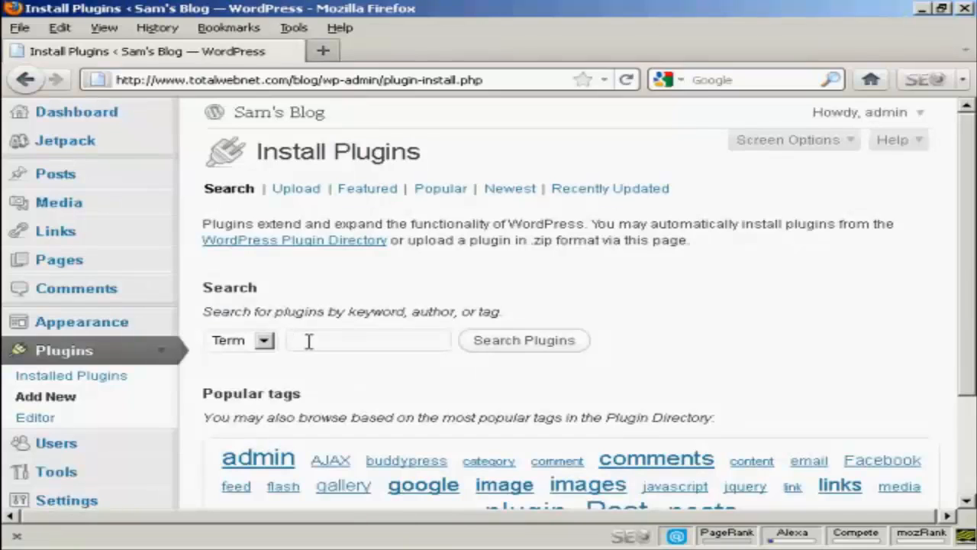
type("contact form")
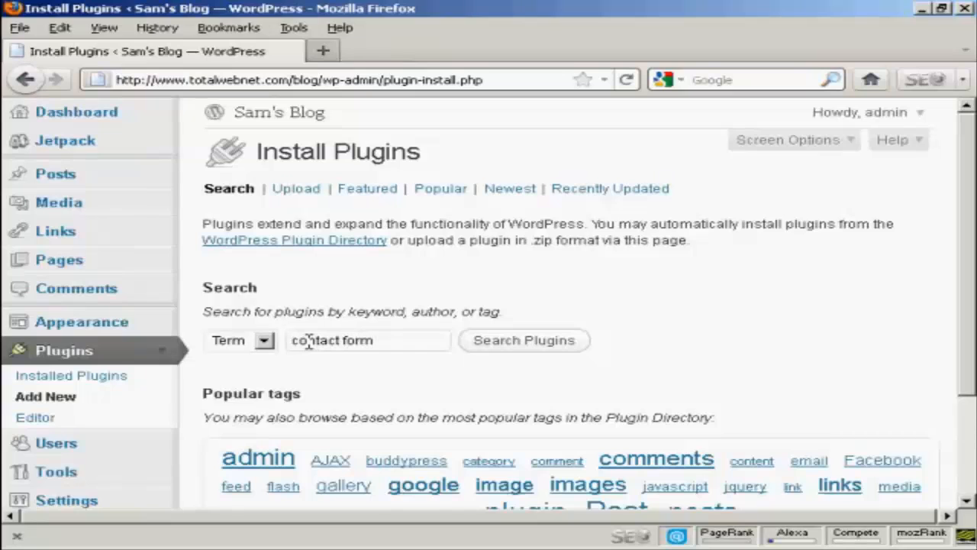
left_click(524, 339)
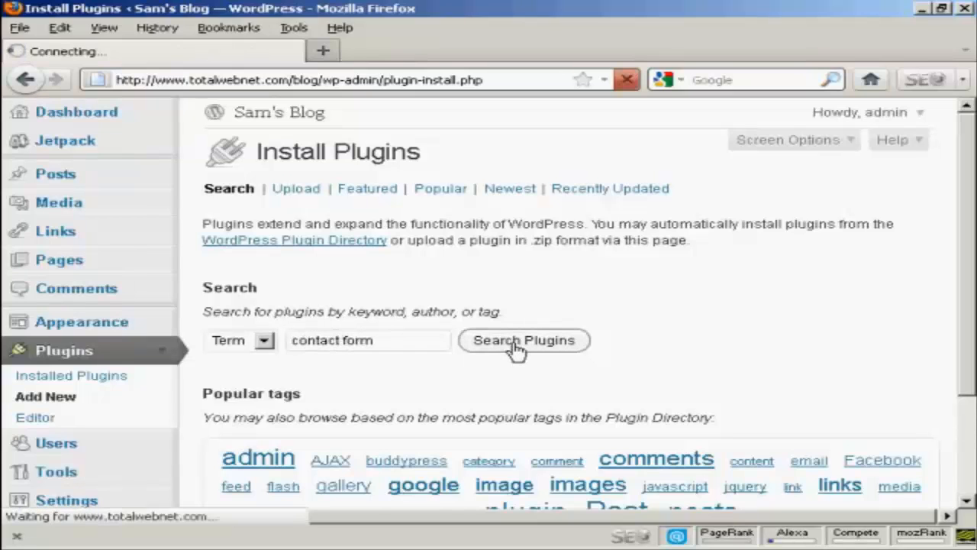
left_click(523, 339)
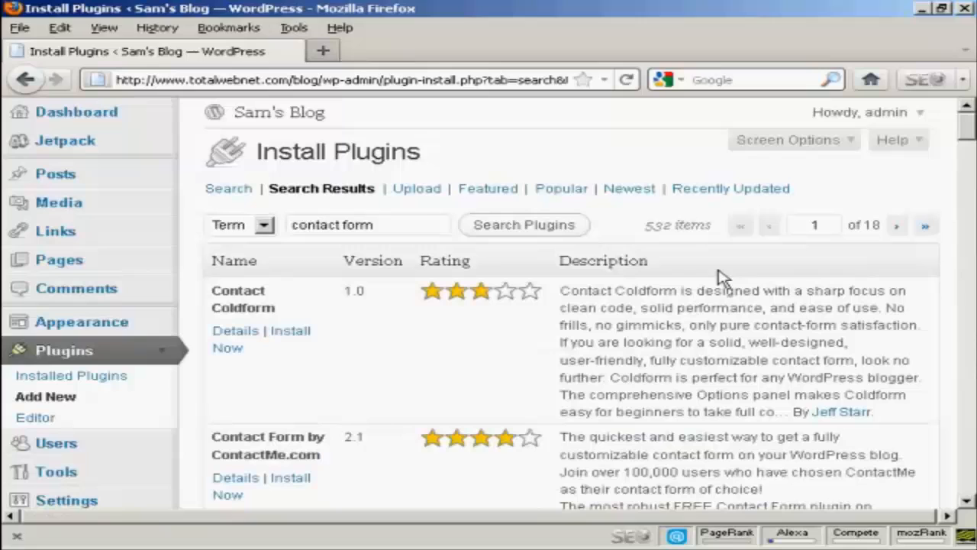
mouse_move(968, 133)
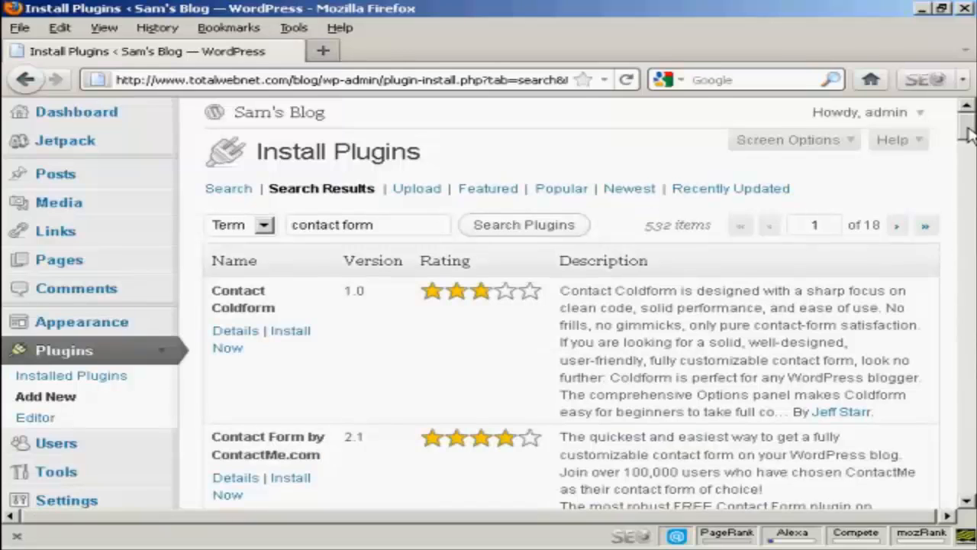
scroll("down", 3)
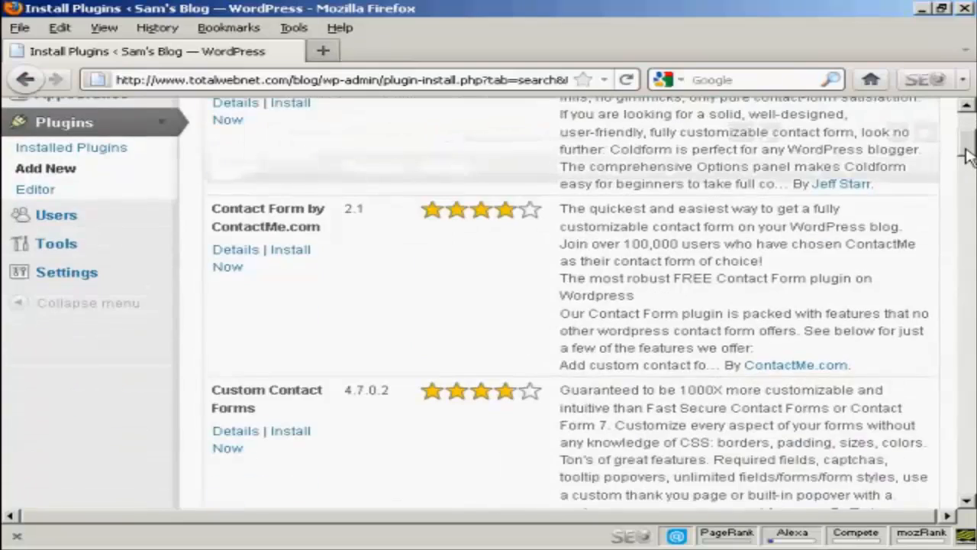
scroll("down", 3)
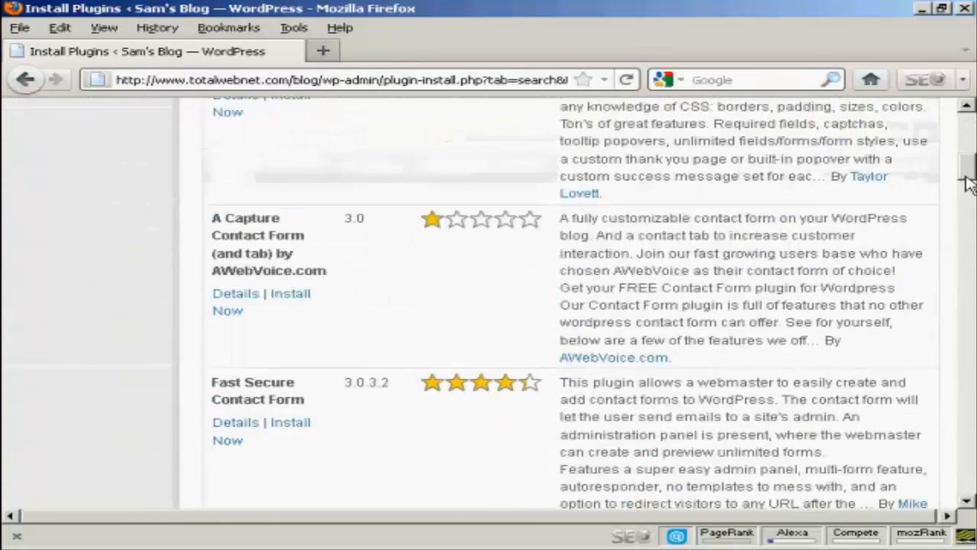
scroll("down", 3)
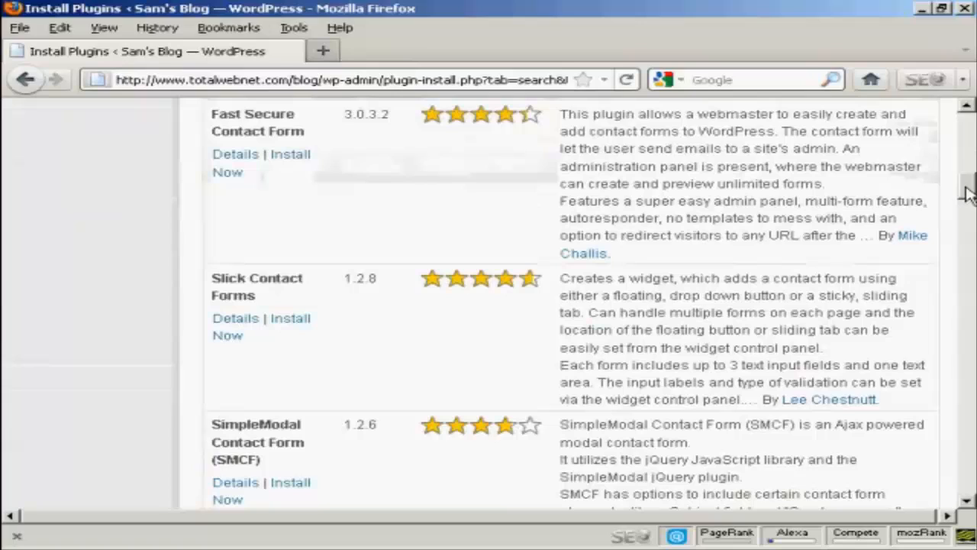
mouse_move(254, 309)
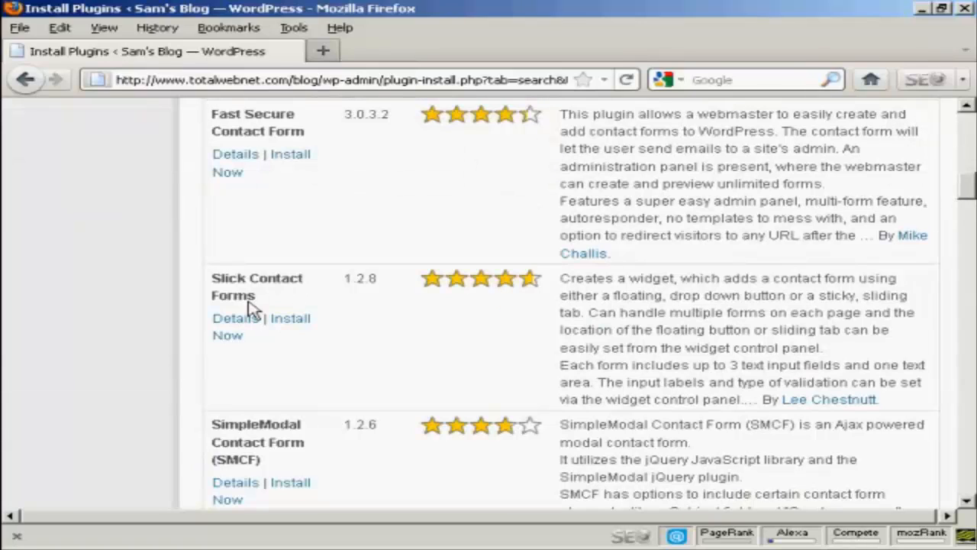
mouse_move(293, 304)
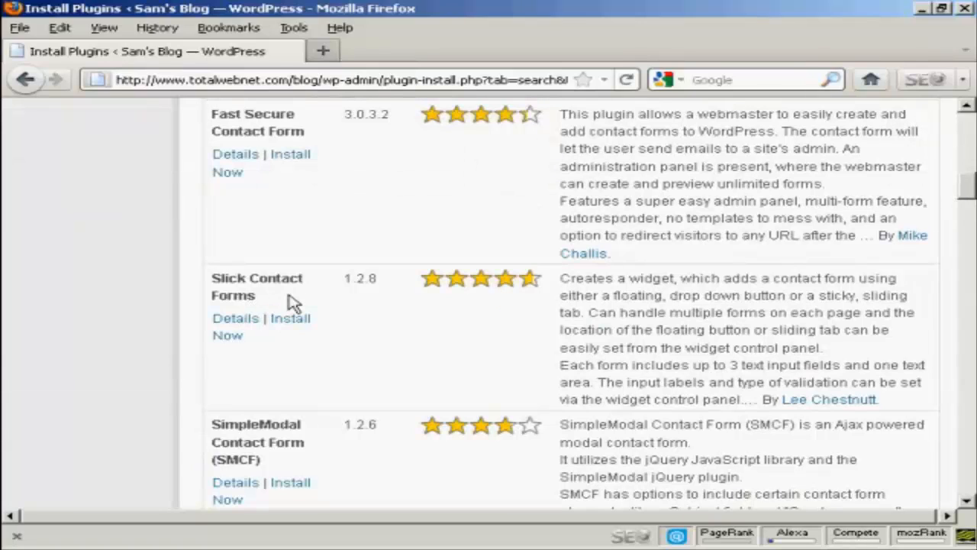
mouse_move(290, 319)
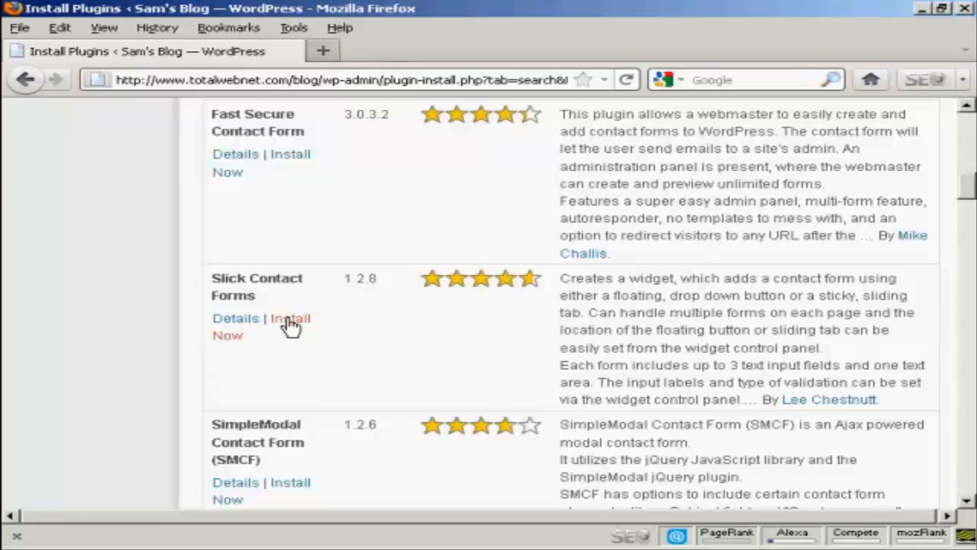
mouse_move(288, 318)
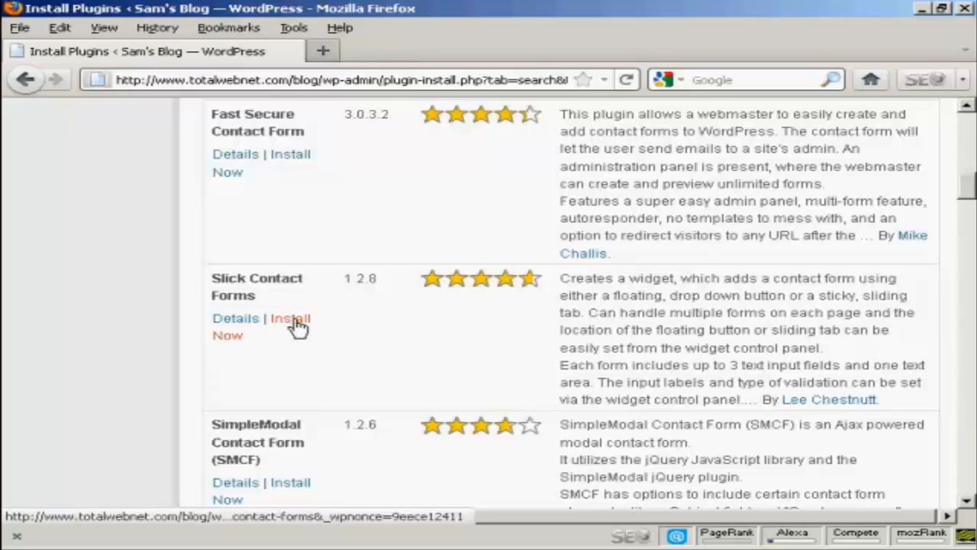
Install and activate Slick Contact Forms 1.2.8, bringing the plugin list to nine.
left_click(289, 318)
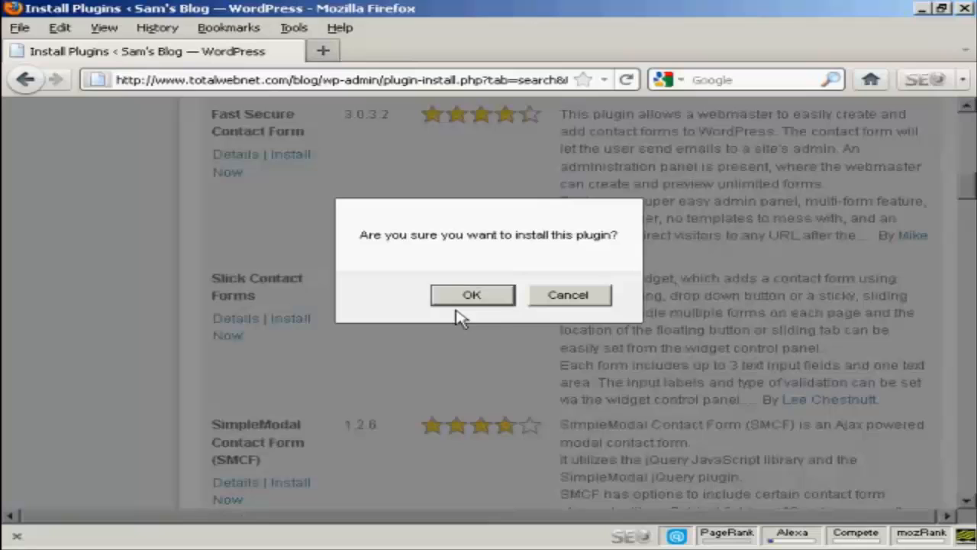
left_click(471, 295)
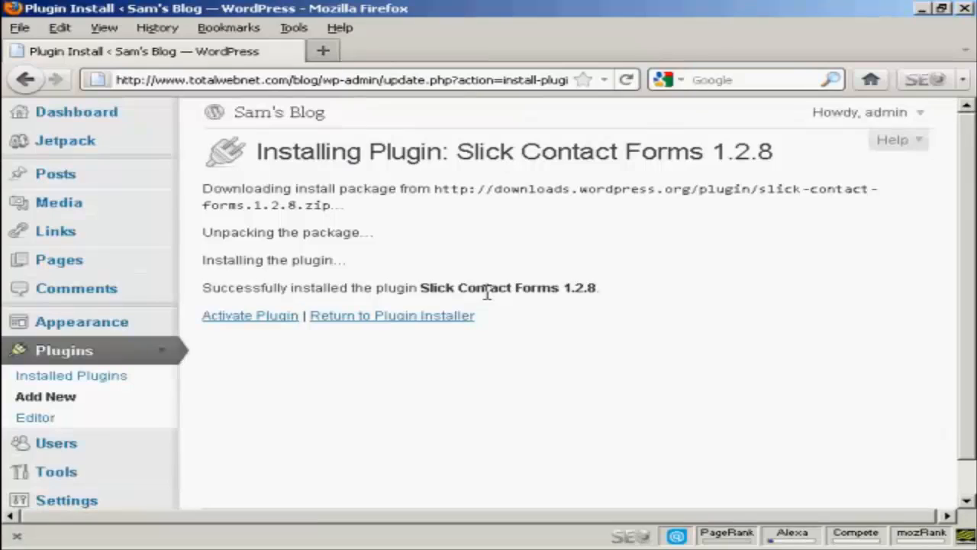
mouse_move(232, 306)
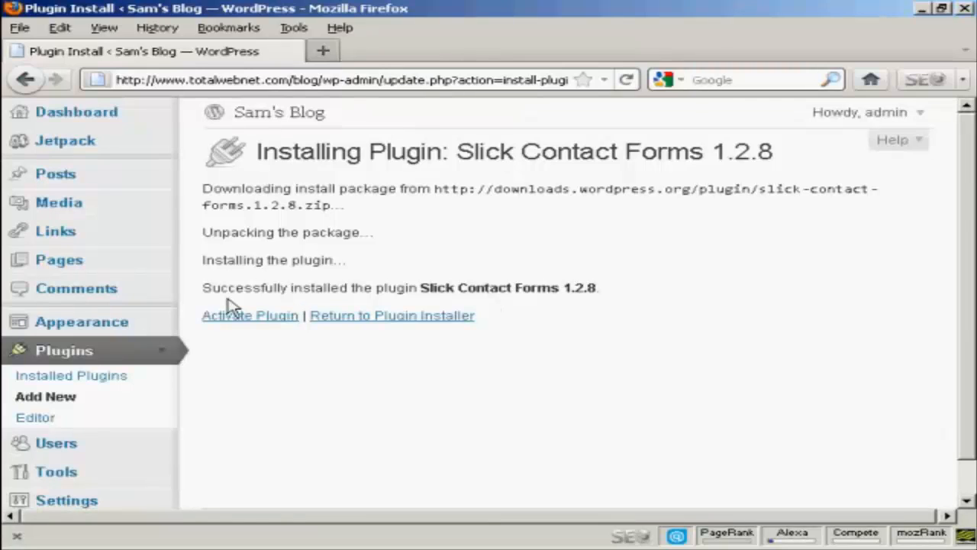
left_click(250, 315)
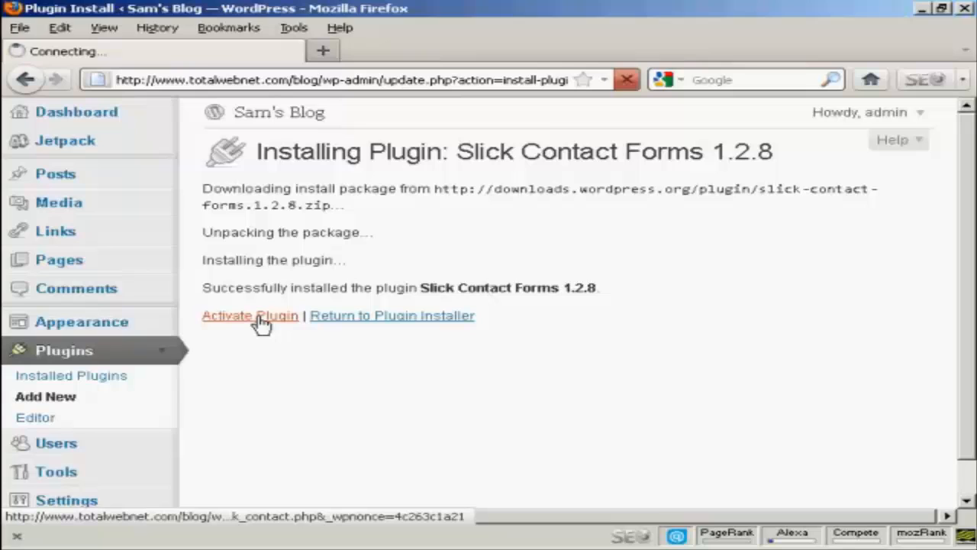
left_click(250, 315)
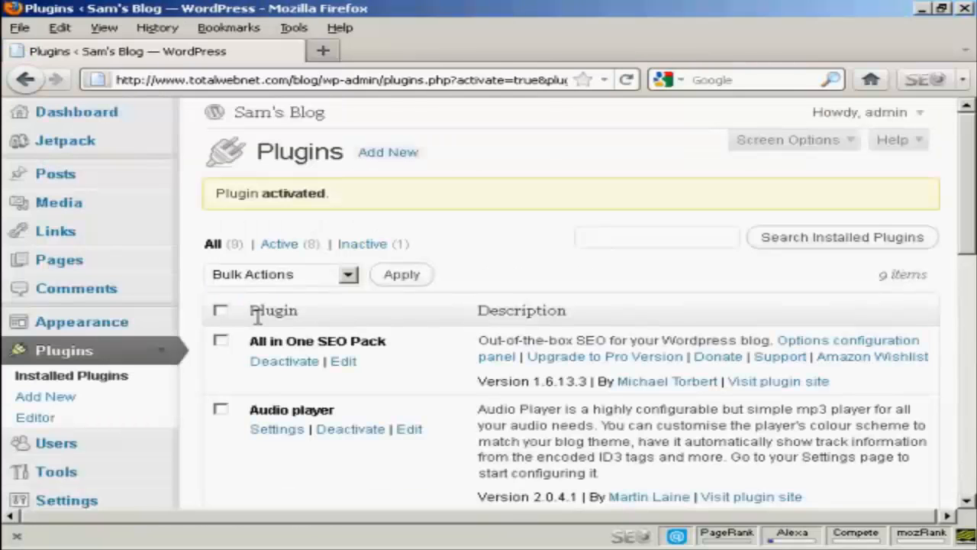
mouse_move(926, 248)
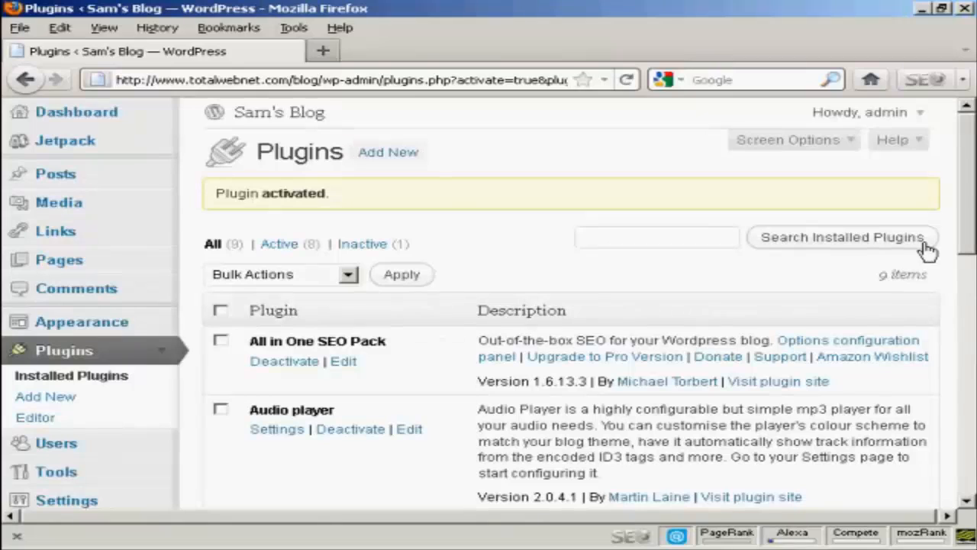
scroll("down", 3)
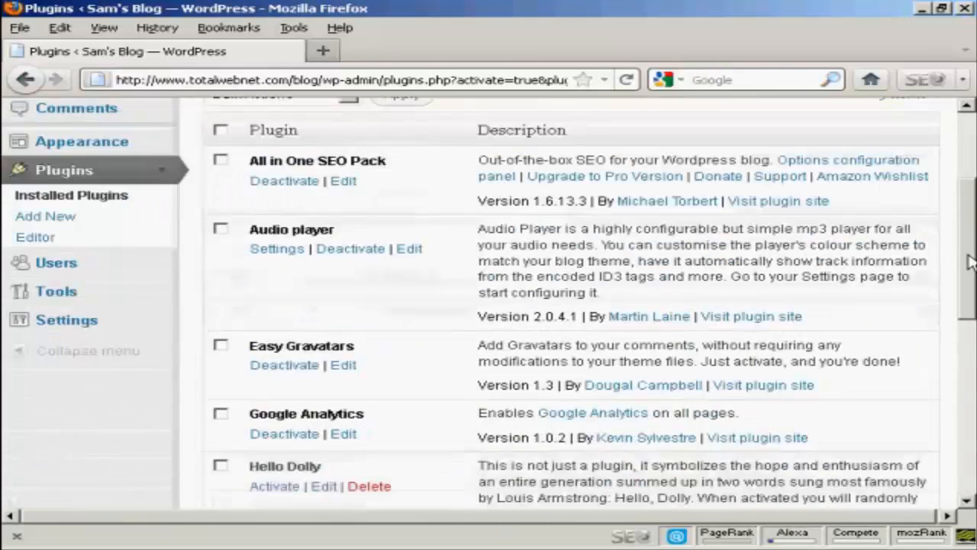
mouse_move(66, 319)
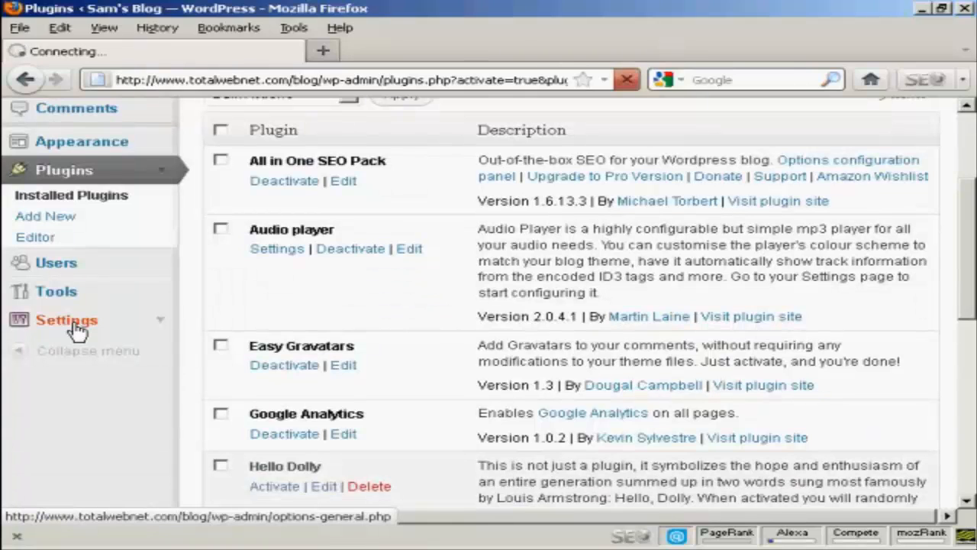
Open the Slick Contact Forms page under the Settings menu.
left_click(66, 319)
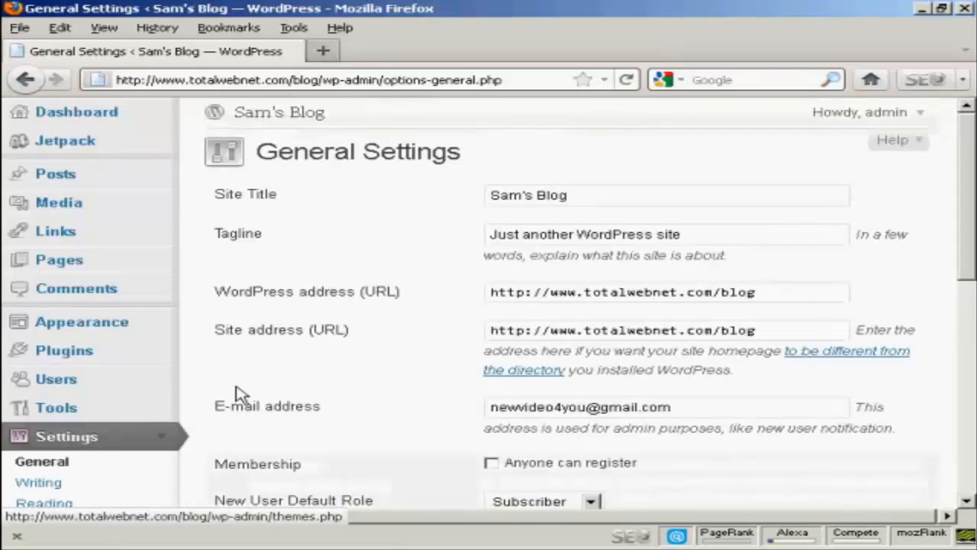
scroll("down", 3)
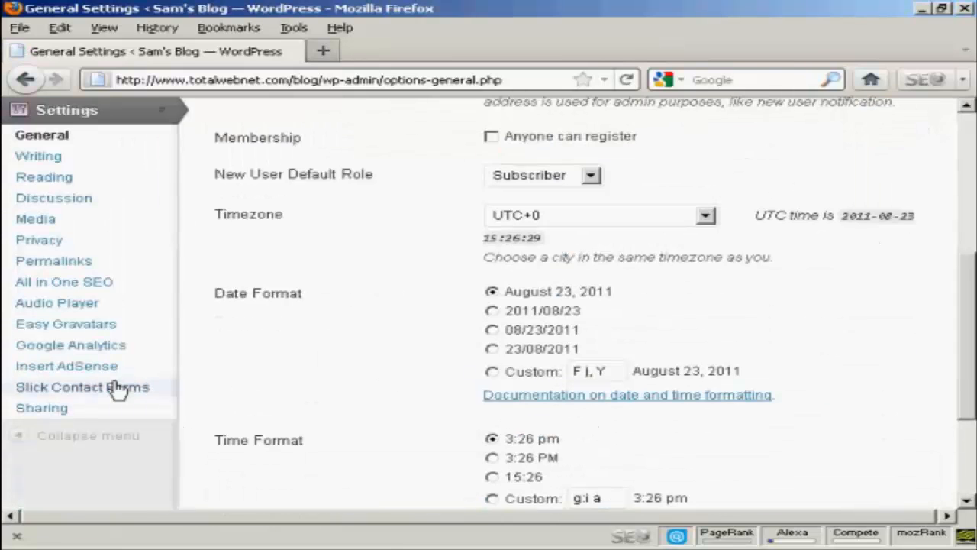
left_click(81, 387)
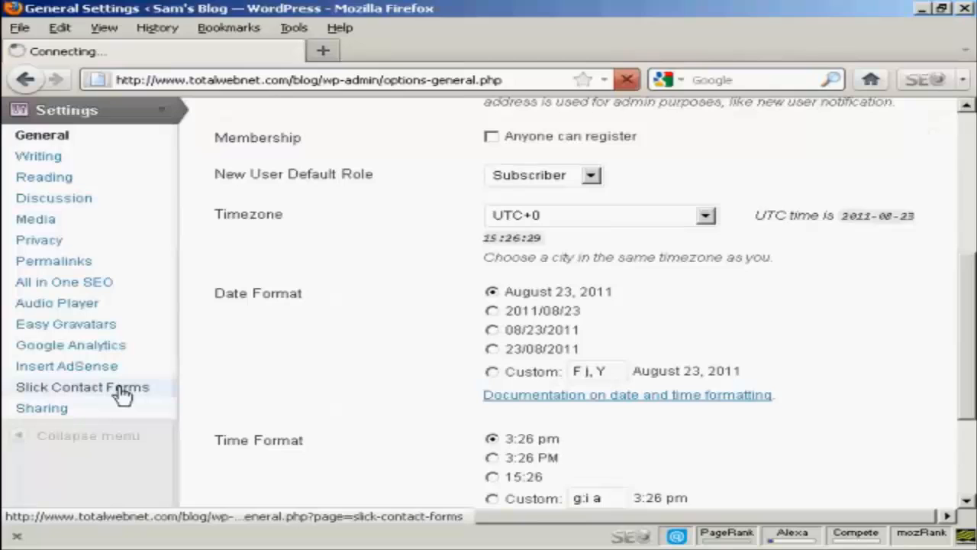
left_click(81, 387)
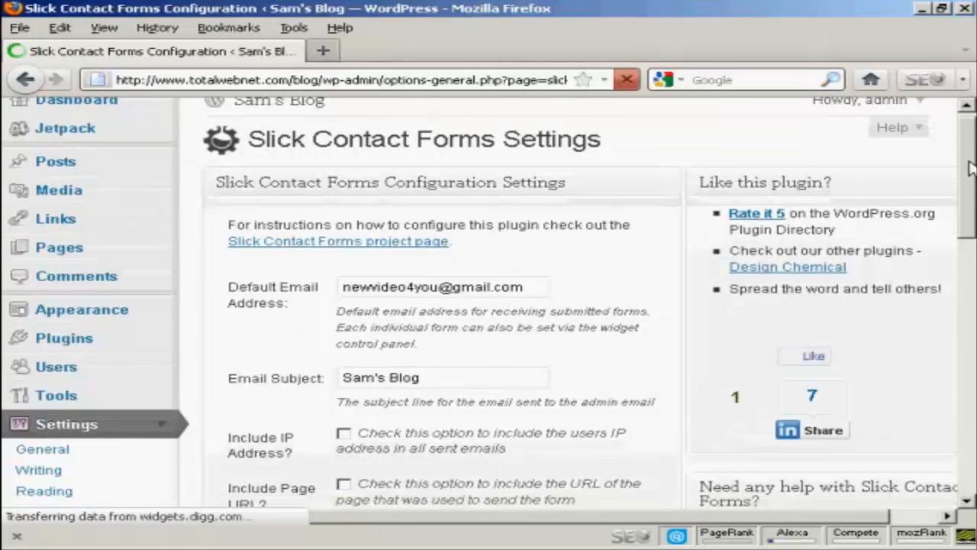
Use 'From Sam's Blog' as the email subject and enable Include IP Address.
scroll("down", 3)
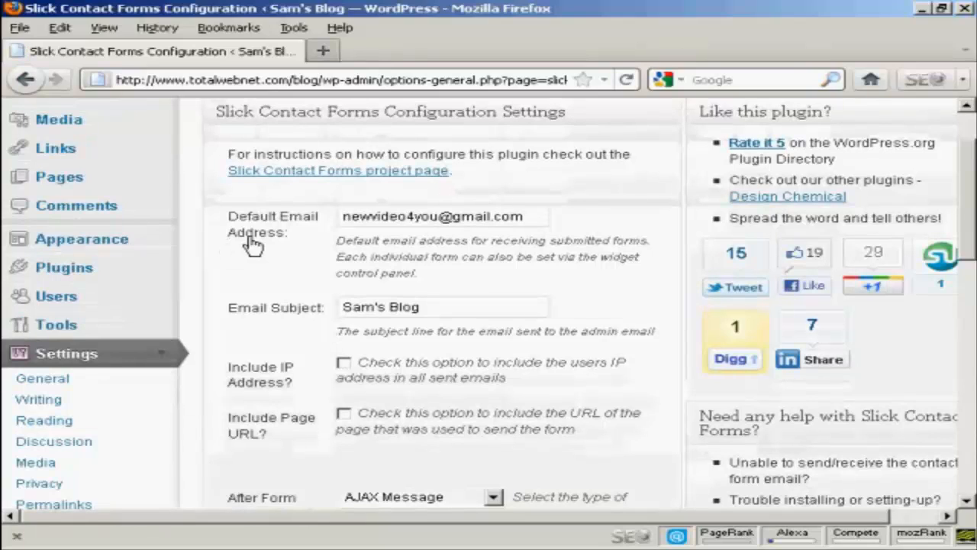
mouse_move(294, 229)
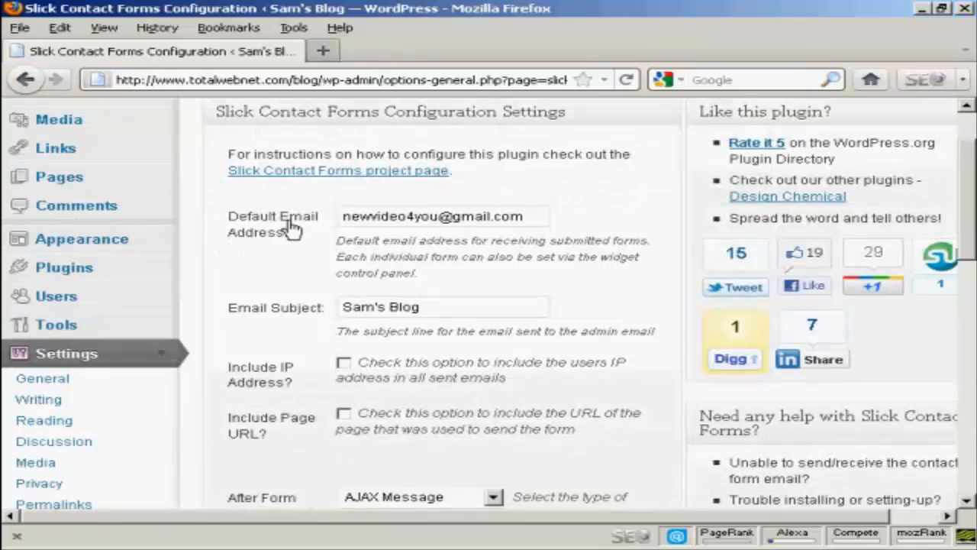
mouse_move(279, 234)
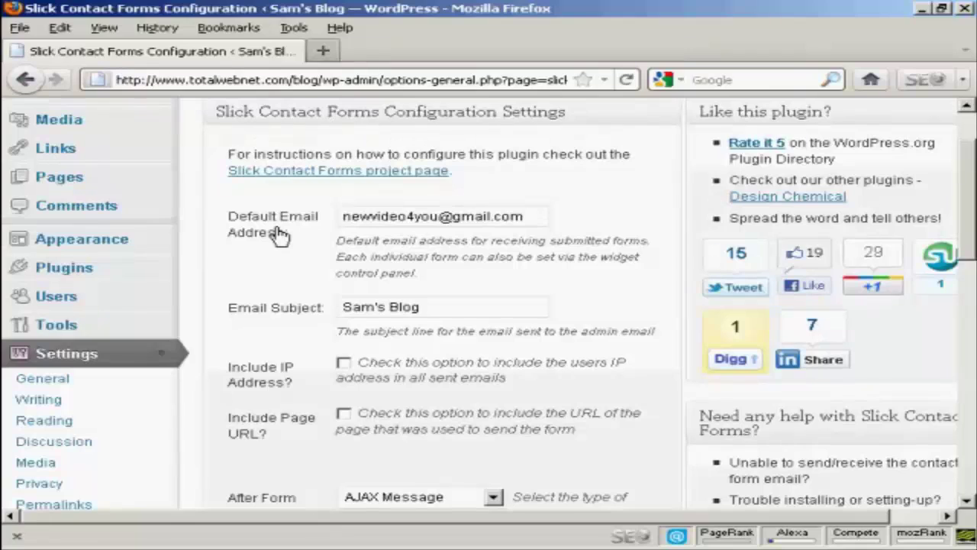
mouse_move(296, 259)
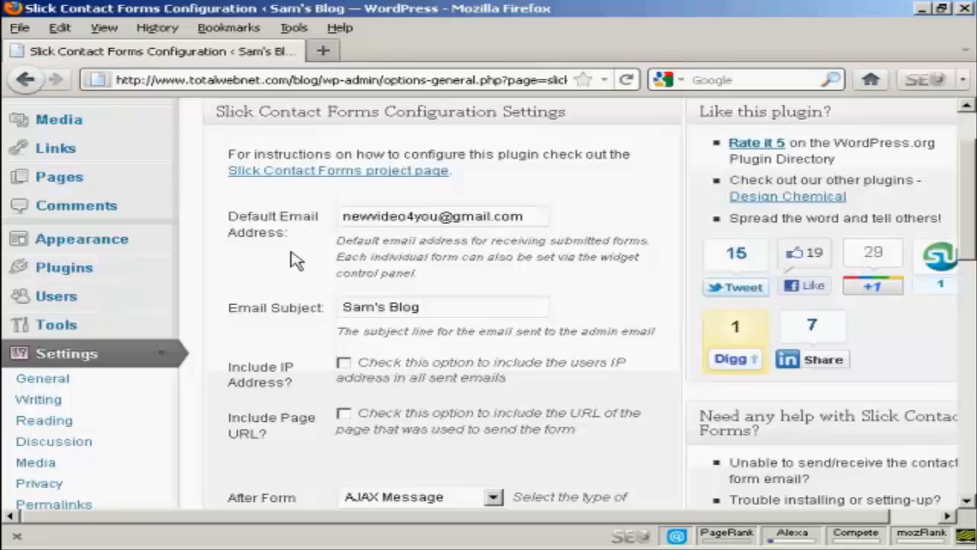
mouse_move(359, 267)
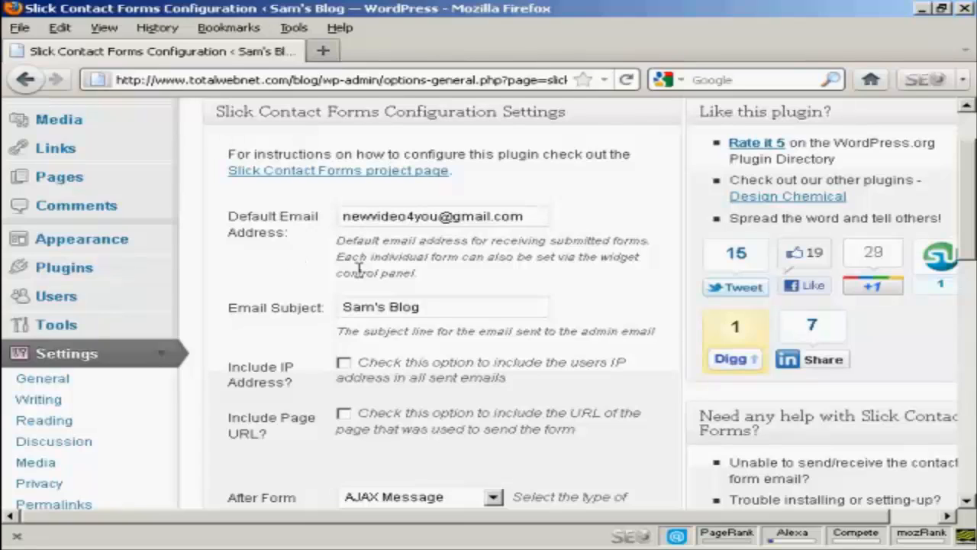
mouse_move(240, 332)
type("From ")
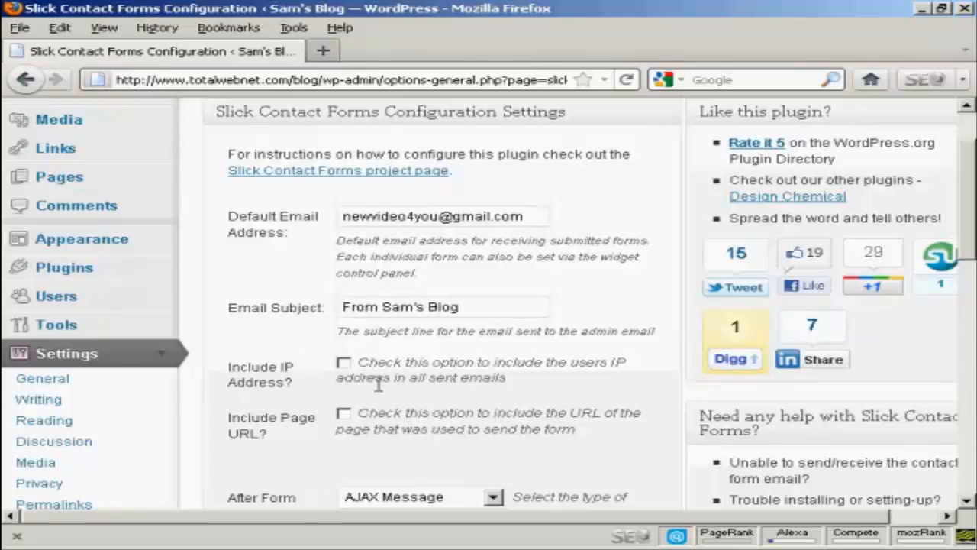
mouse_move(338, 381)
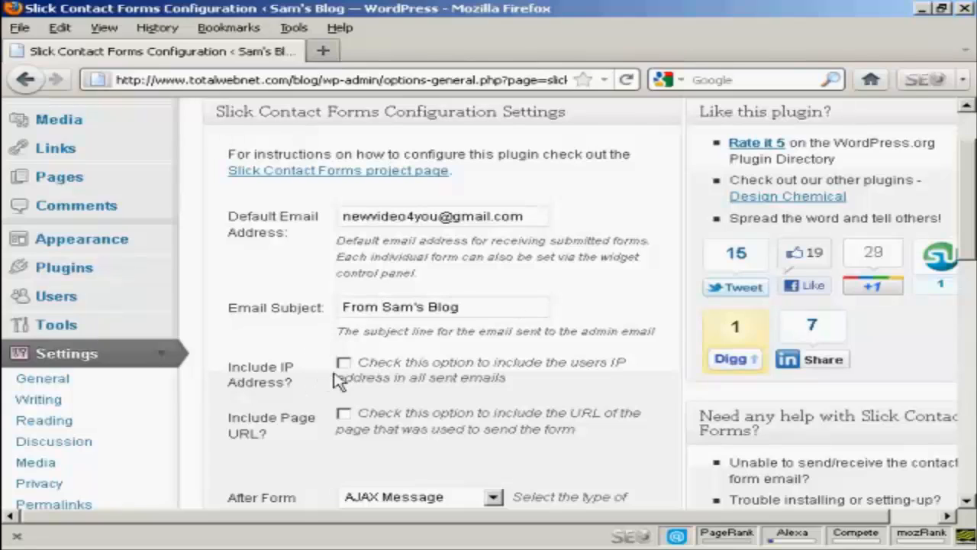
left_click(344, 363)
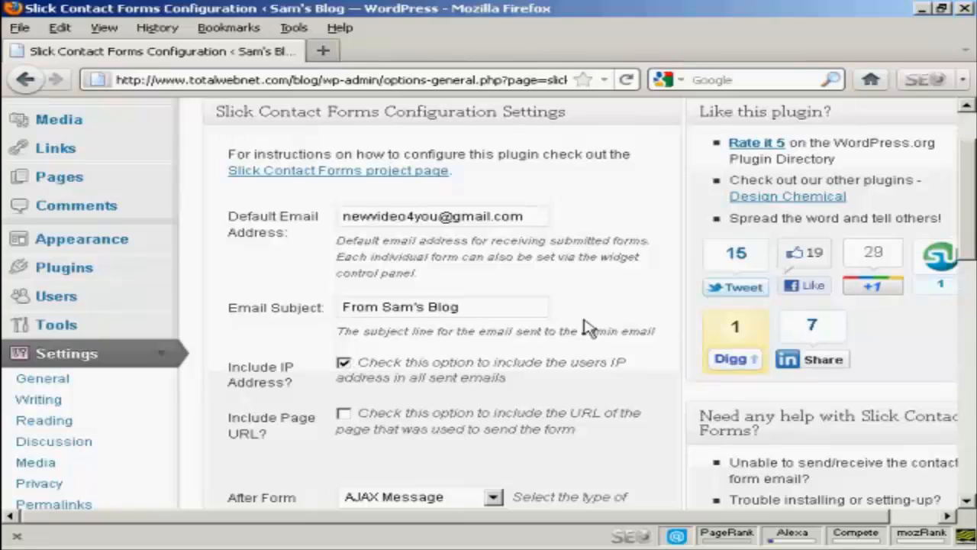
mouse_move(626, 350)
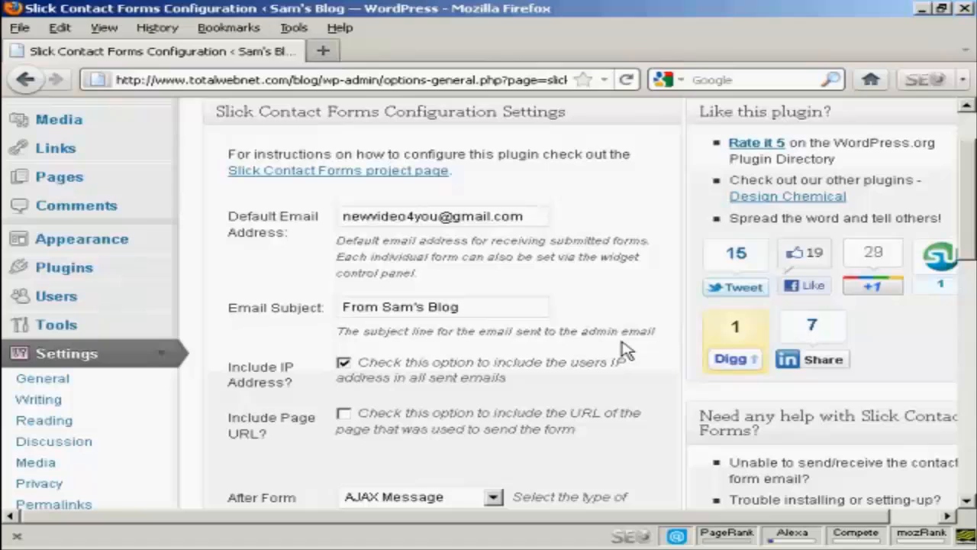
mouse_move(626, 358)
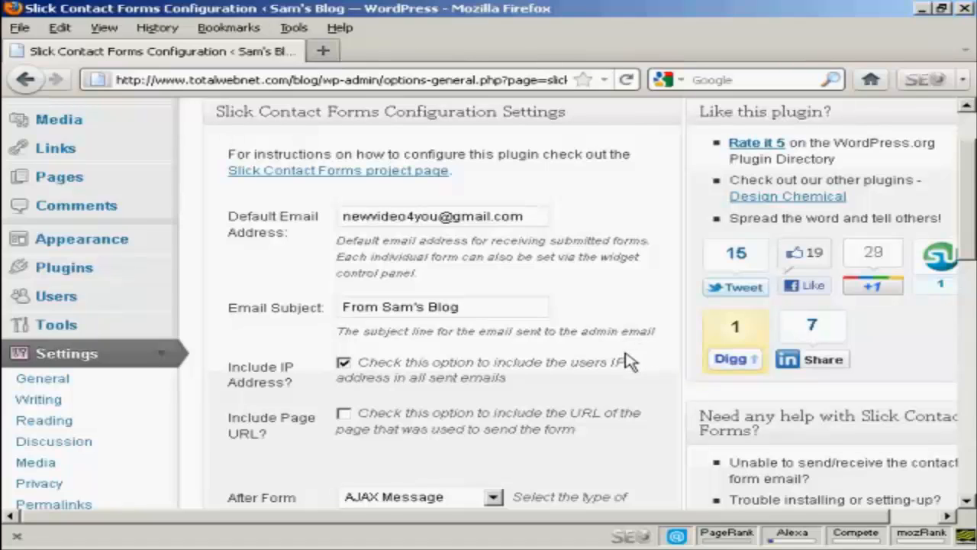
Enable Include Page URL and review the AJAX and validation message fields.
scroll("down", 3)
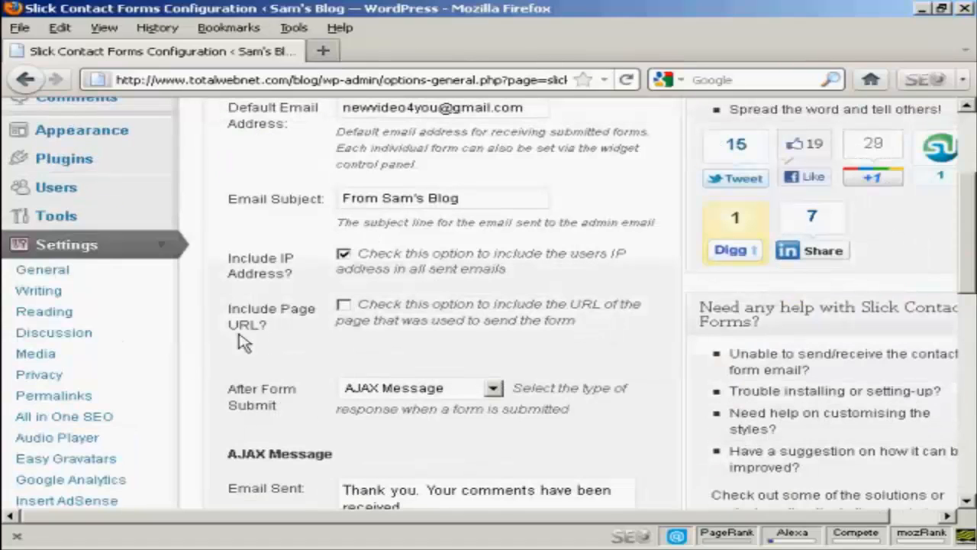
left_click(344, 303)
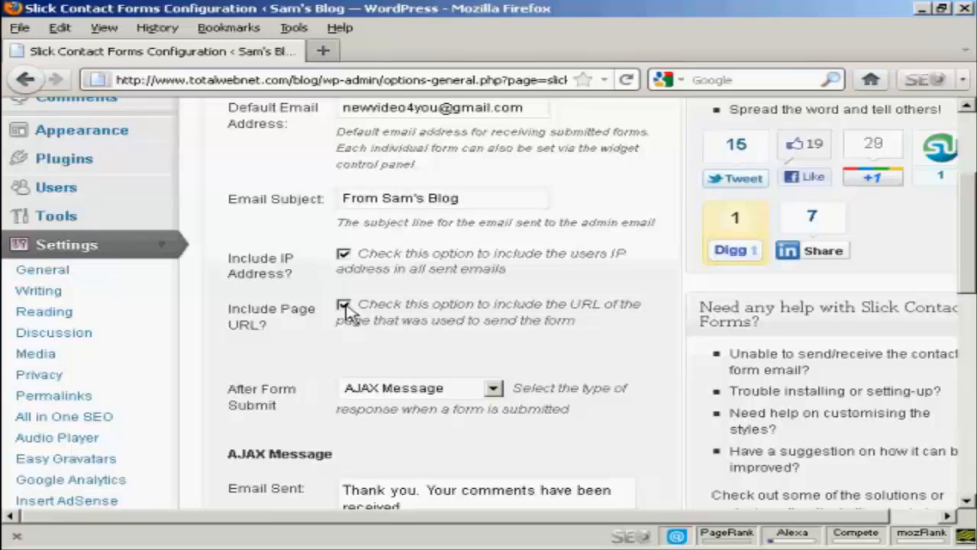
scroll("down", 3)
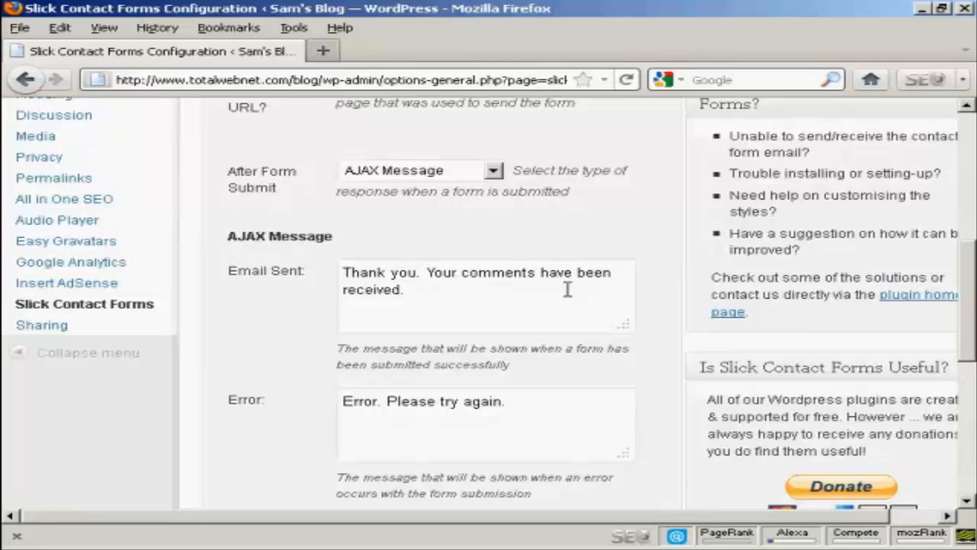
mouse_move(344, 200)
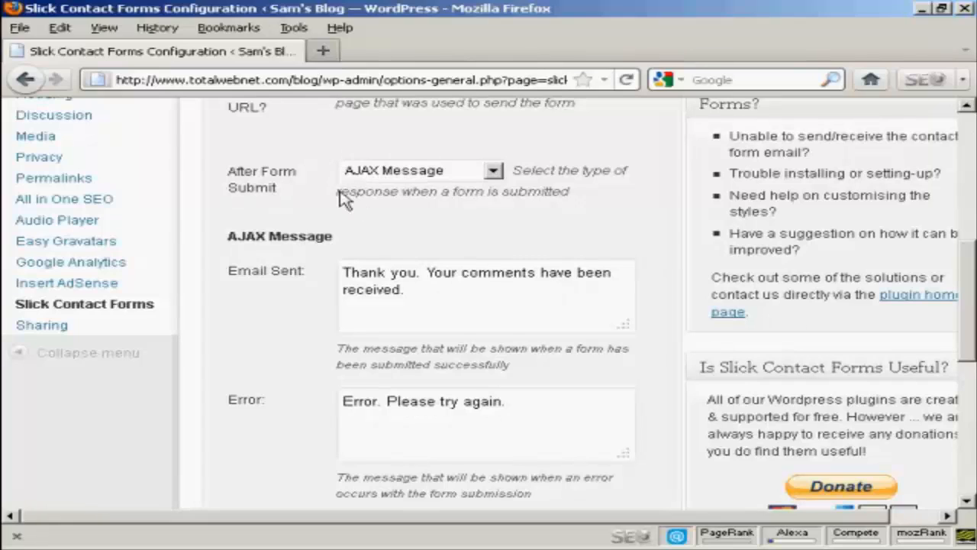
mouse_move(305, 286)
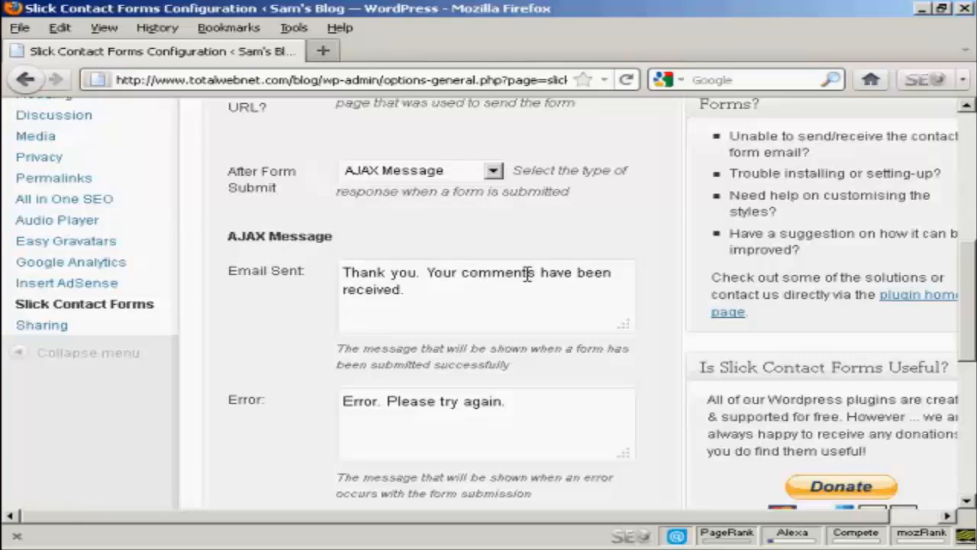
mouse_move(632, 289)
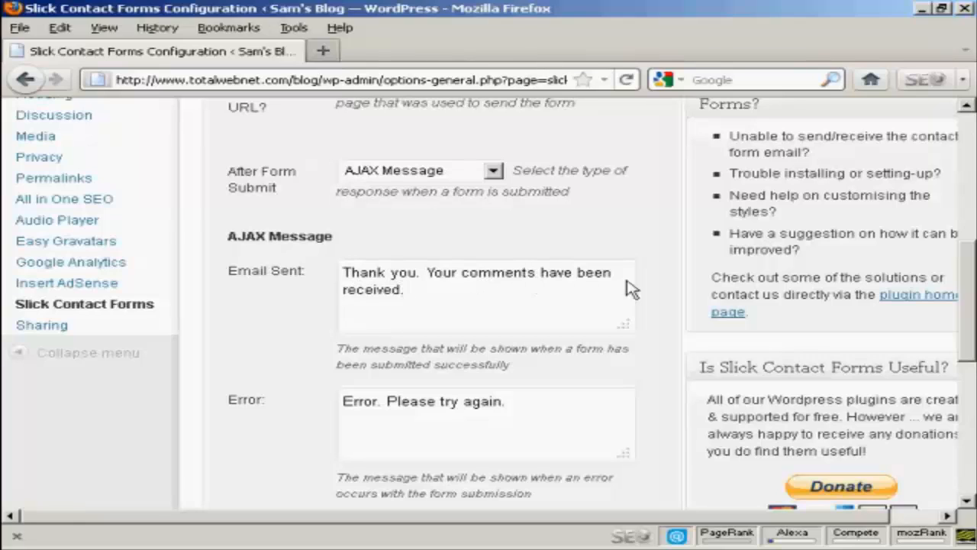
scroll("down", 3)
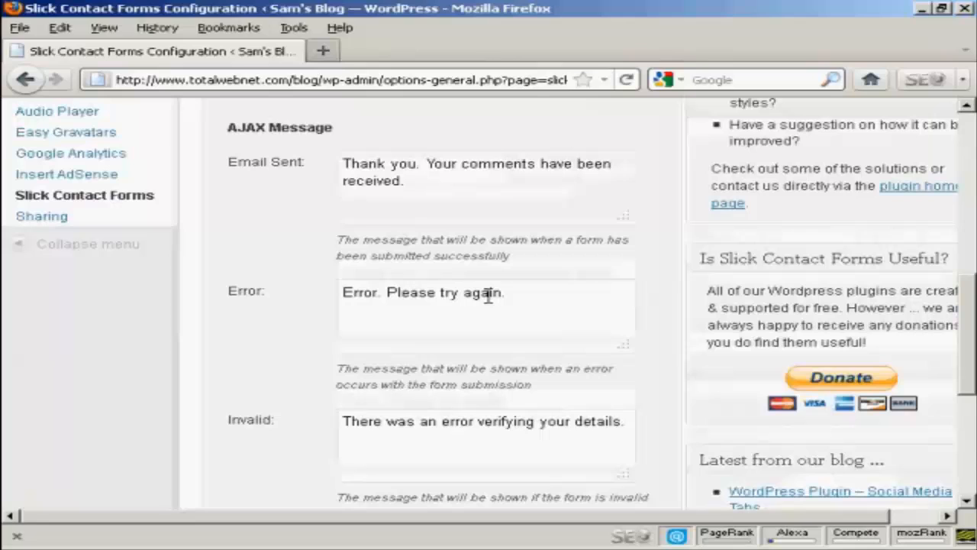
scroll("down", 3)
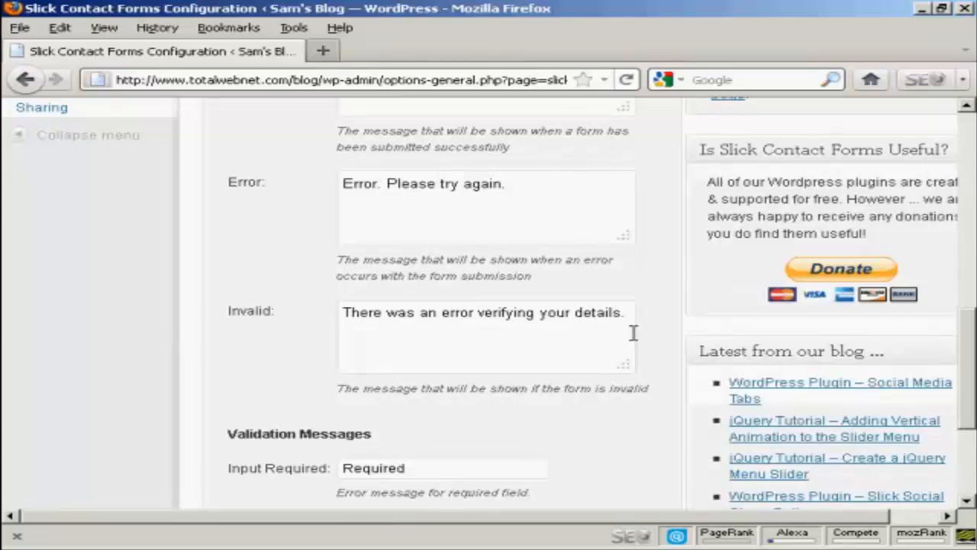
scroll("down", 3)
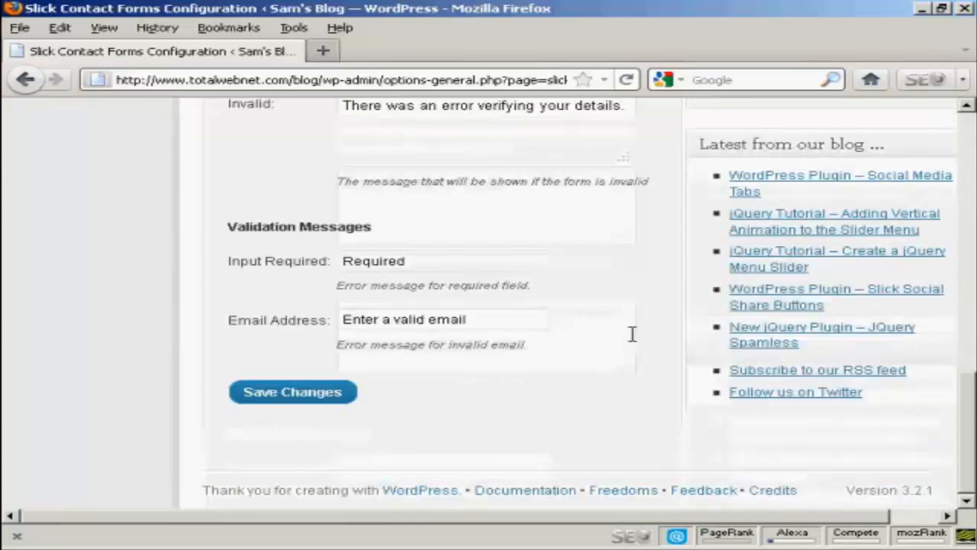
mouse_move(294, 279)
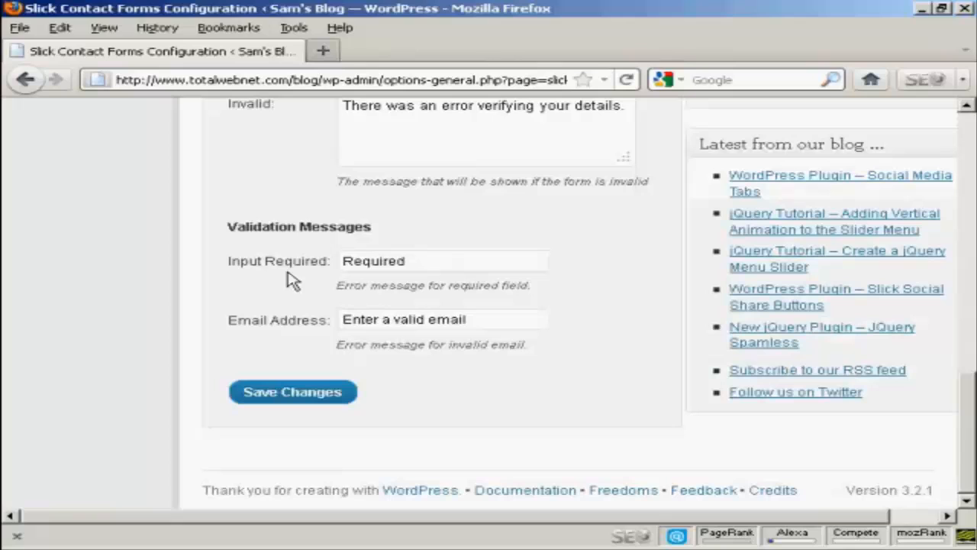
mouse_move(407, 300)
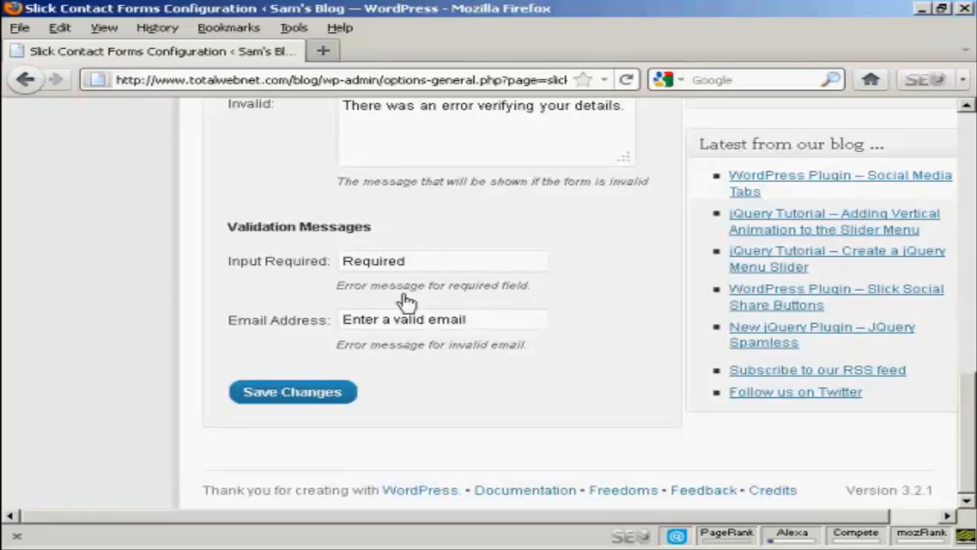
mouse_move(647, 327)
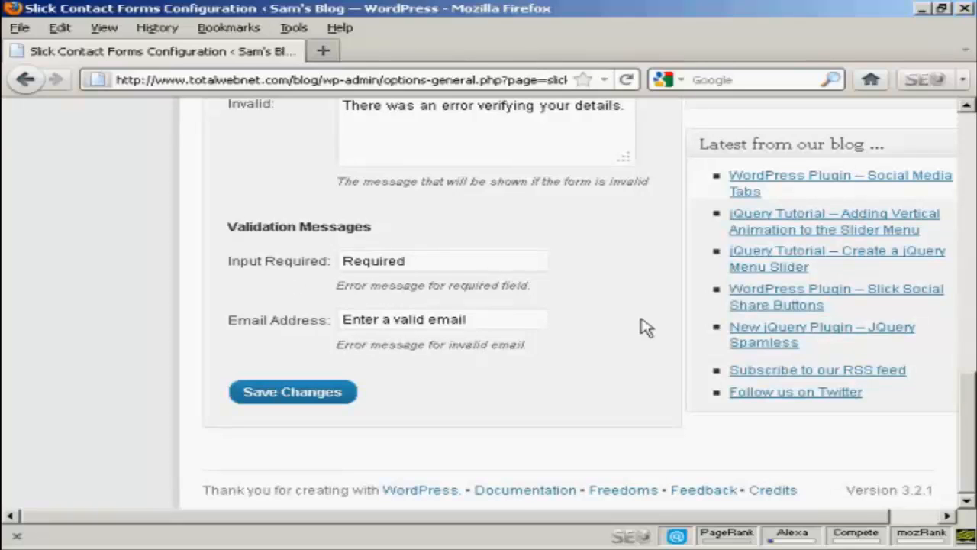
scroll("up", 3)
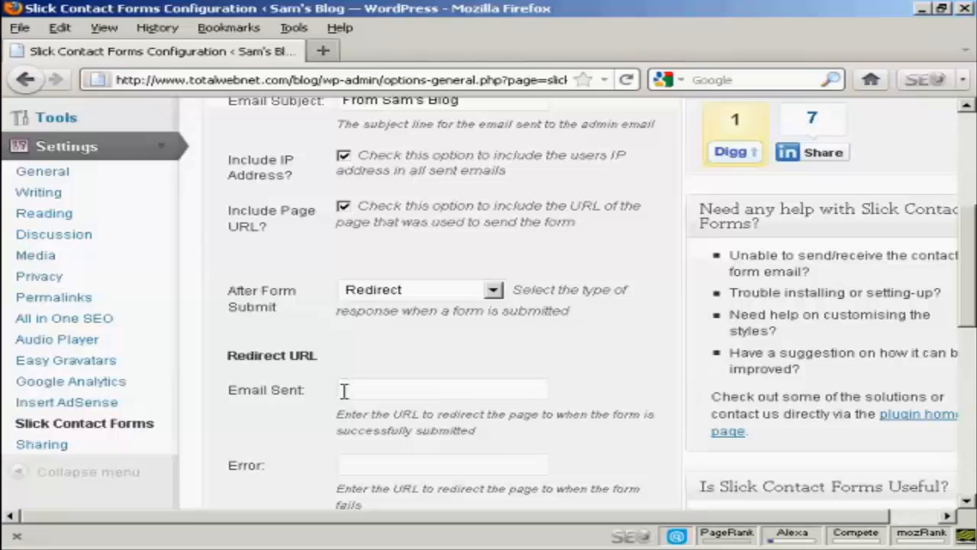
scroll("down", 3)
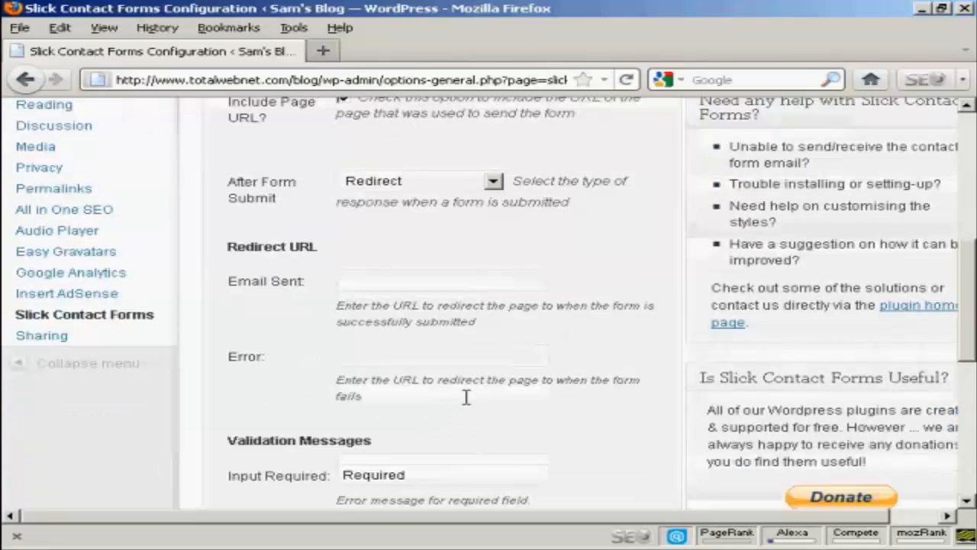
scroll("down", 3)
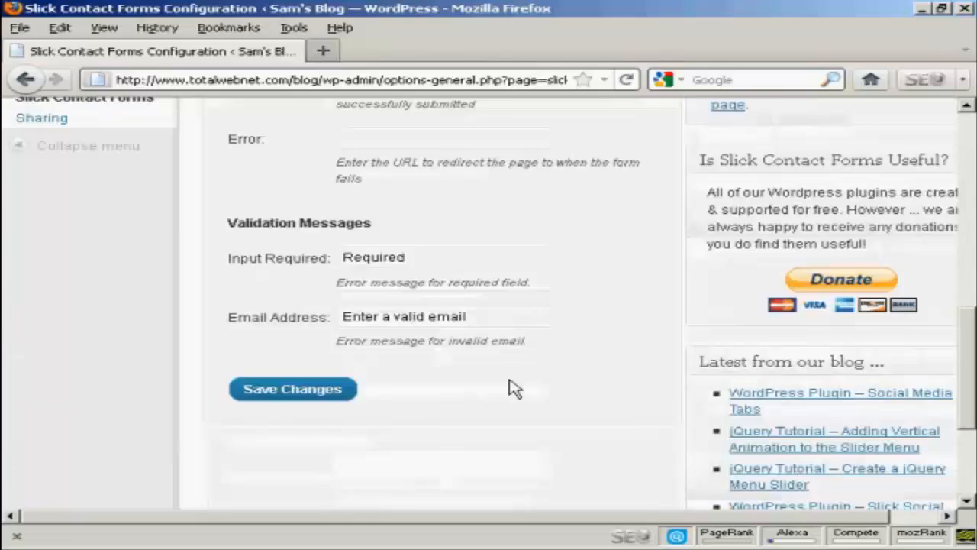
scroll("up", 3)
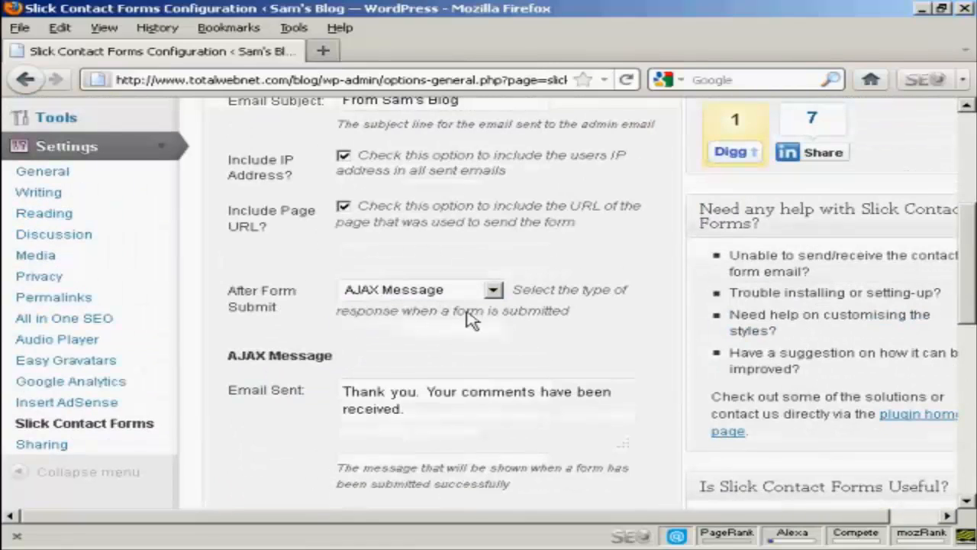
scroll("down", 3)
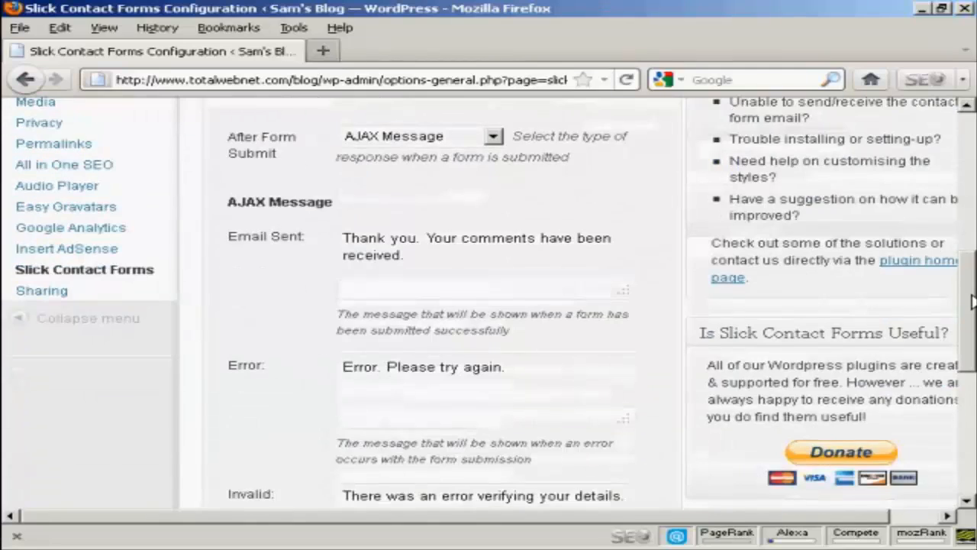
scroll("down", 3)
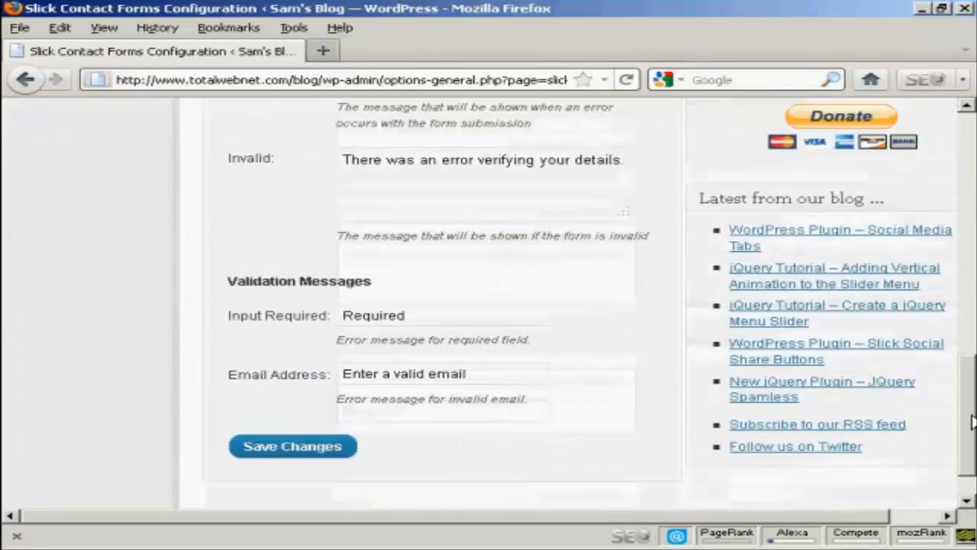
Save the Slick Contact Forms changes and return to the Dashboard with nine posts.
left_click(293, 446)
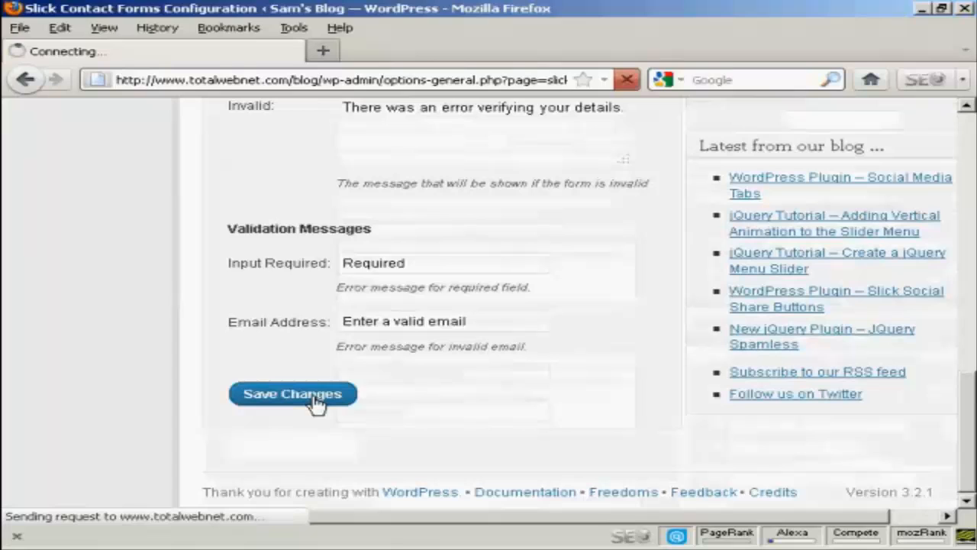
left_click(293, 393)
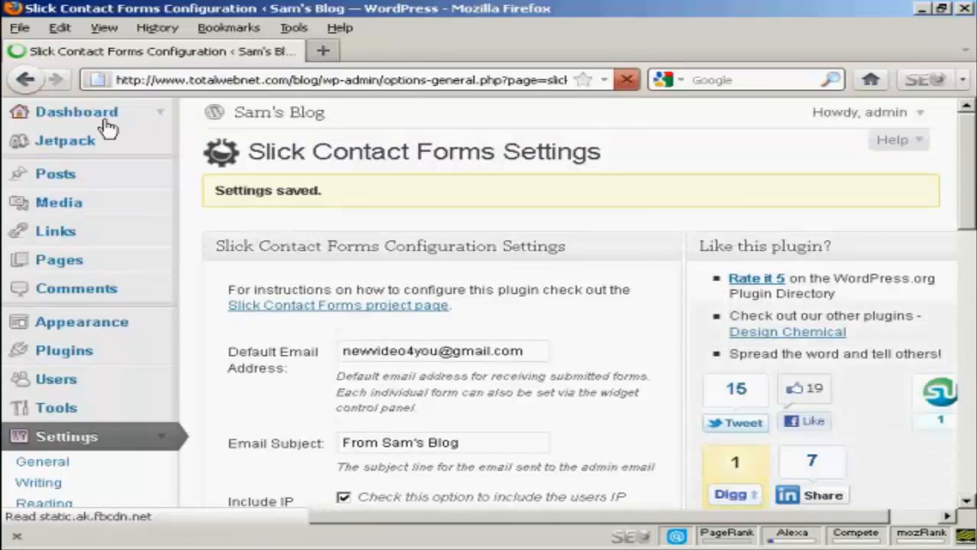
left_click(75, 111)
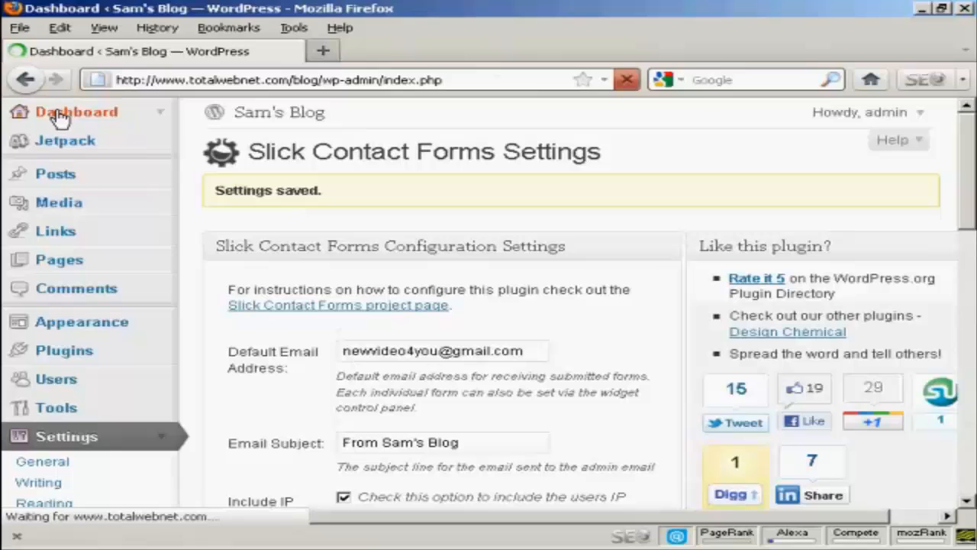
left_click(76, 113)
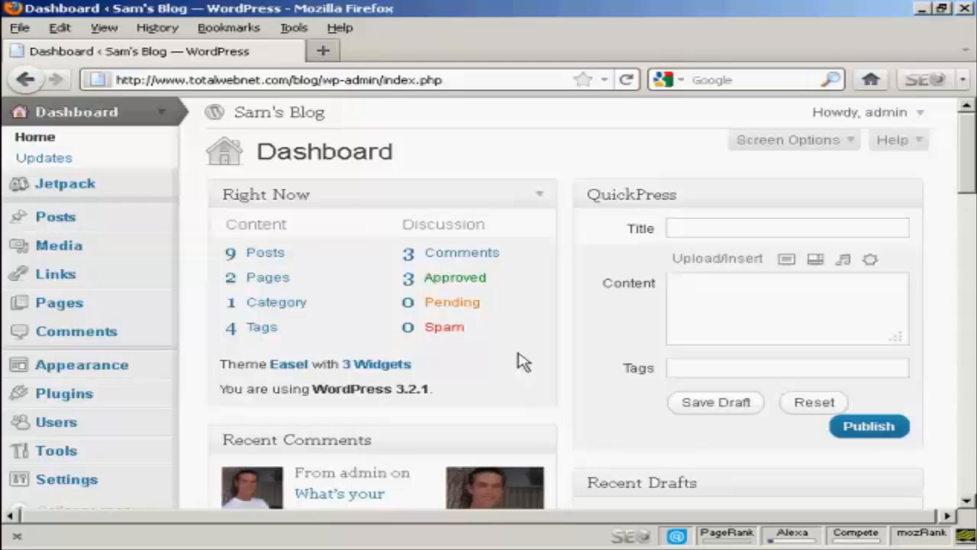
mouse_move(498, 361)
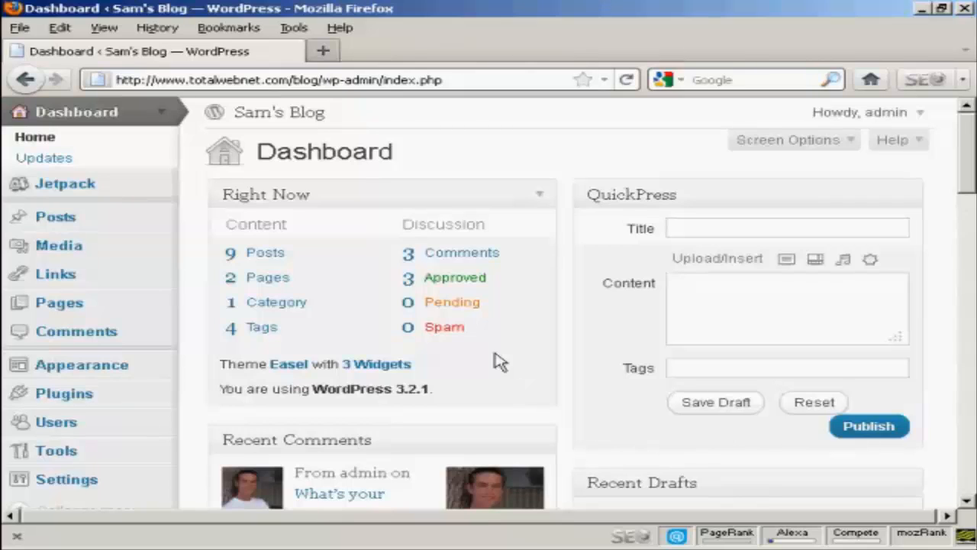
Open Widgets from the '3 Widgets' link and find the Slick Contact Forms widget.
left_click(374, 364)
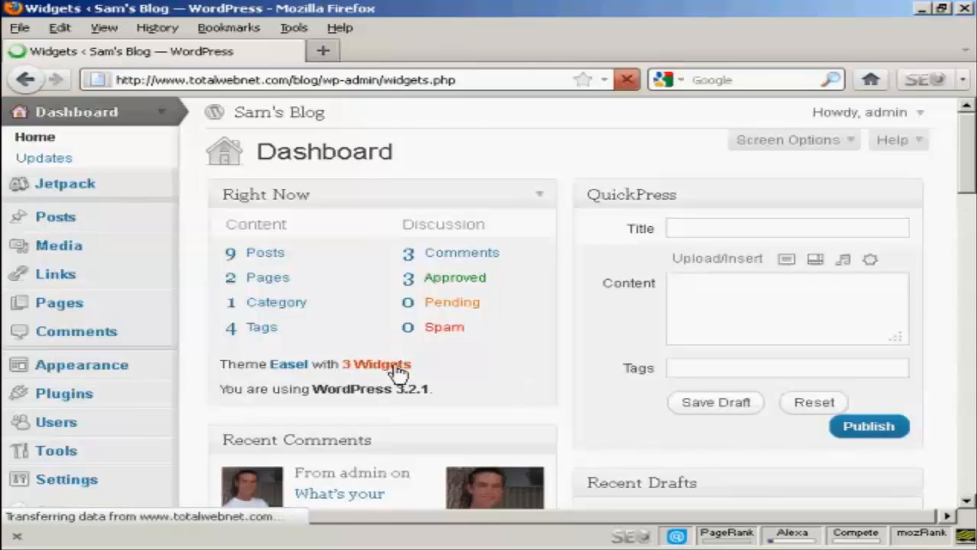
left_click(377, 363)
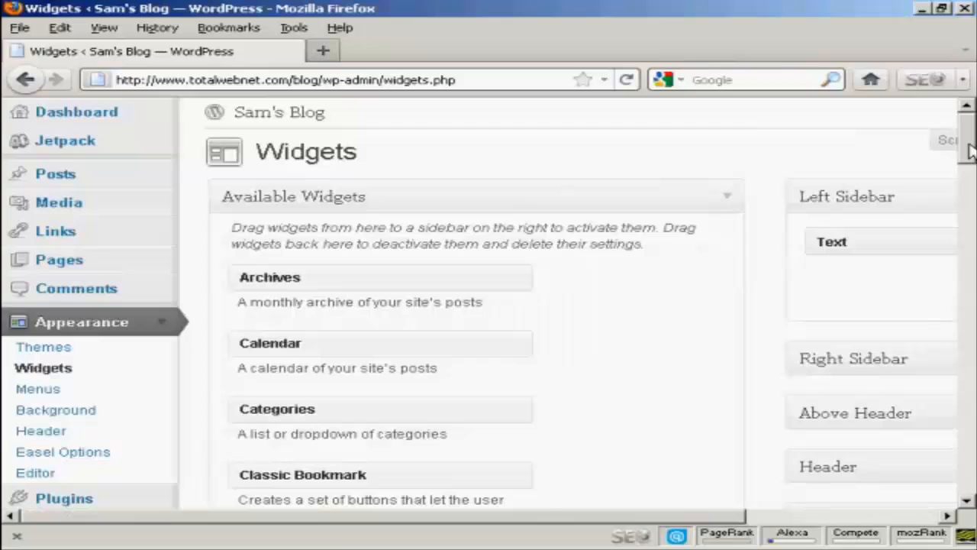
scroll("down", 3)
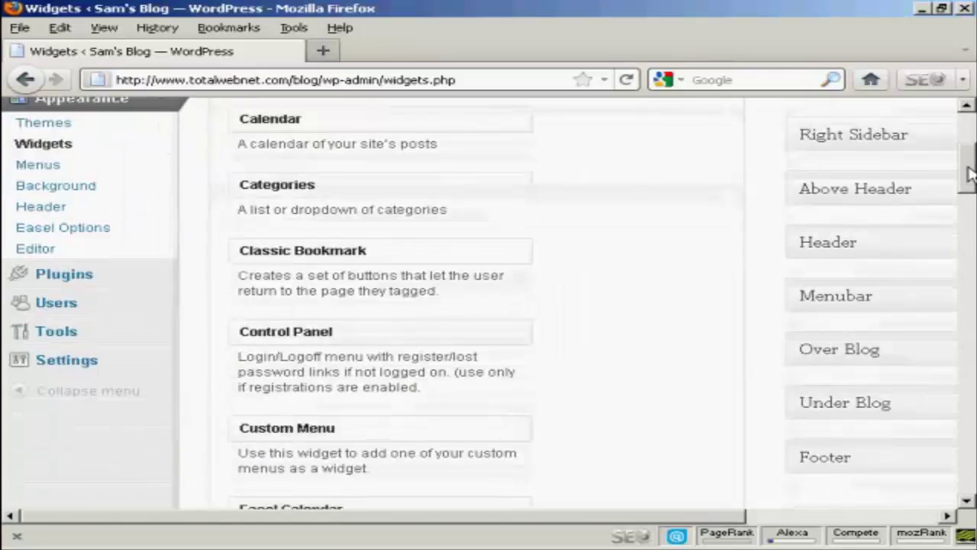
scroll("down", 3)
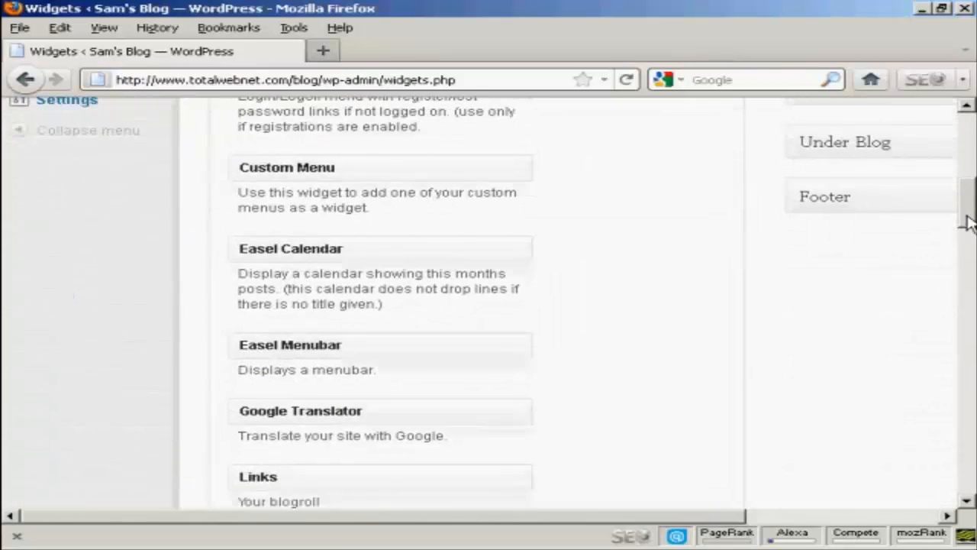
scroll("down", 3)
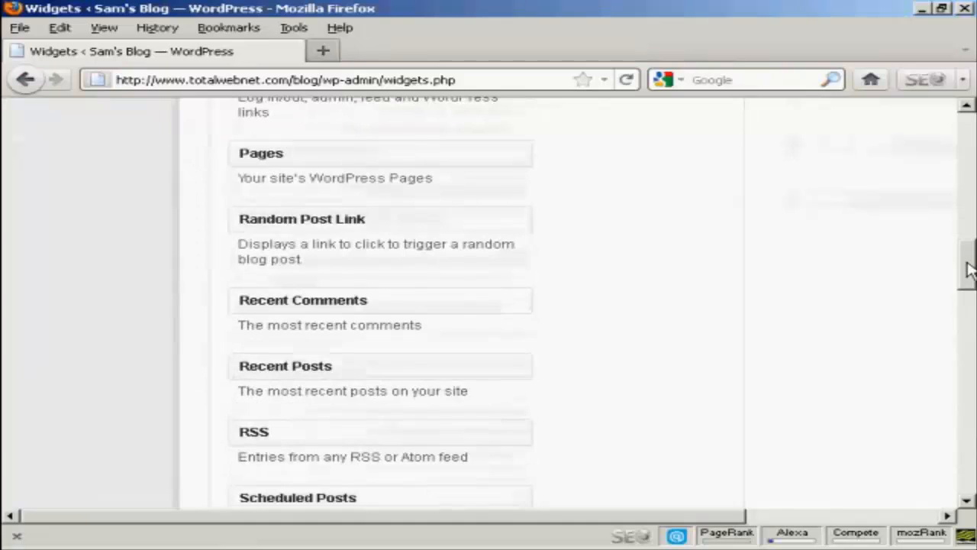
scroll("down", 3)
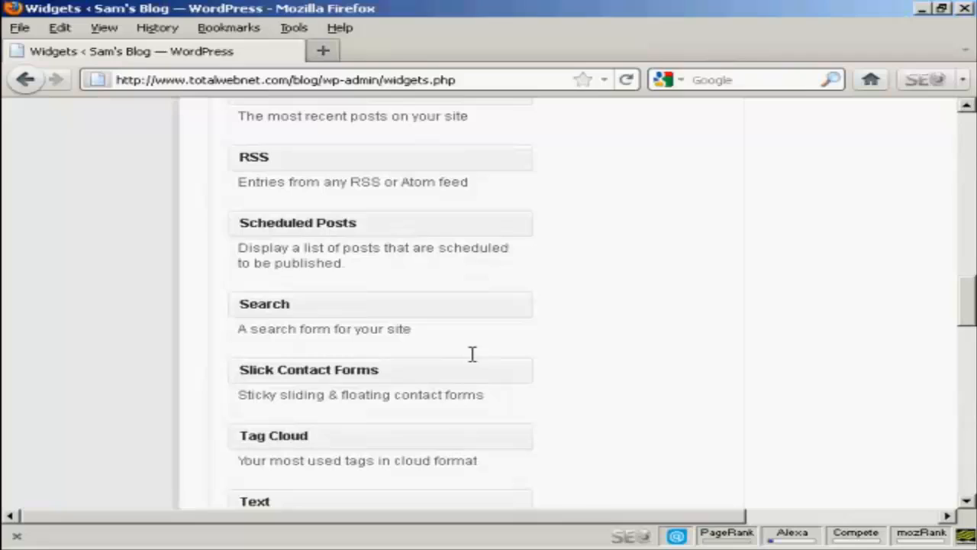
mouse_move(331, 372)
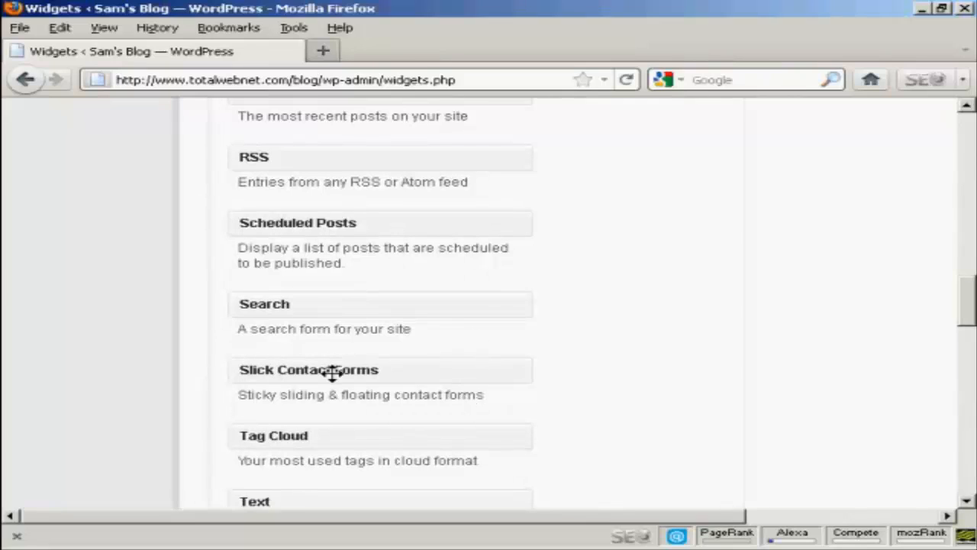
mouse_move(366, 372)
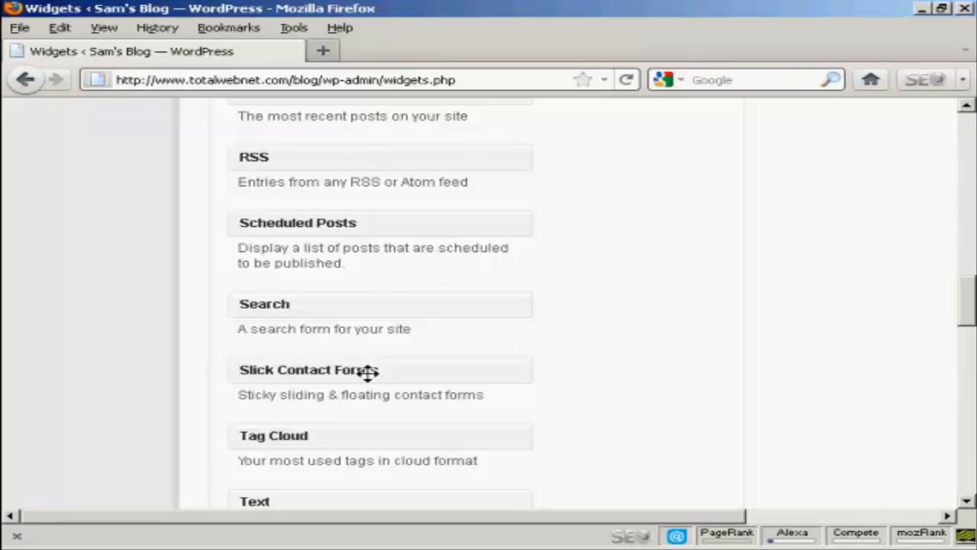
mouse_move(374, 373)
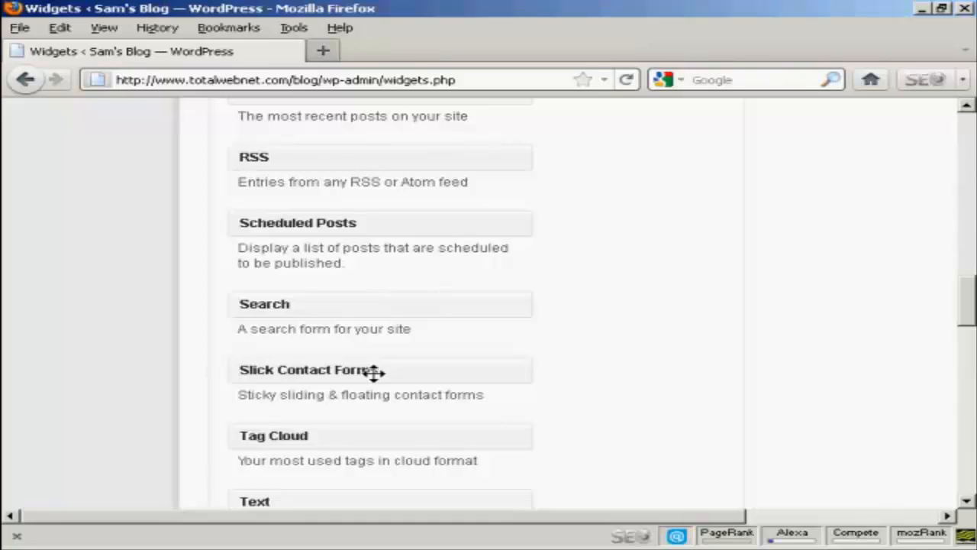
mouse_move(386, 370)
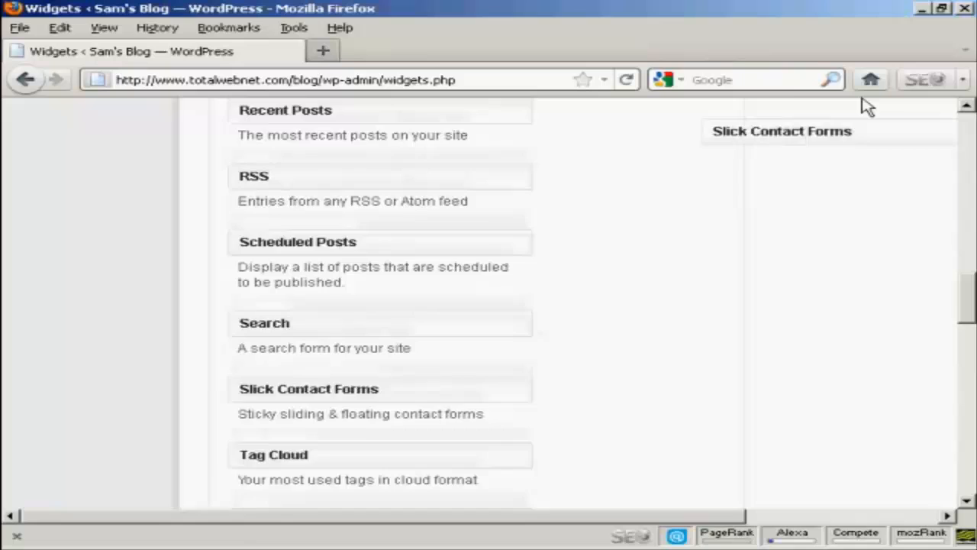
Drop the Slick Contact Forms widget into the Left Sidebar below the Text widget.
scroll("up", 3)
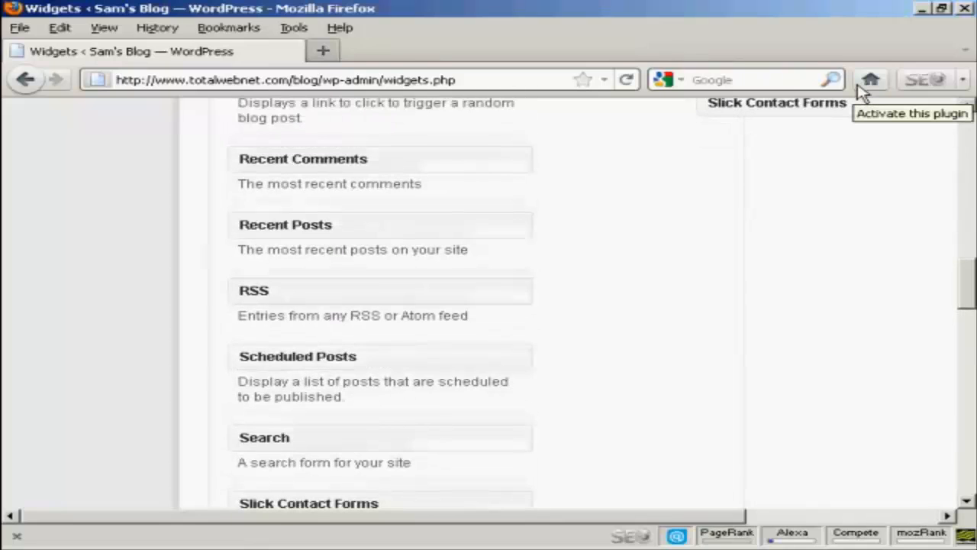
scroll("up", 3)
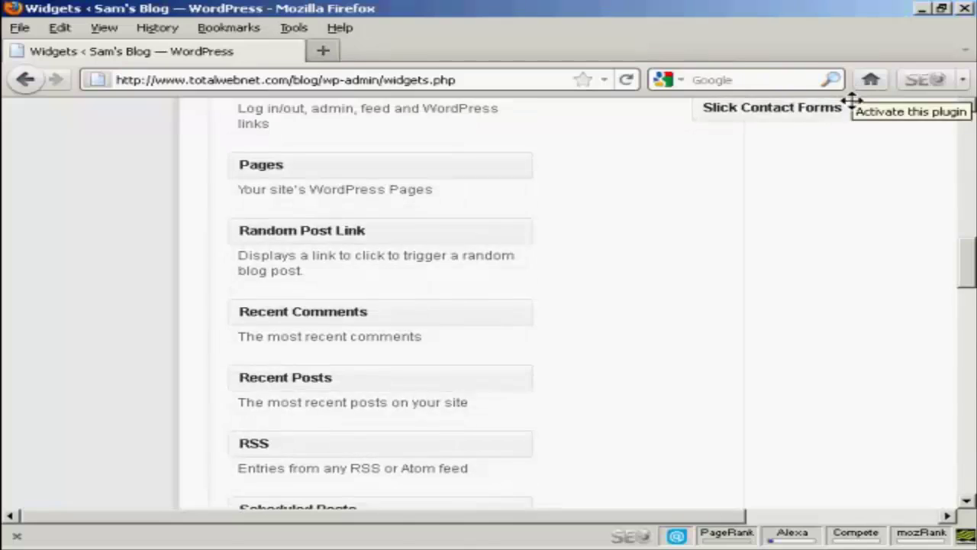
scroll("up", 3)
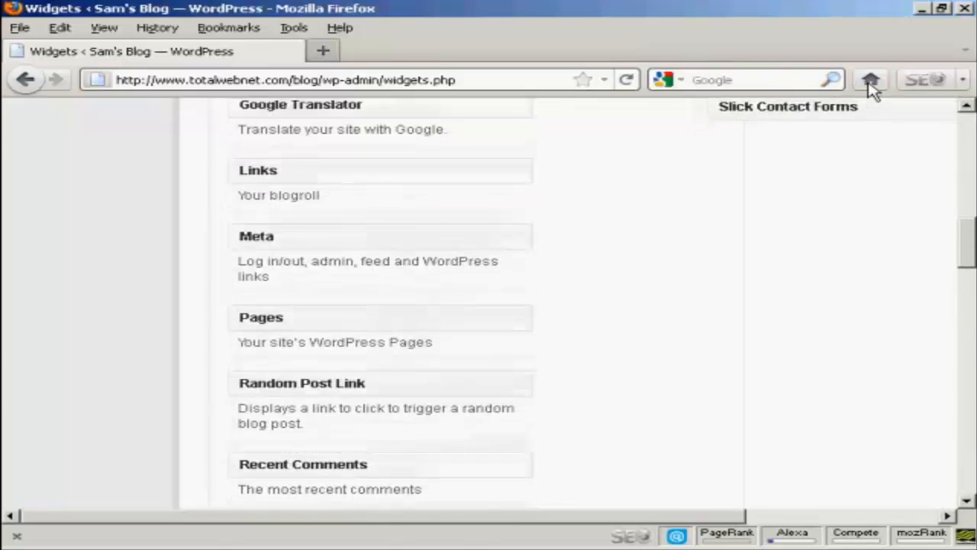
scroll("up", 3)
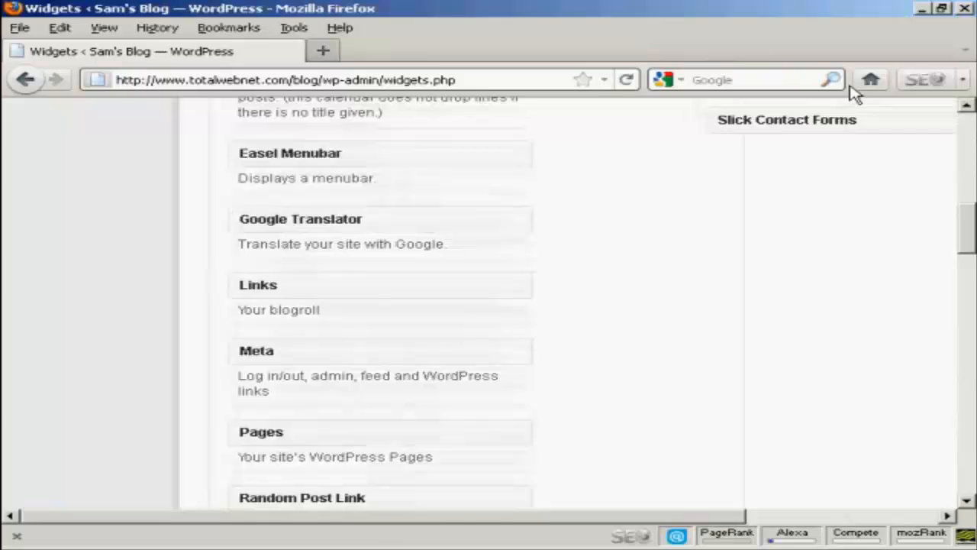
scroll("up", 3)
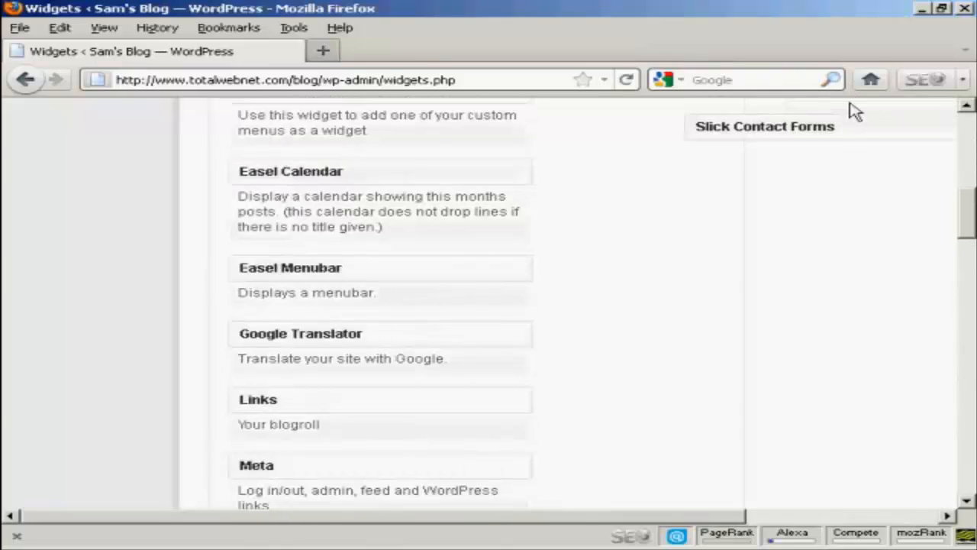
scroll("up", 3)
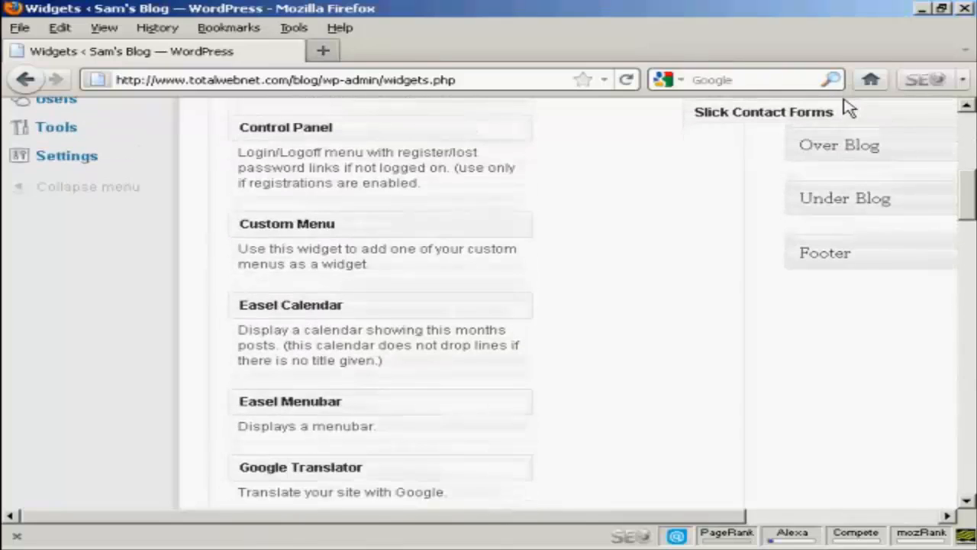
scroll("up", 3)
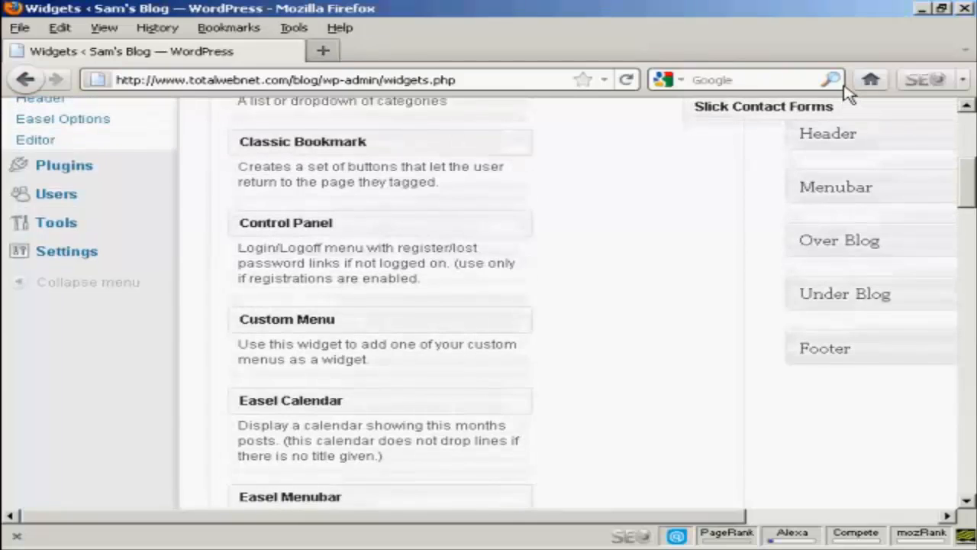
scroll("up", 3)
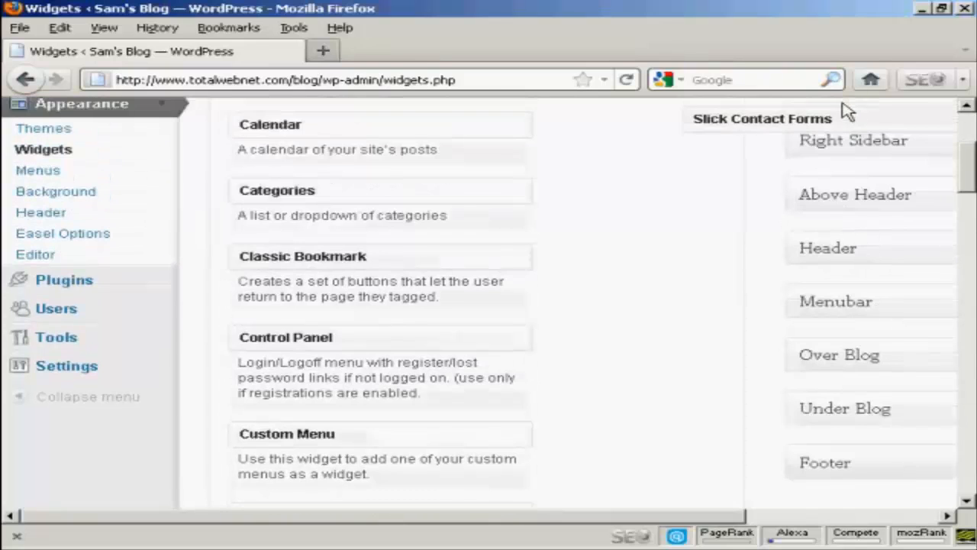
scroll("up", 3)
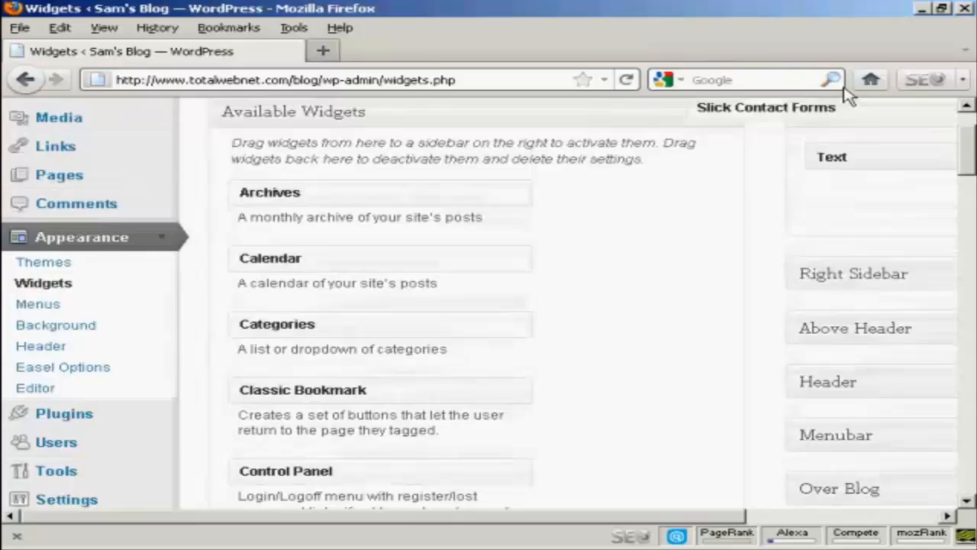
scroll("up", 3)
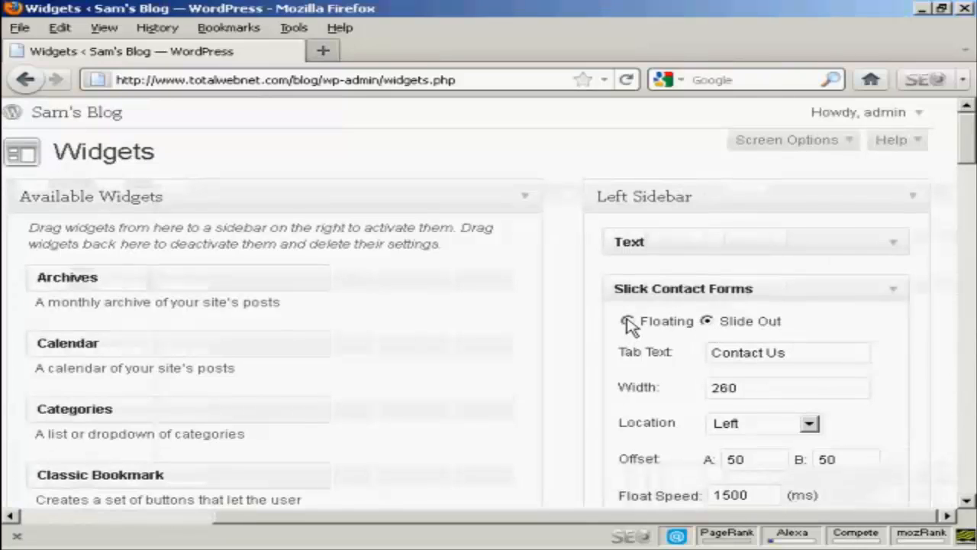
left_click(627, 321)
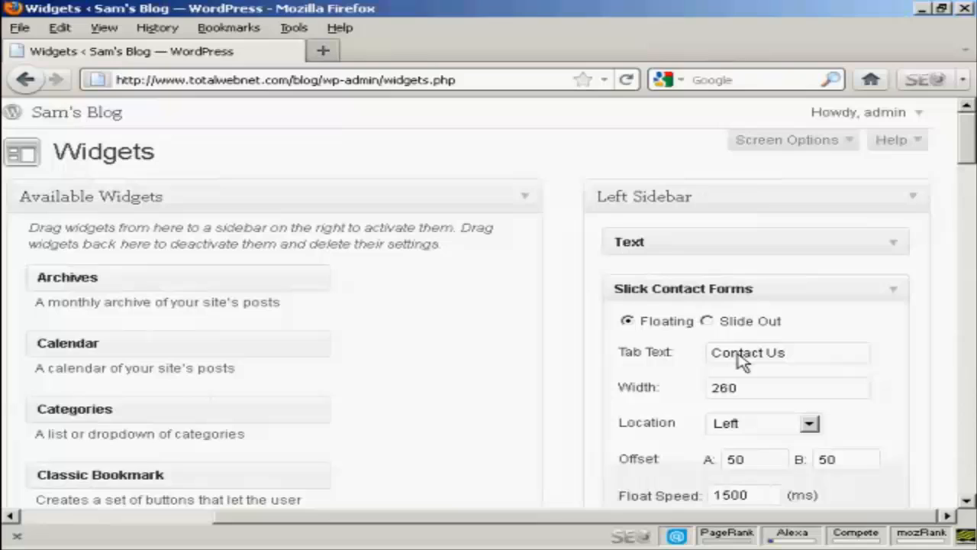
mouse_move(714, 416)
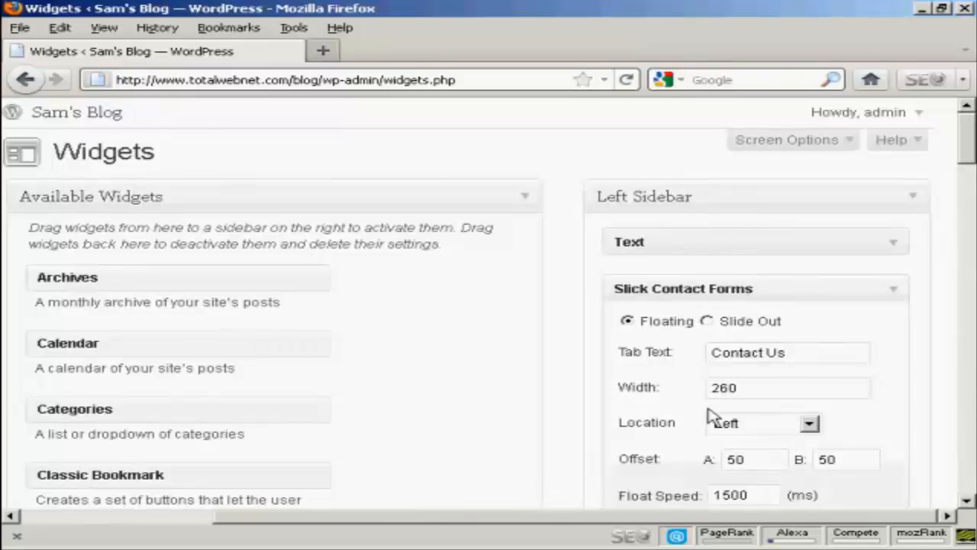
mouse_move(965, 160)
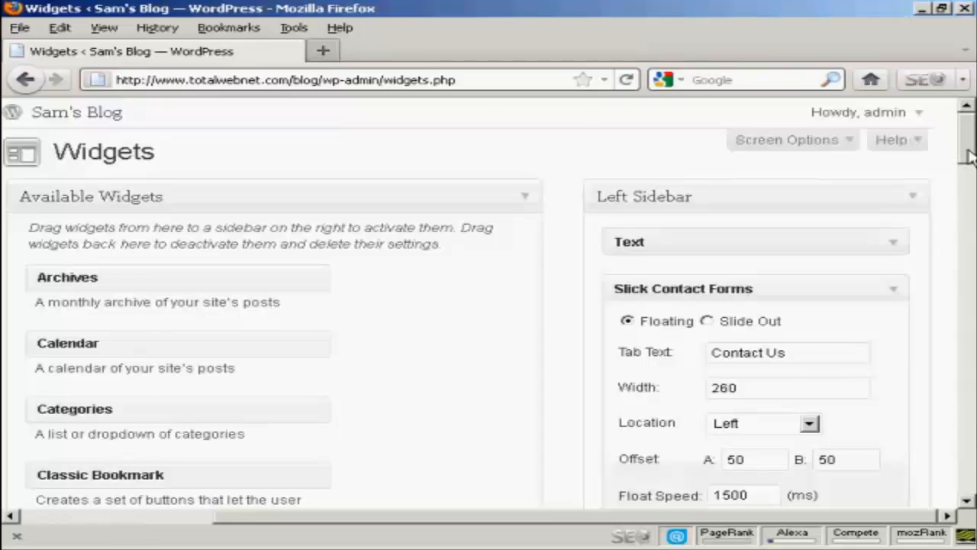
scroll("down", 3)
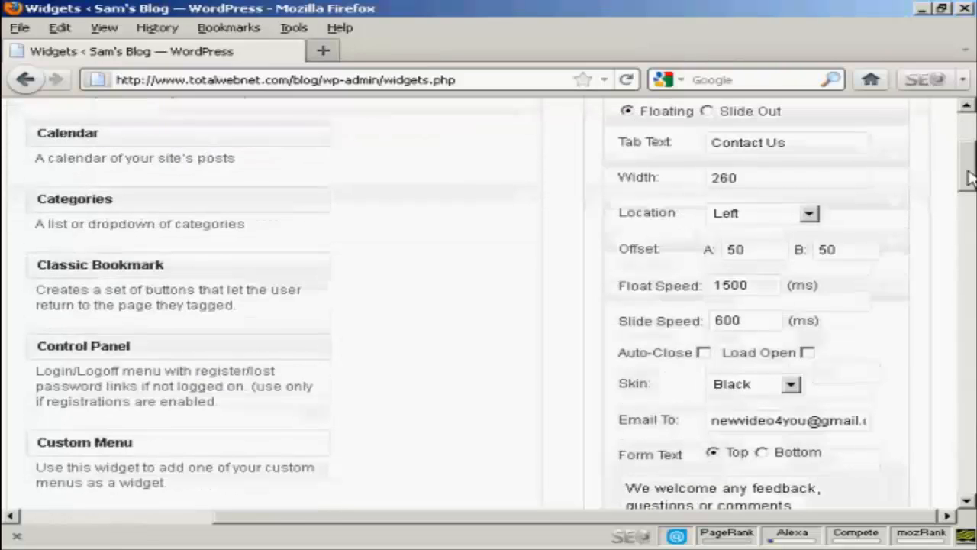
scroll("down", 3)
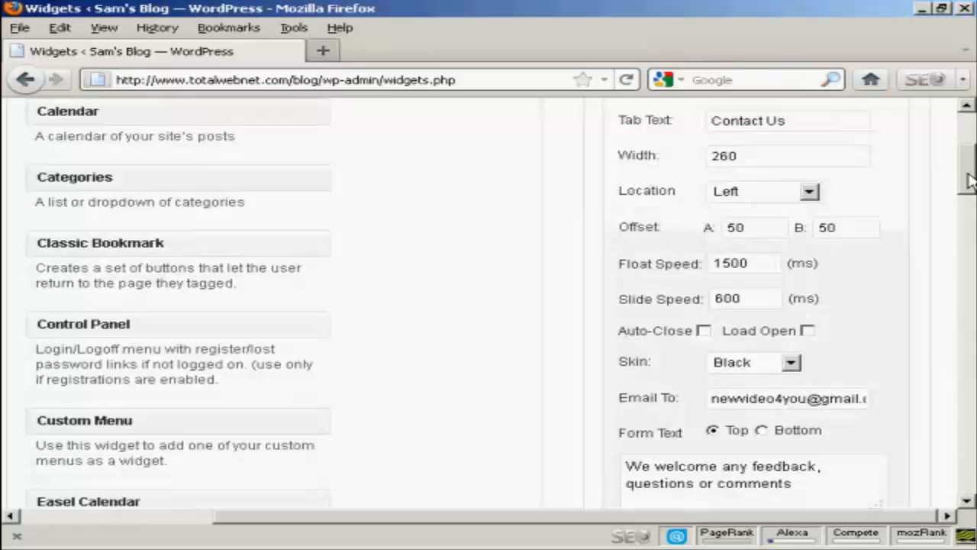
scroll("down", 3)
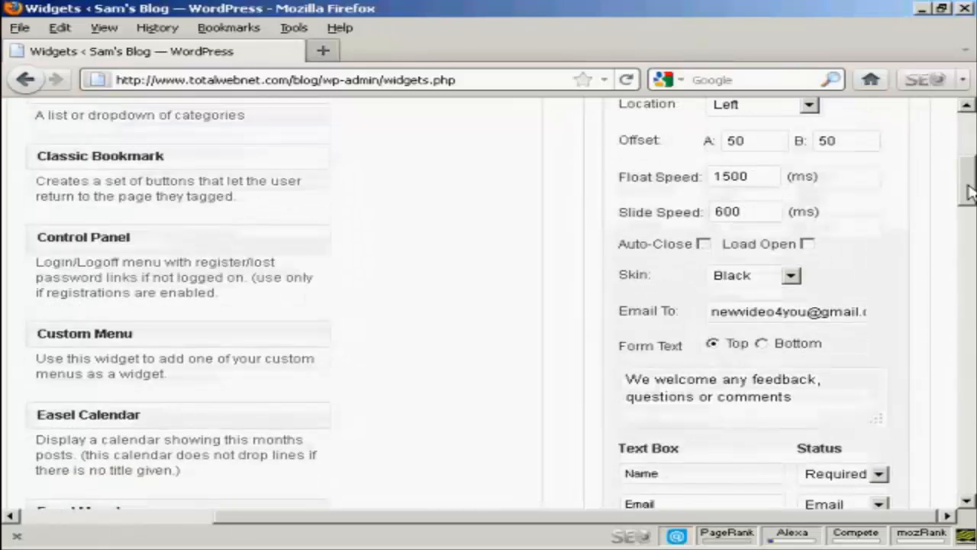
mouse_move(703, 277)
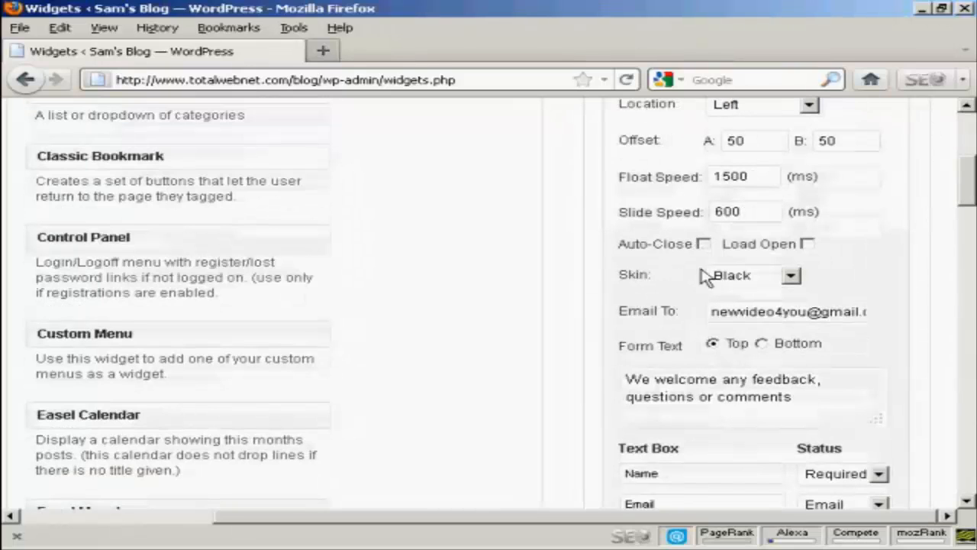
left_click(792, 276)
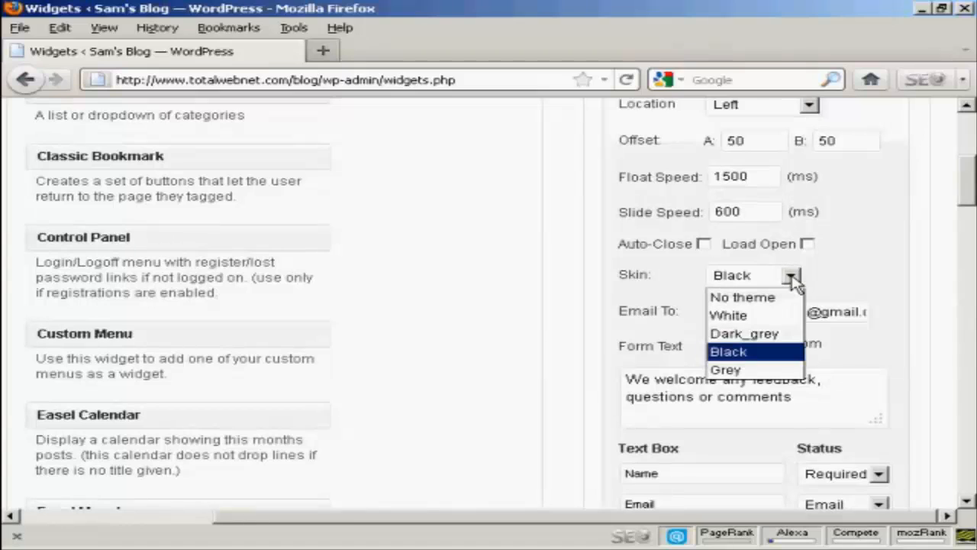
mouse_move(725, 369)
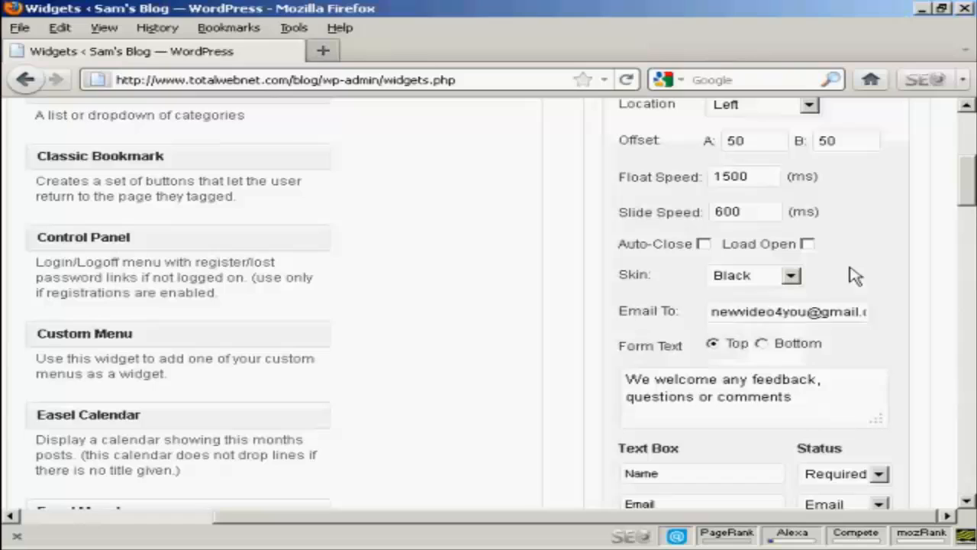
mouse_move(747, 330)
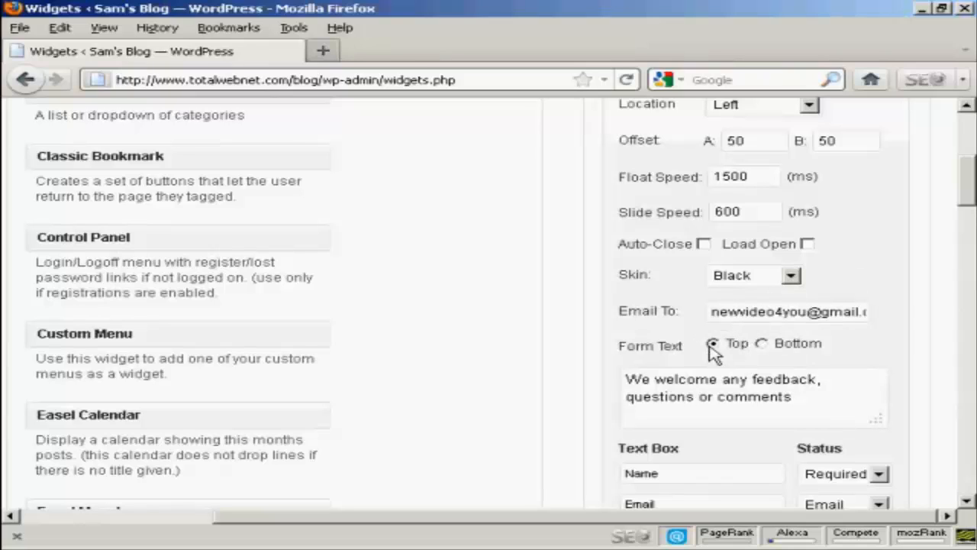
mouse_move(969, 195)
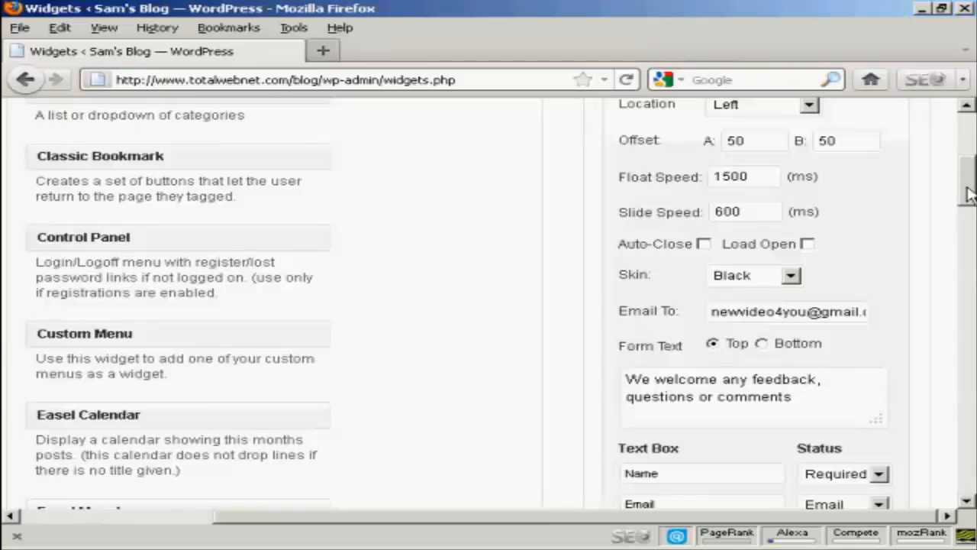
scroll("down", 3)
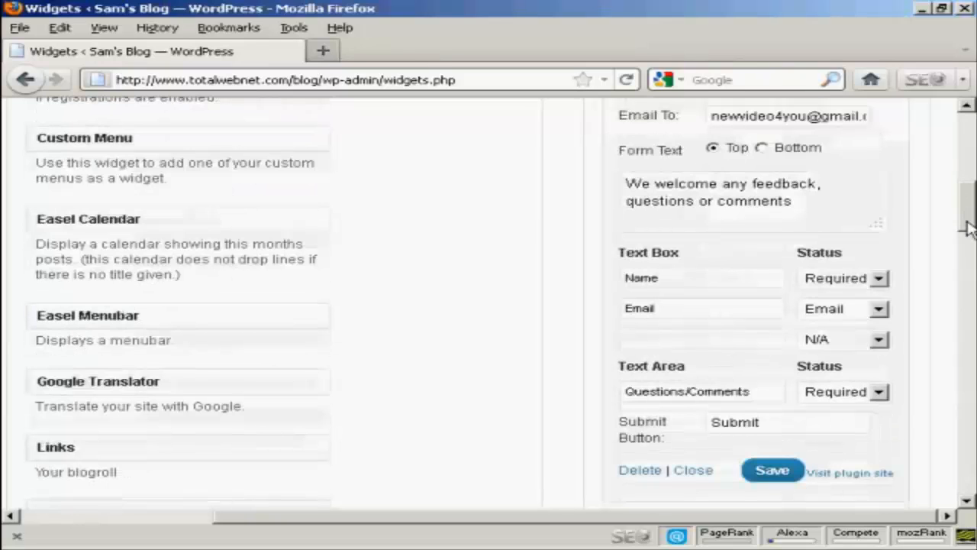
scroll("down", 3)
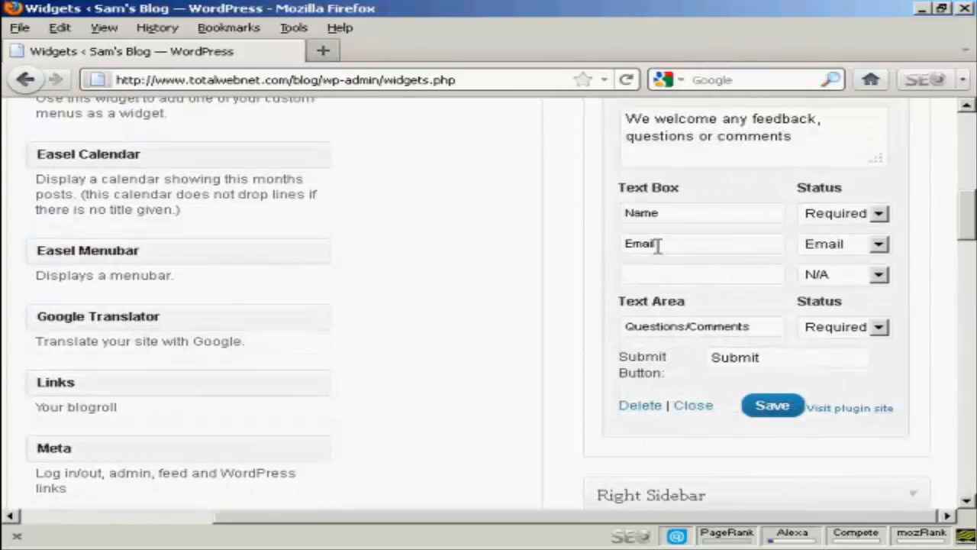
scroll("up", 3)
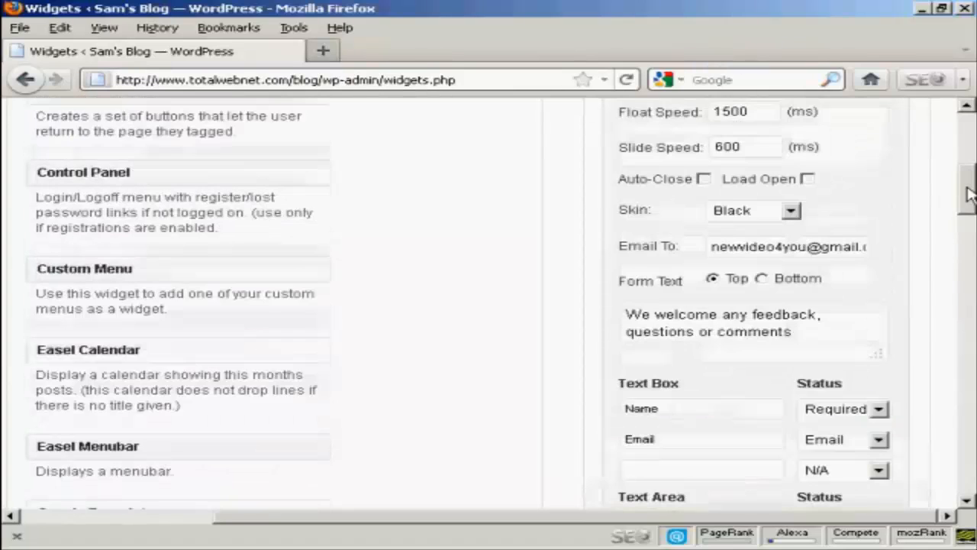
scroll("up", 3)
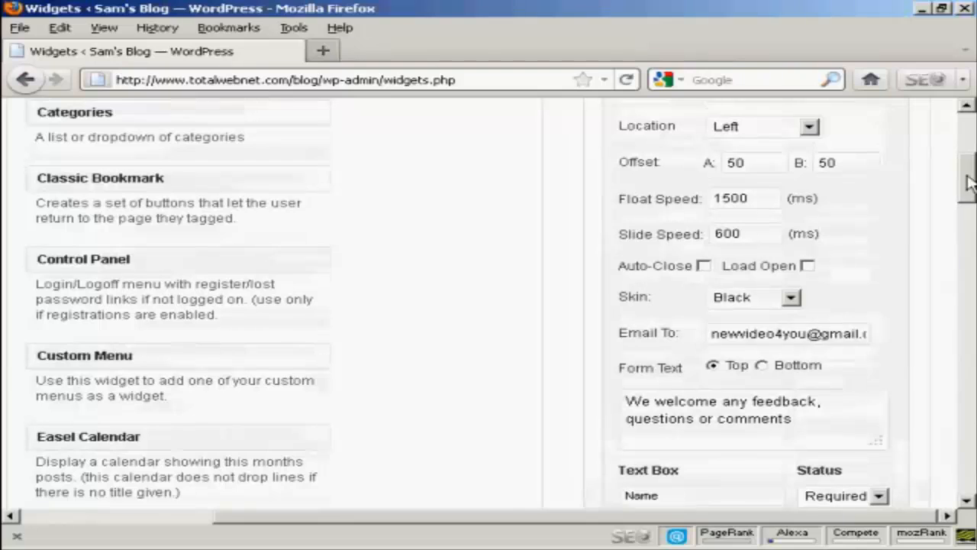
scroll("up", 3)
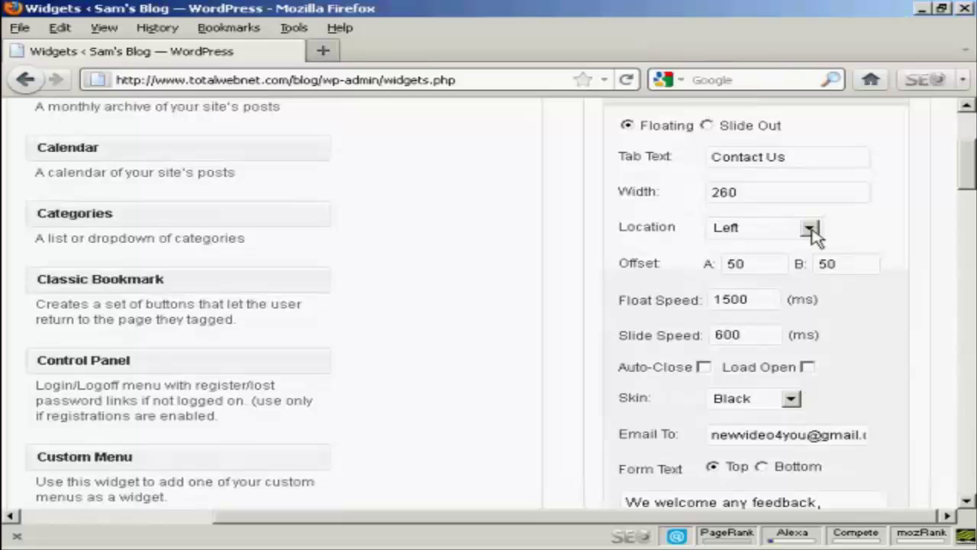
left_click(810, 227)
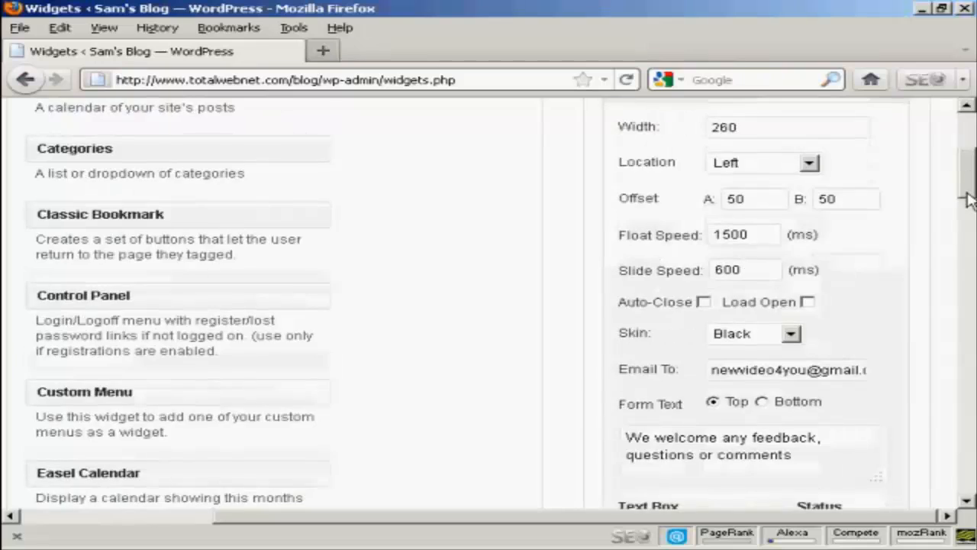
scroll("down", 3)
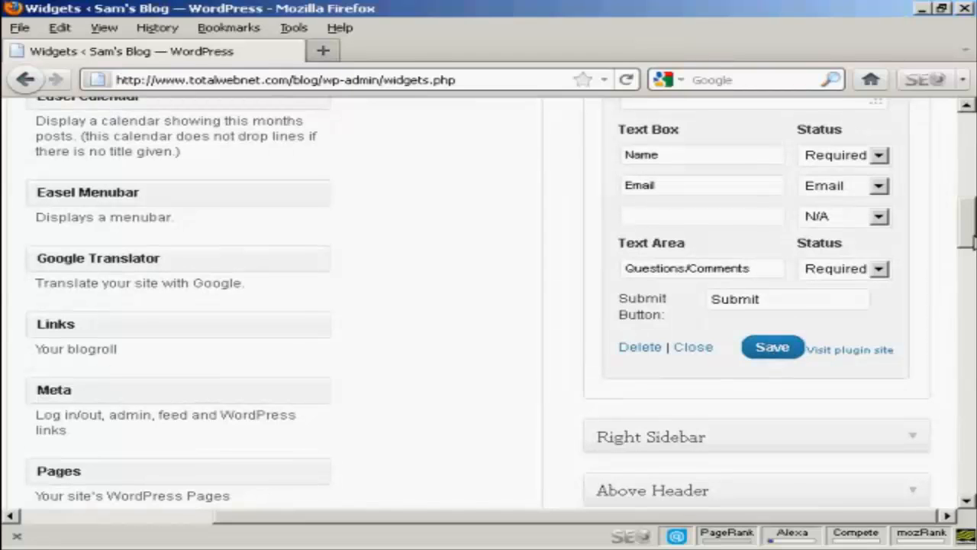
scroll("up", 3)
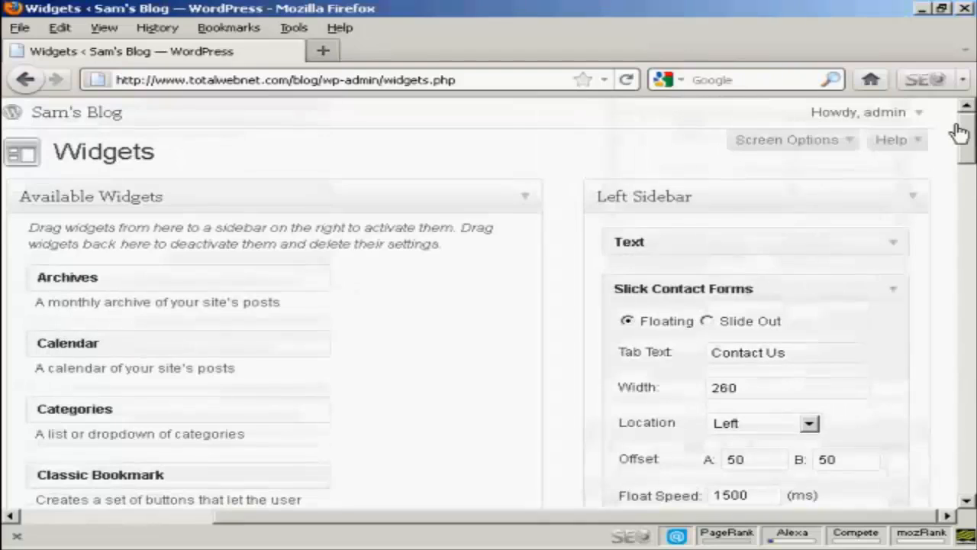
mouse_move(321, 79)
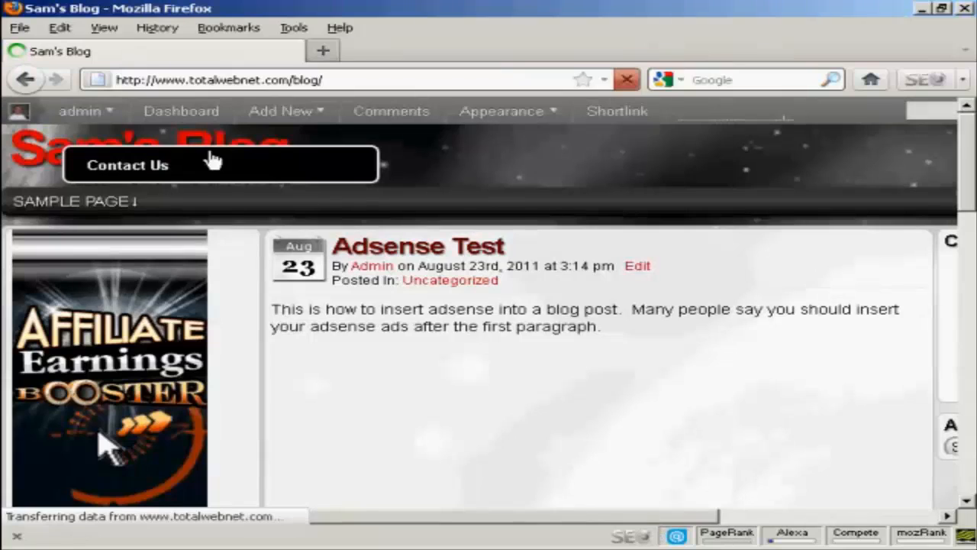
mouse_move(288, 168)
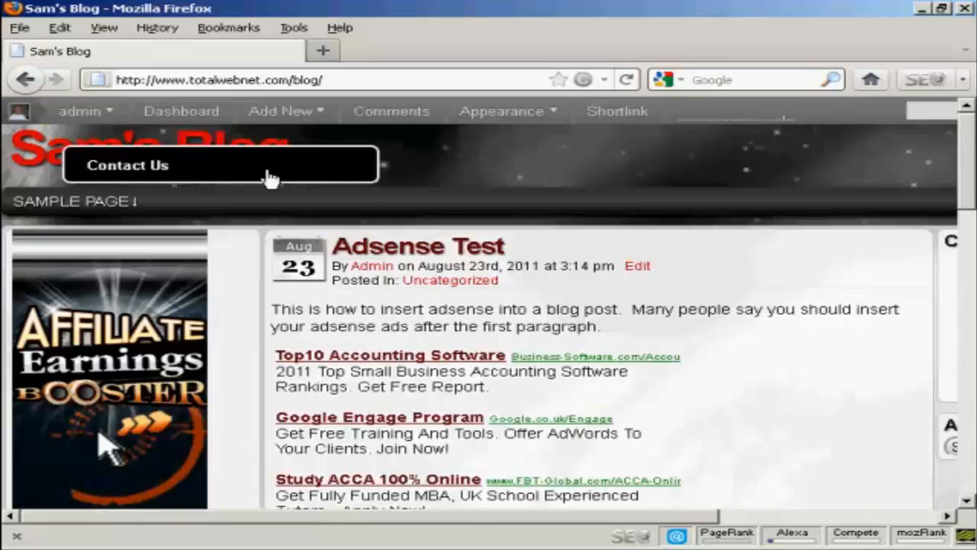
mouse_move(298, 177)
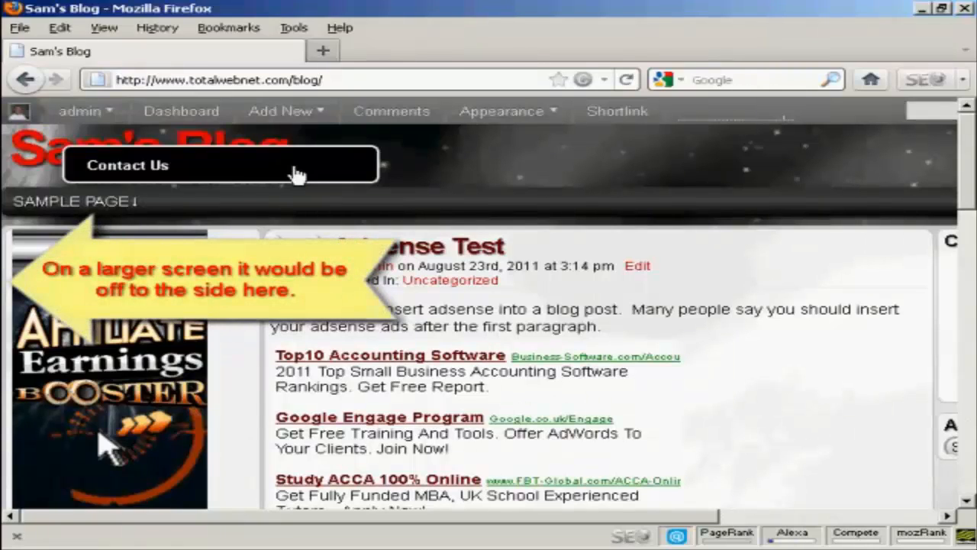
mouse_move(361, 132)
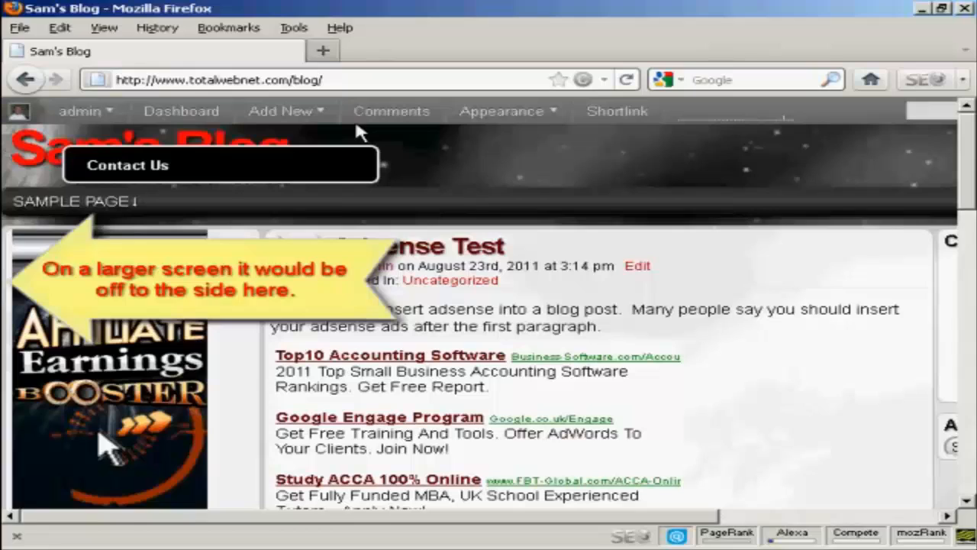
mouse_move(259, 179)
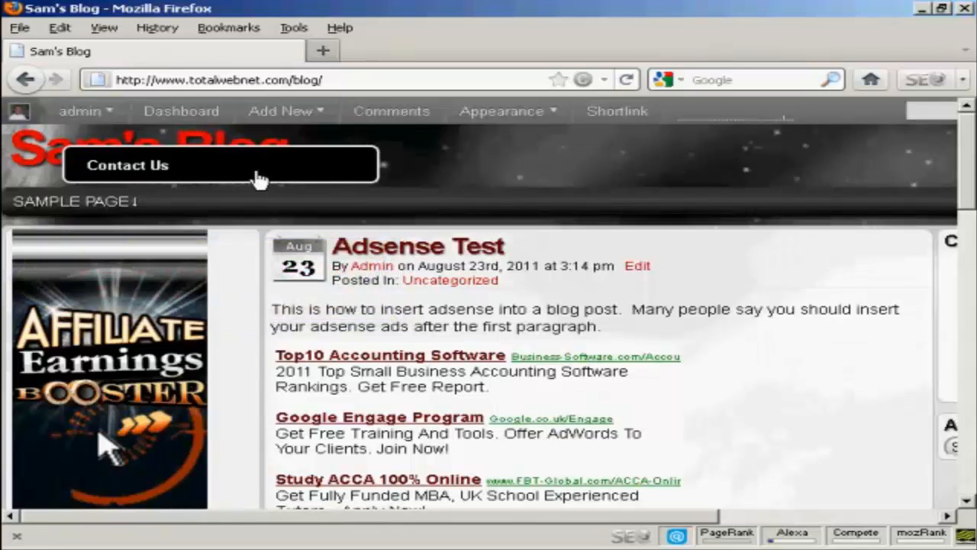
mouse_move(337, 172)
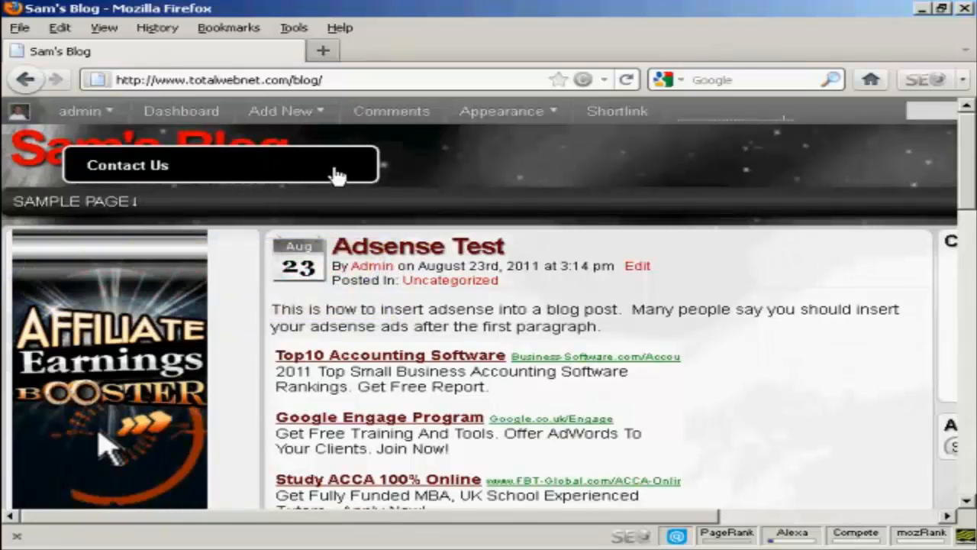
Submit a test message named 'Tester 02' through the Contact Us tab.
left_click(127, 165)
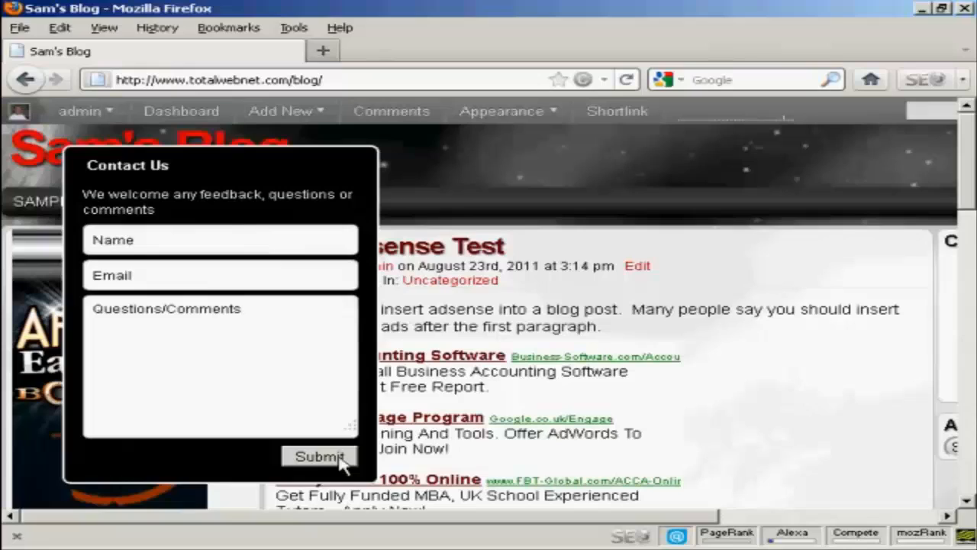
mouse_move(236, 355)
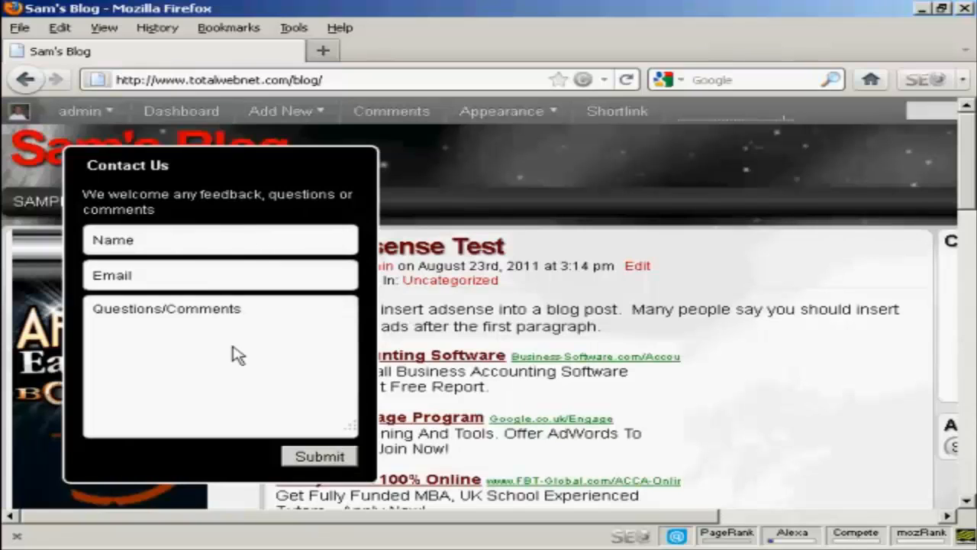
left_click(219, 239)
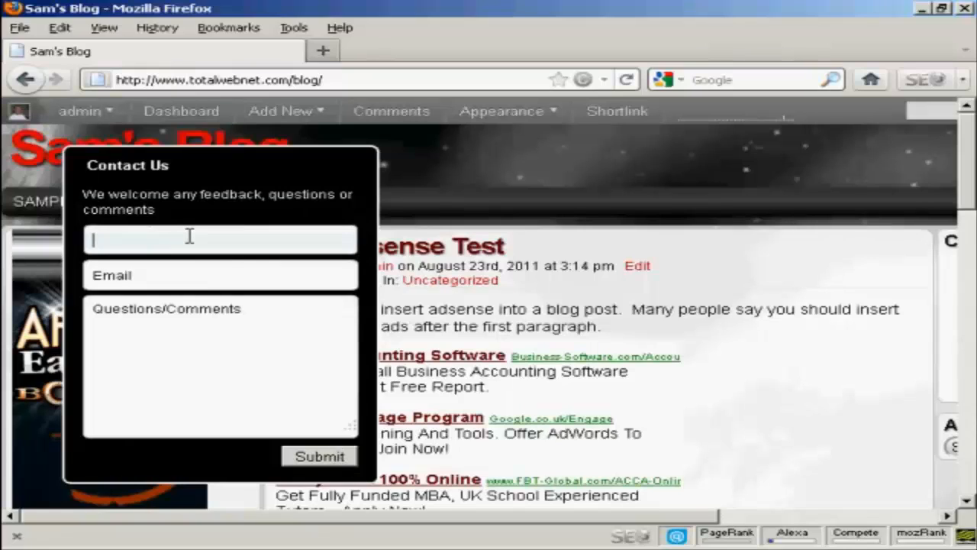
type("Tester 02")
left_click(220, 368)
type("Test message")
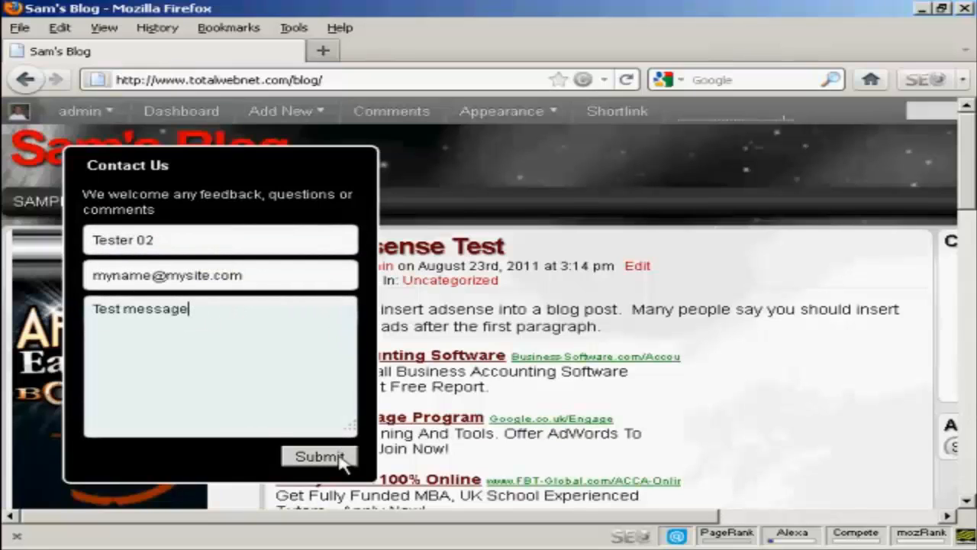
left_click(319, 456)
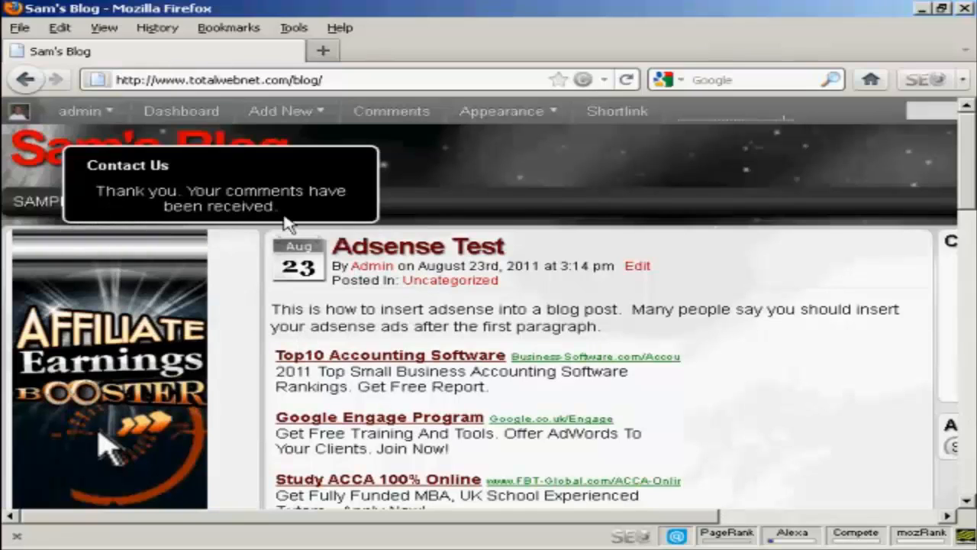
mouse_move(359, 220)
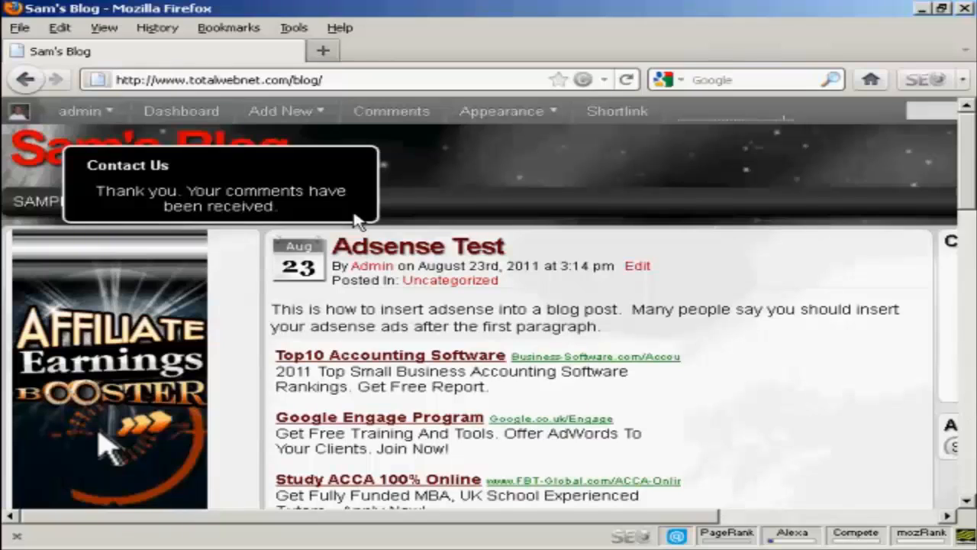
mouse_move(358, 167)
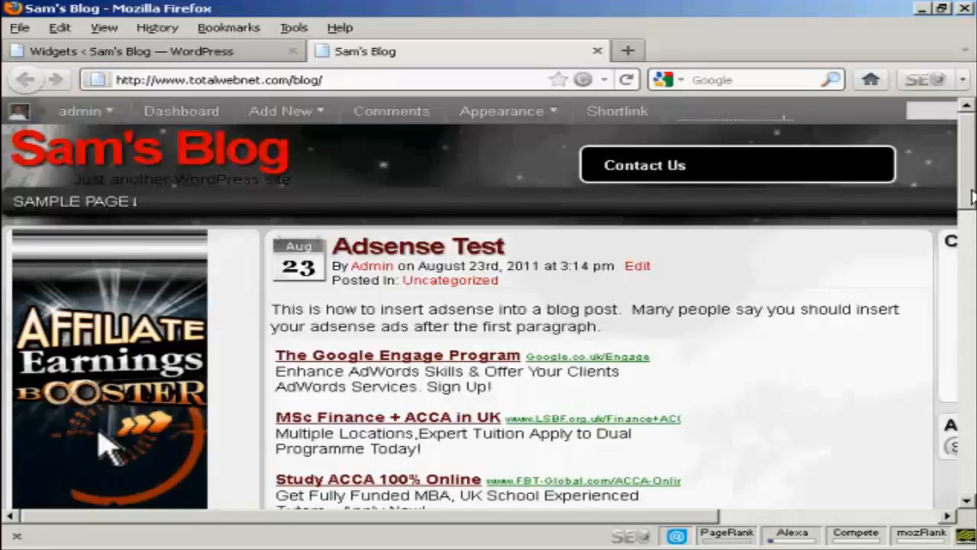
Scroll the blog down and up to watch the floating Contact Us tab, then return to Widgets.
scroll("down", 3)
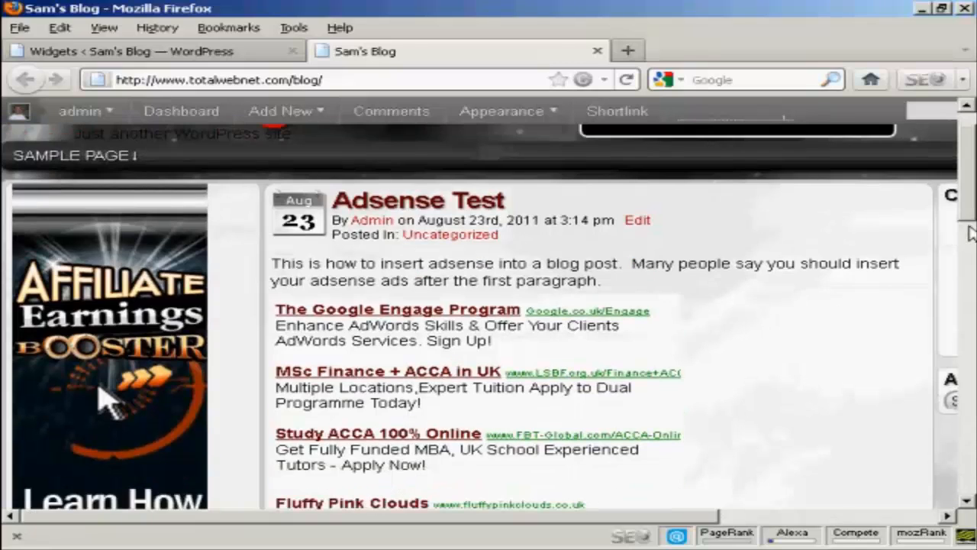
scroll("down", 3)
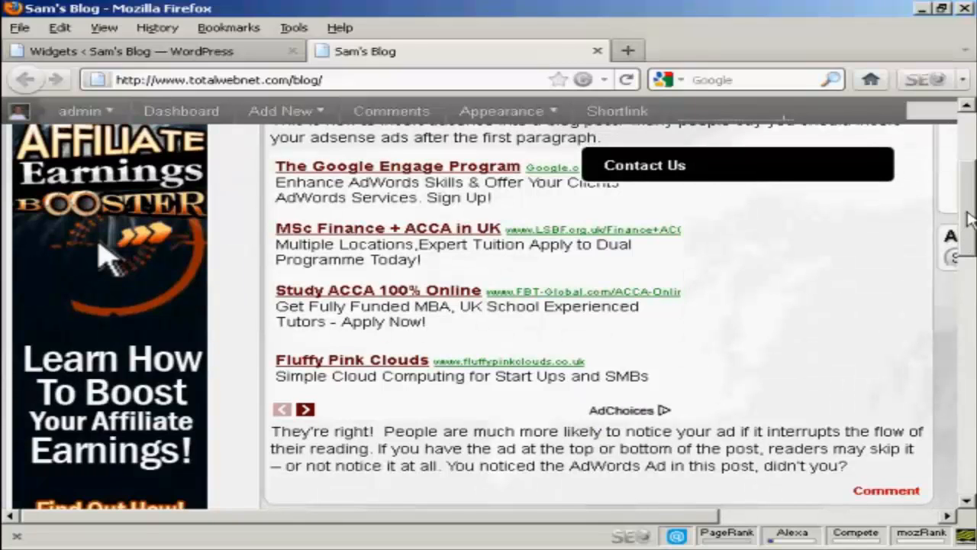
scroll("down", 3)
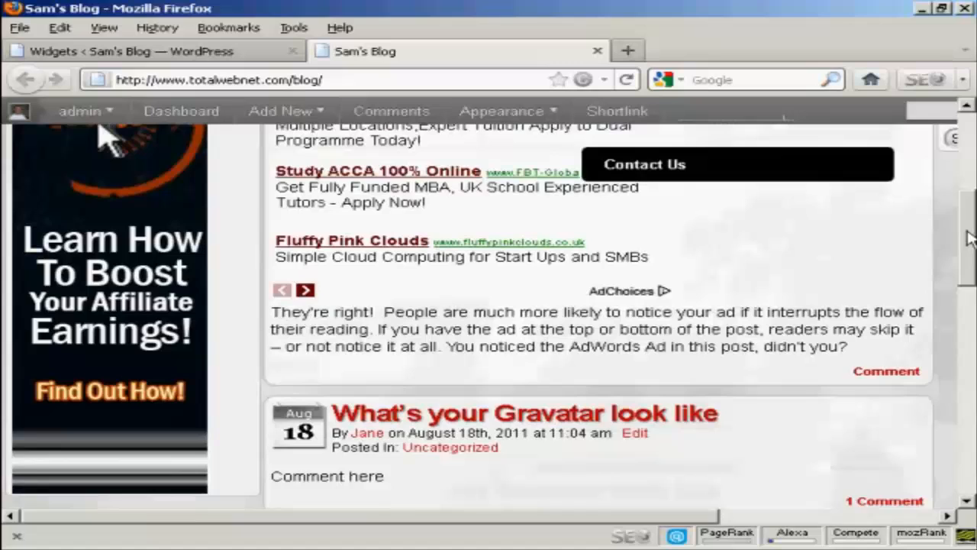
scroll("down", 3)
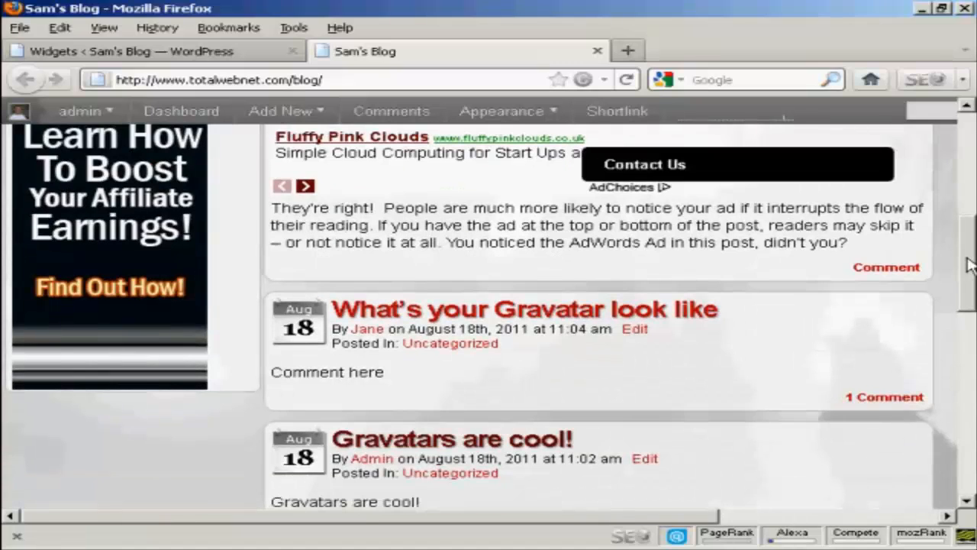
scroll("up", 3)
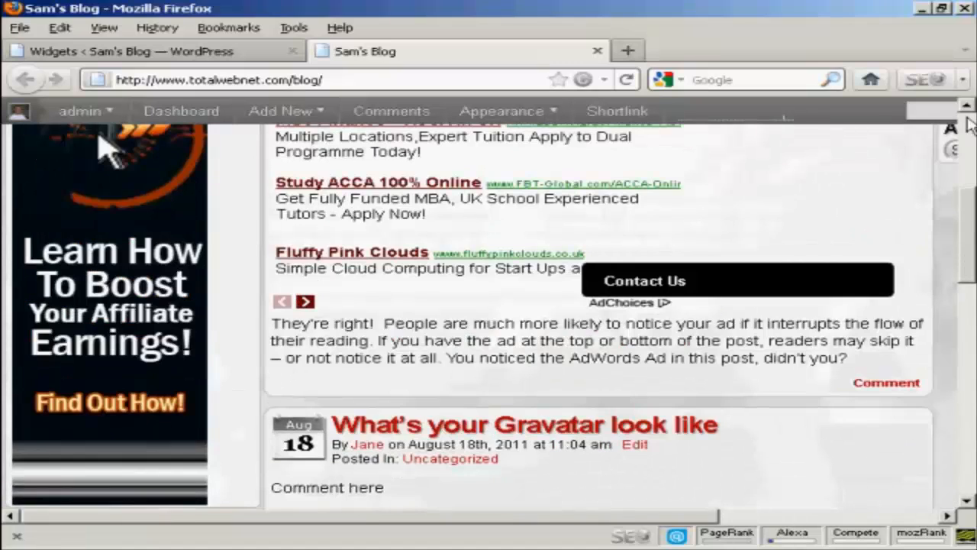
scroll("up", 3)
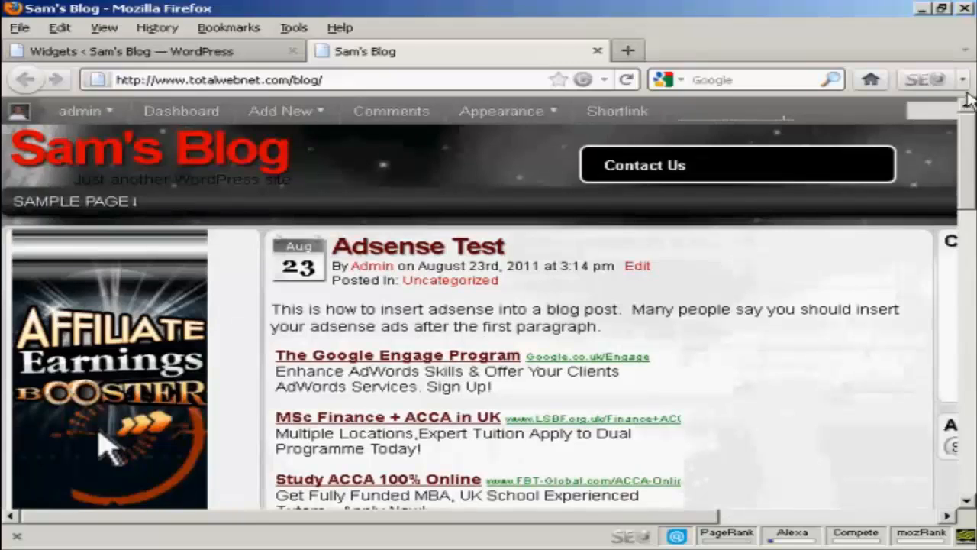
left_click(153, 51)
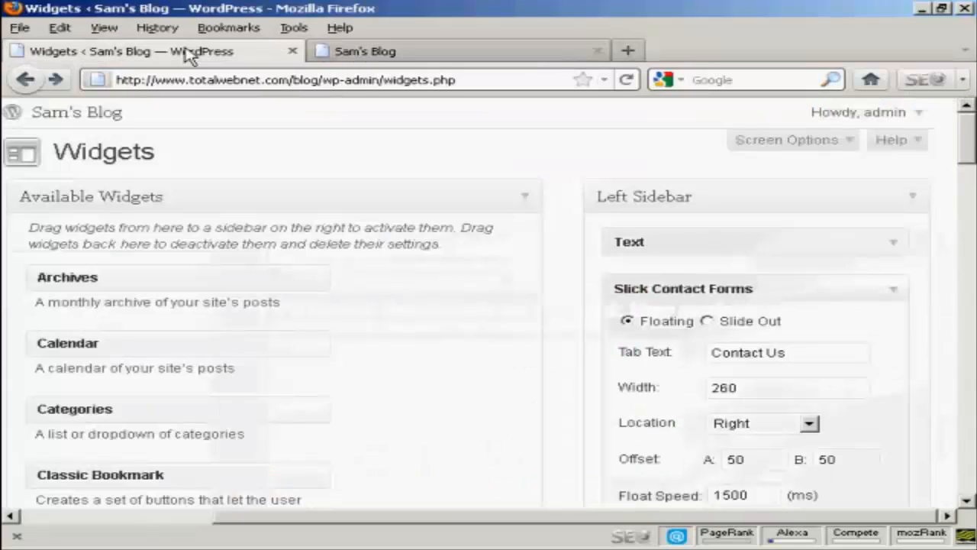
mouse_move(712, 336)
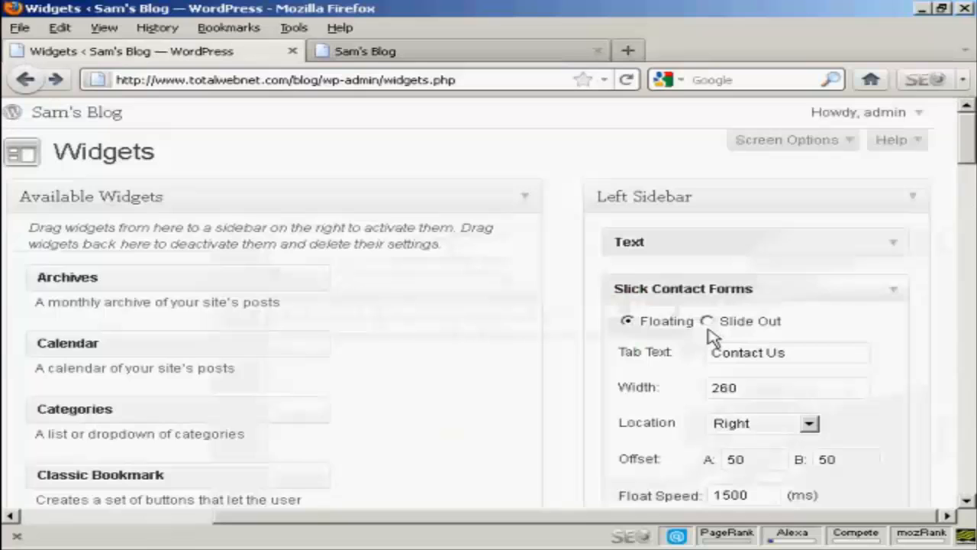
Switch the Slick Contact Forms widget to Slide Out, save it, and go back to Sam's Blog.
left_click(706, 320)
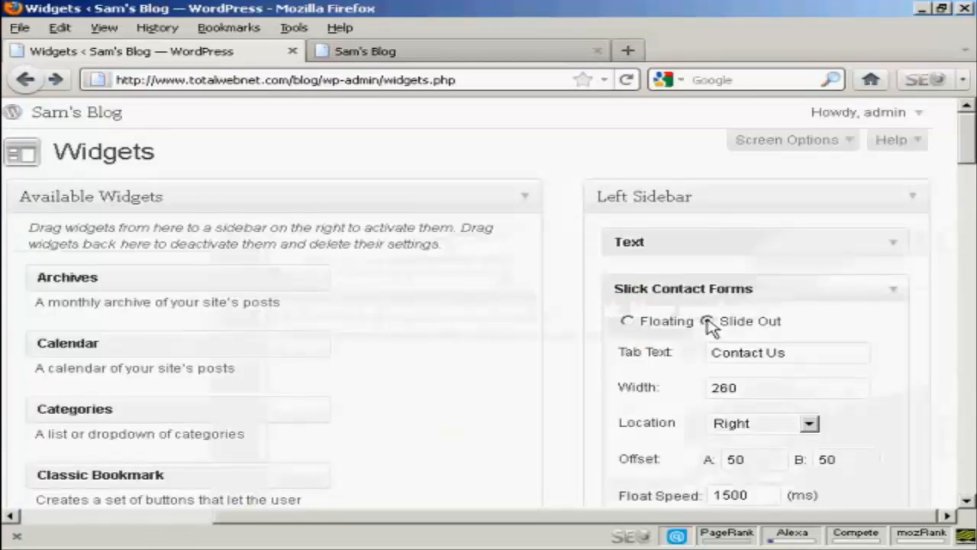
scroll("down", 3)
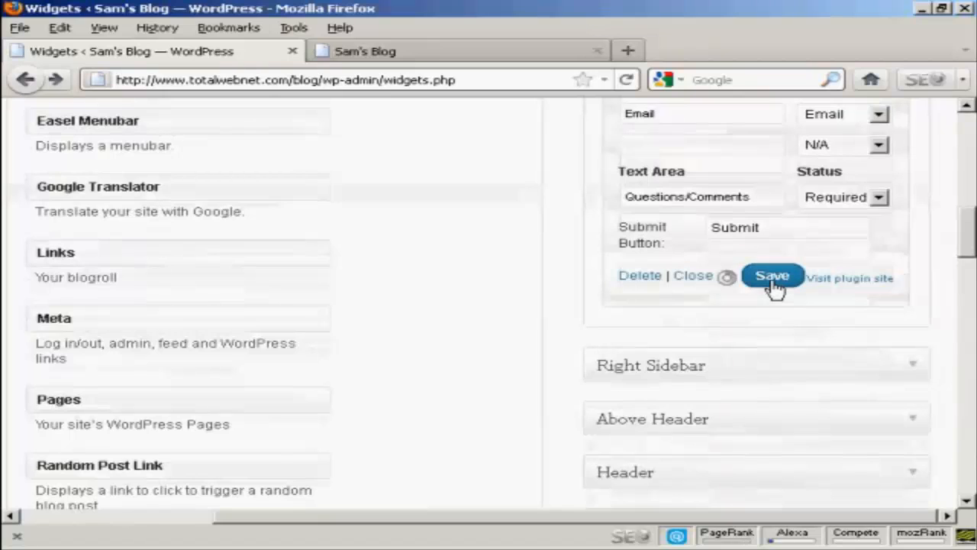
left_click(772, 276)
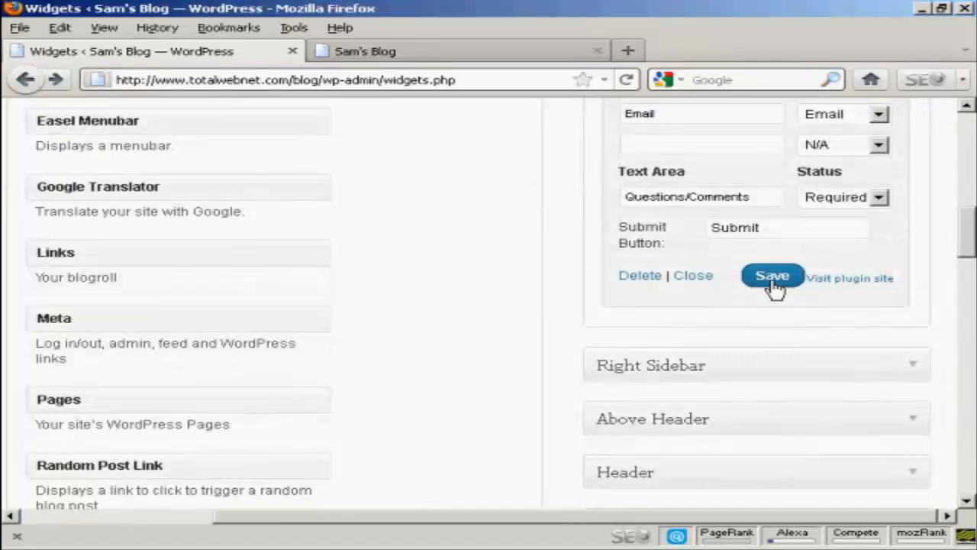
left_click(365, 51)
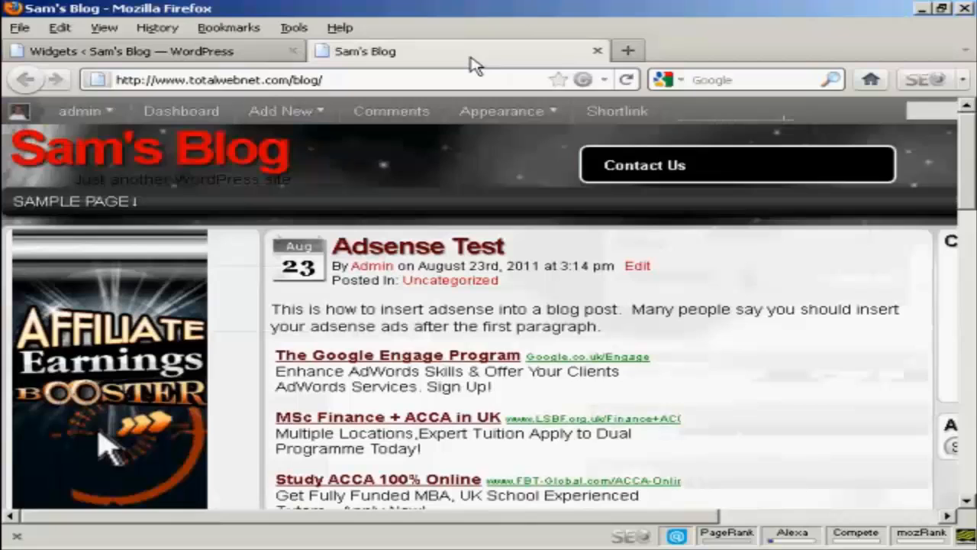
Reload the blog and slide out the feedback form from the right-edge Contact Us tab.
left_click(625, 79)
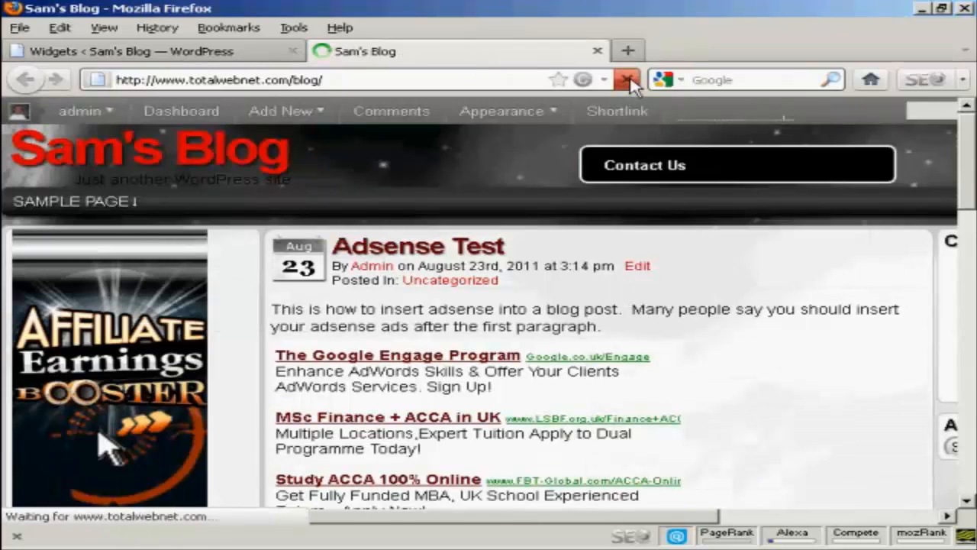
left_click(626, 80)
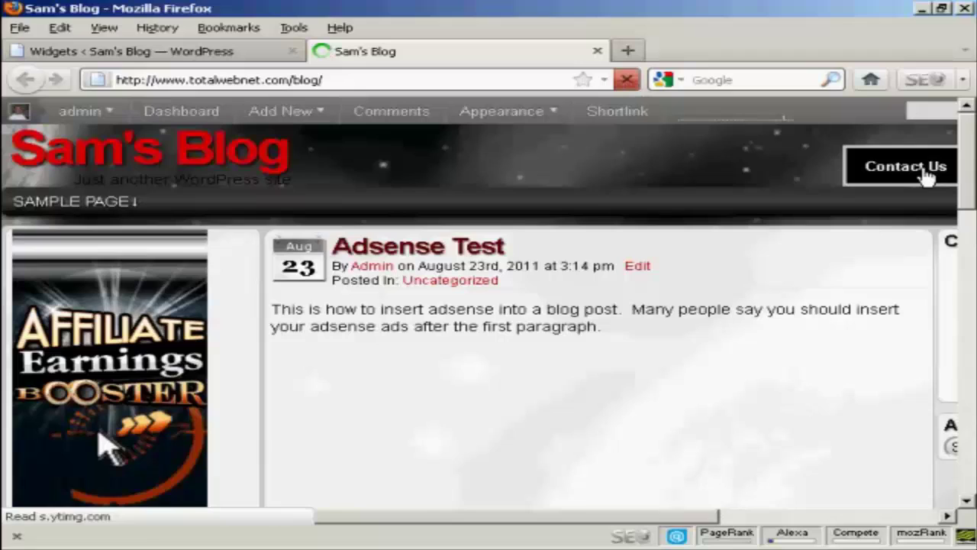
left_click(905, 165)
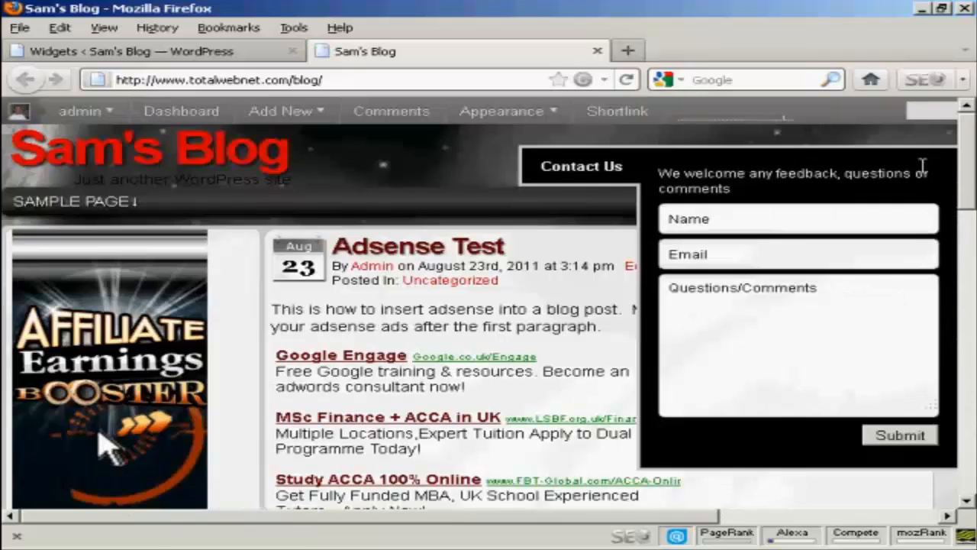
mouse_move(602, 170)
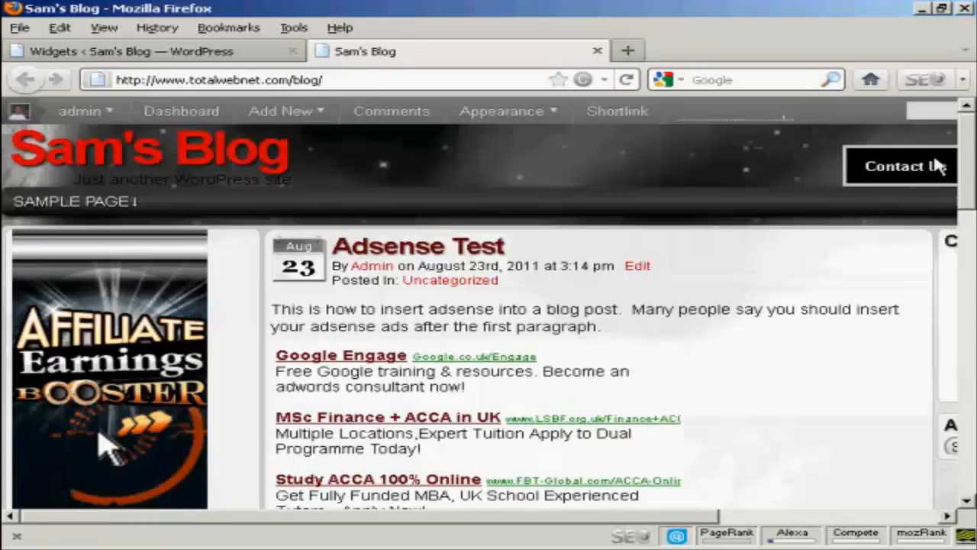
Scroll the blog down and back up to confirm the Contact Us tab stays fixed.
scroll("down", 3)
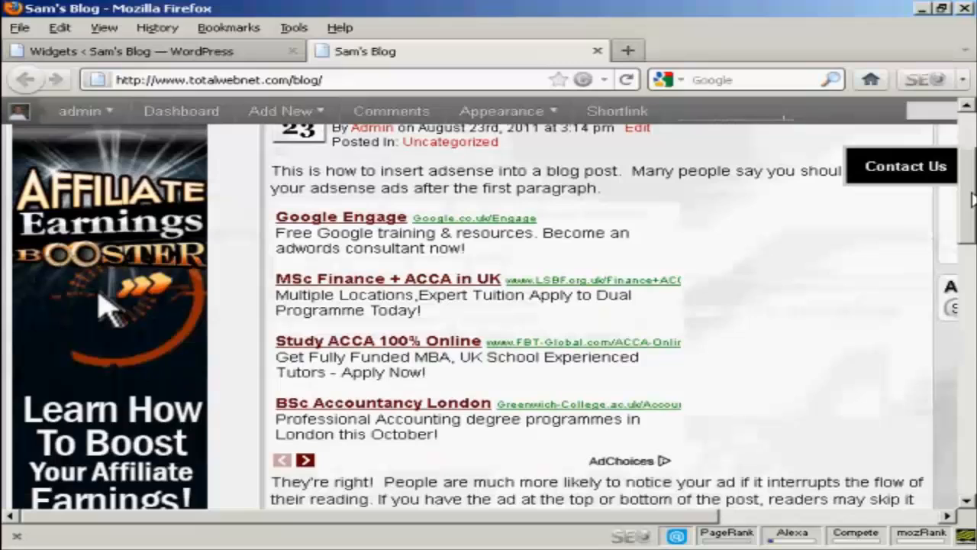
scroll("down", 3)
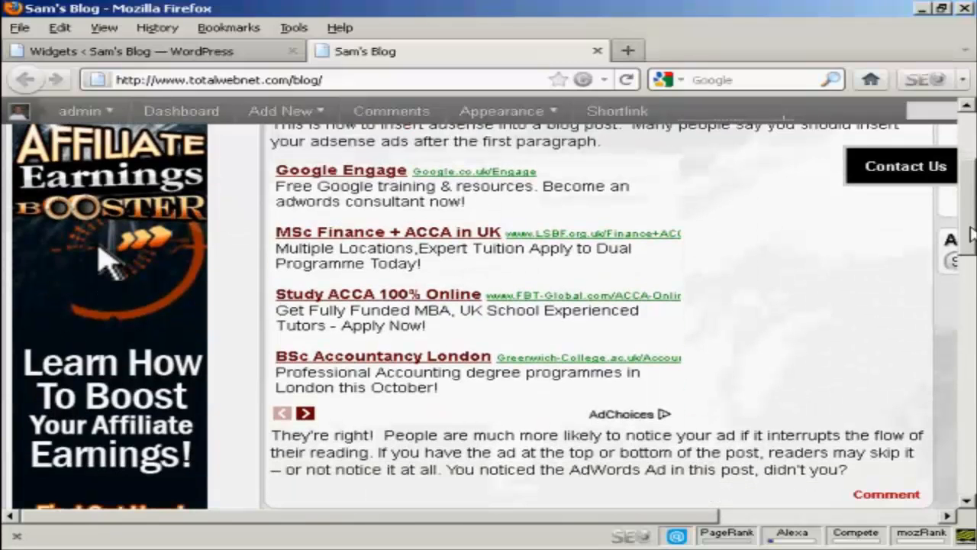
scroll("down", 3)
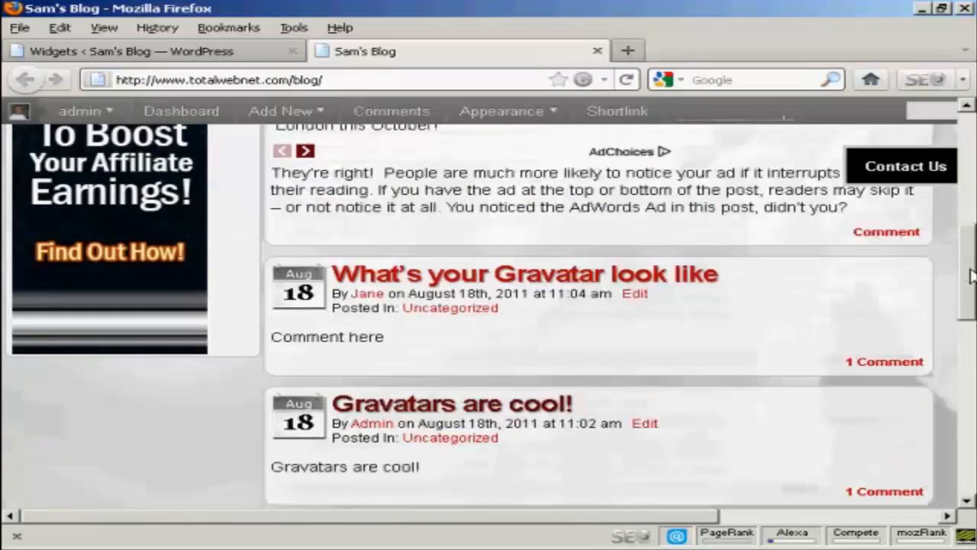
scroll("up", 3)
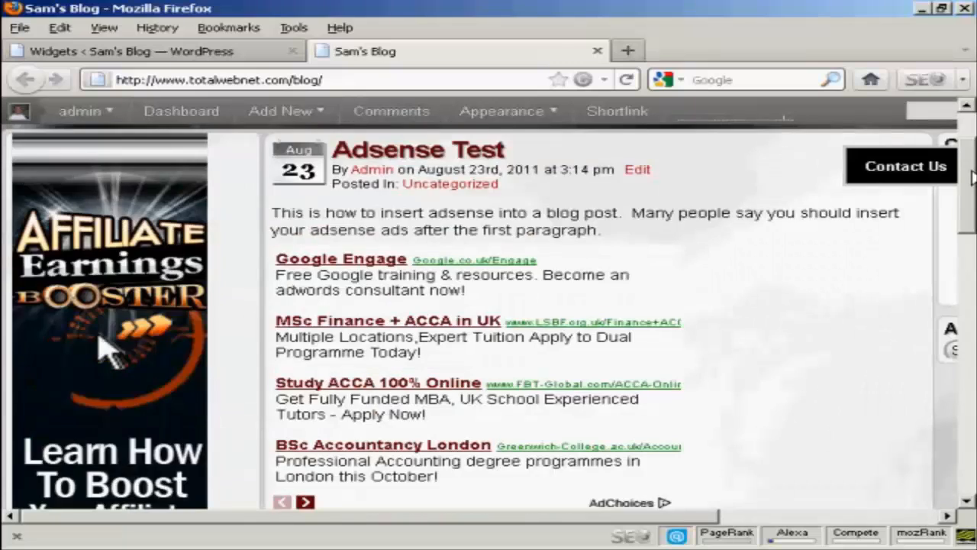
scroll("up", 3)
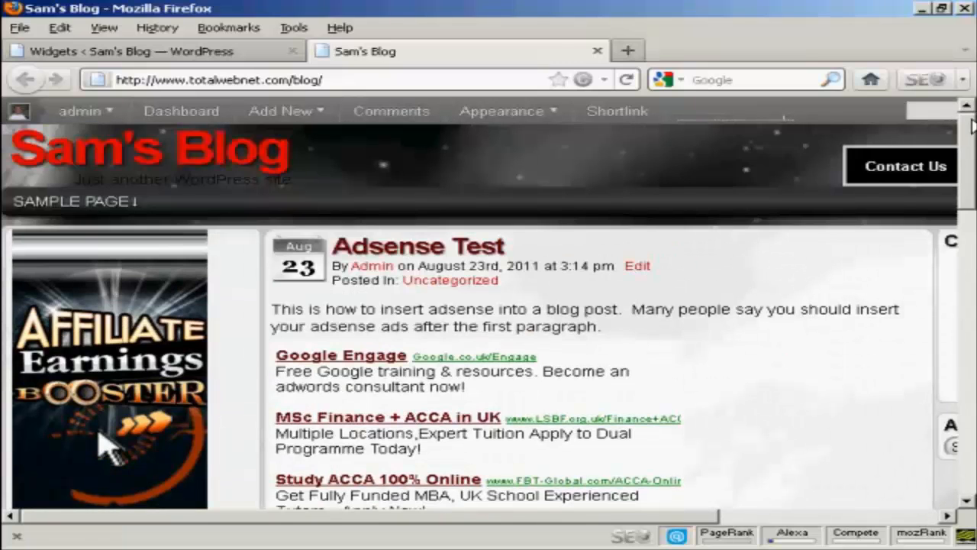